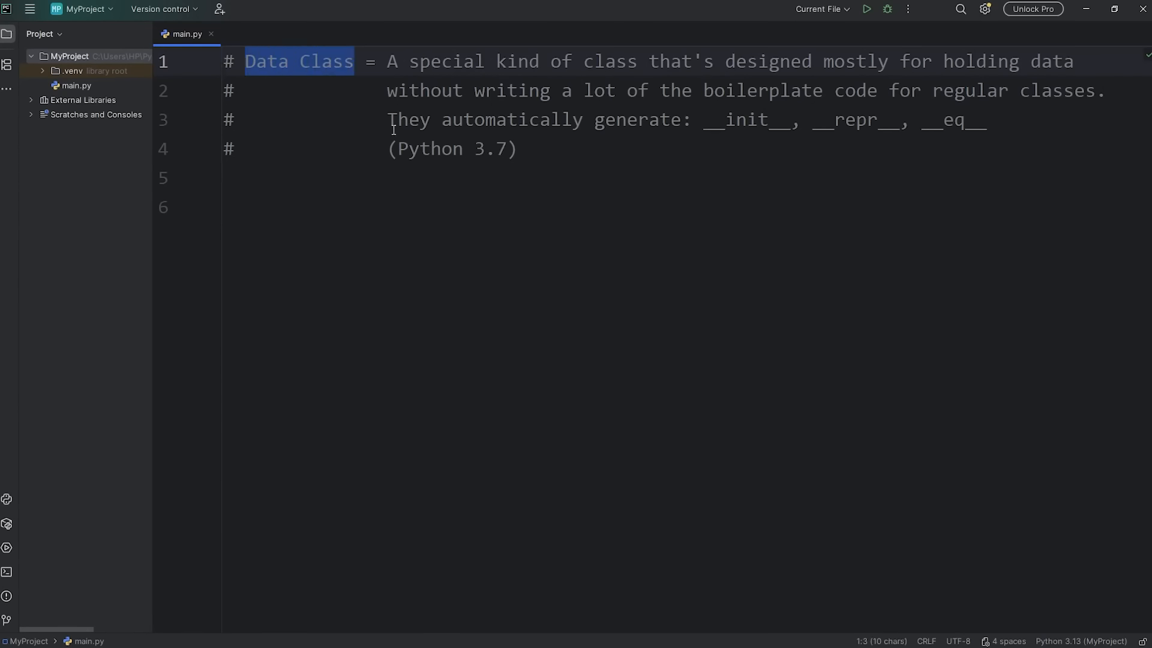
# Highlight the Data Class comment and the generated __eq__ among the listed methods
pyautogui.click(351, 61)
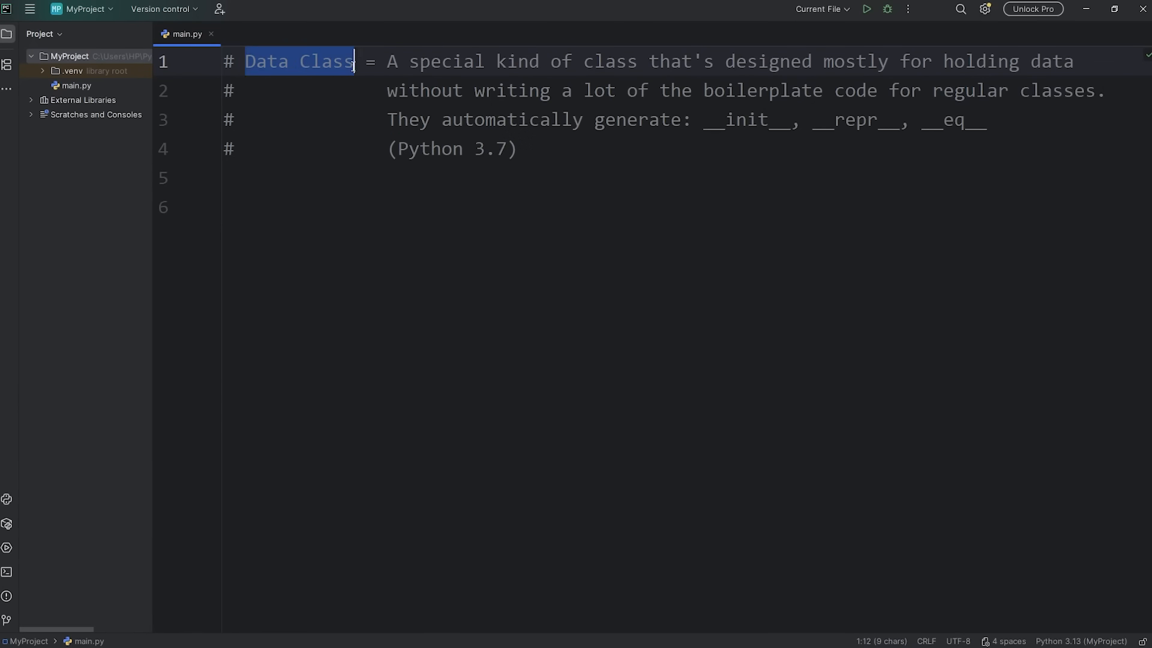
pyautogui.moveTo(409, 61); pyautogui.dragTo(637, 61)
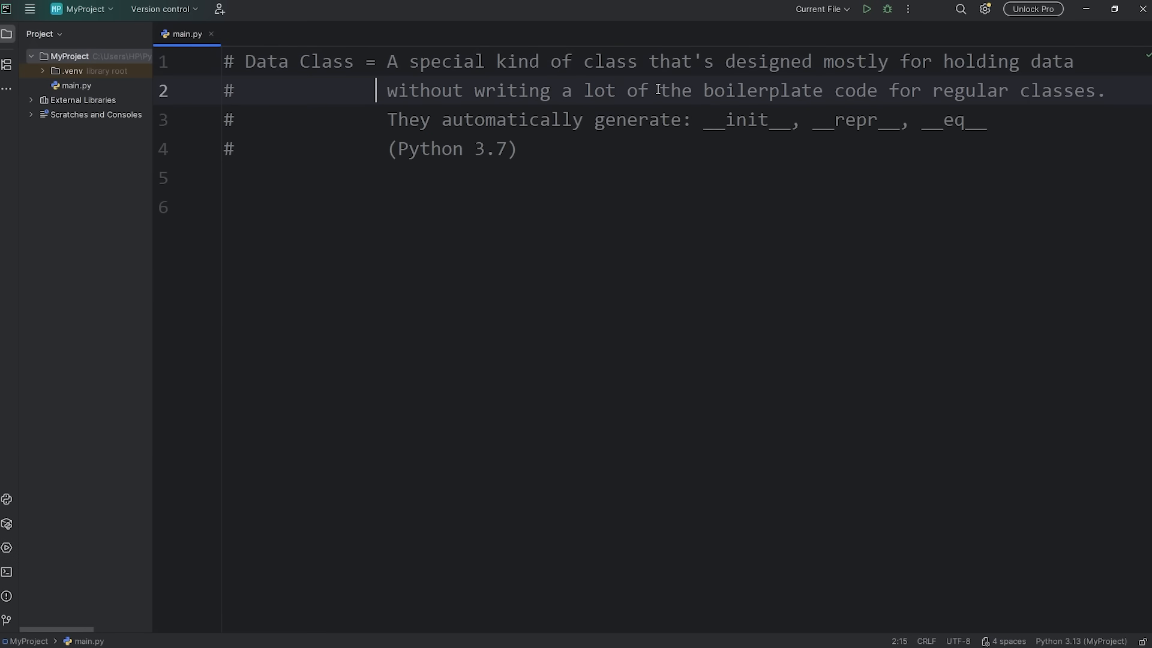
pyautogui.doubleClick(952, 90)
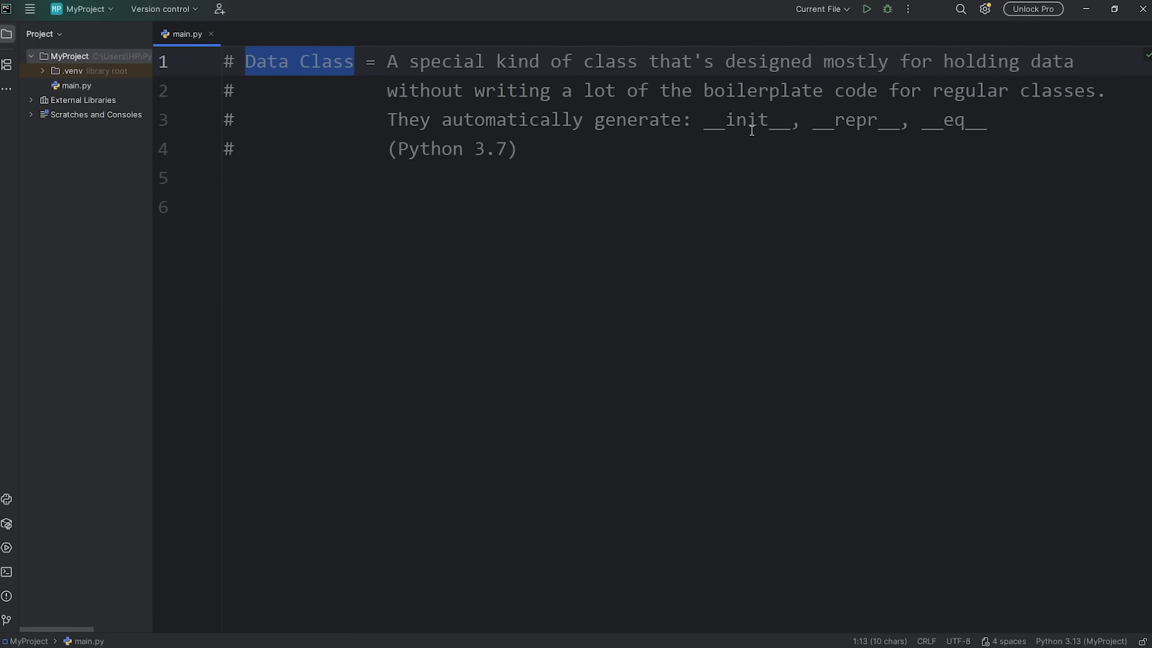
pyautogui.doubleClick(855, 120)
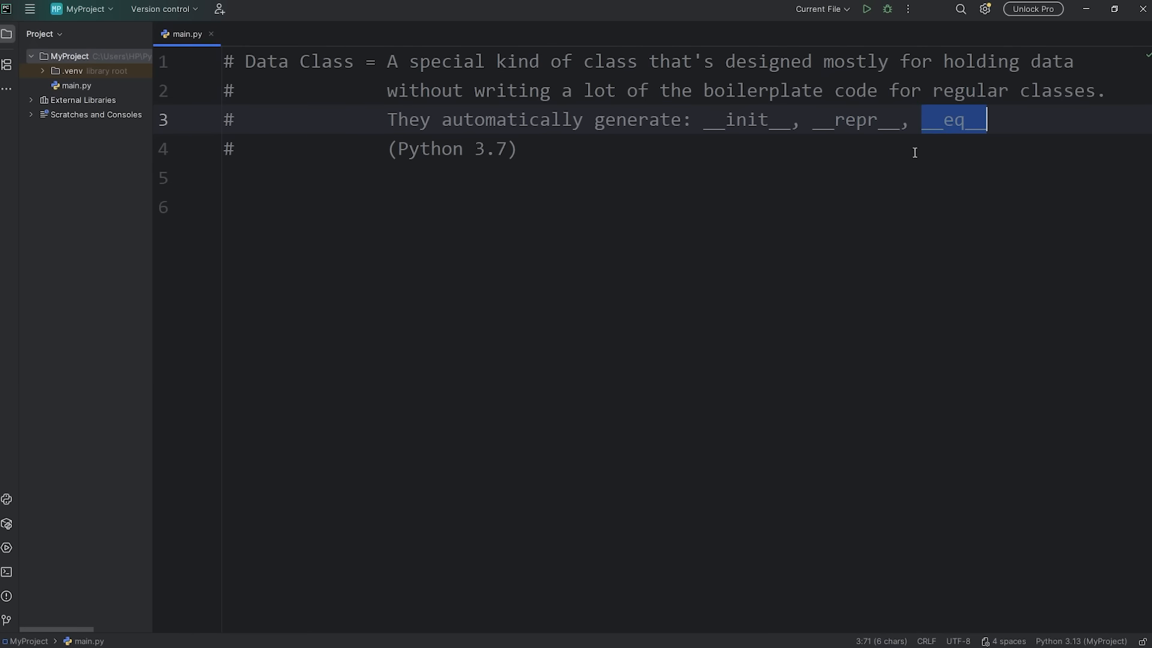
pyautogui.click(855, 132)
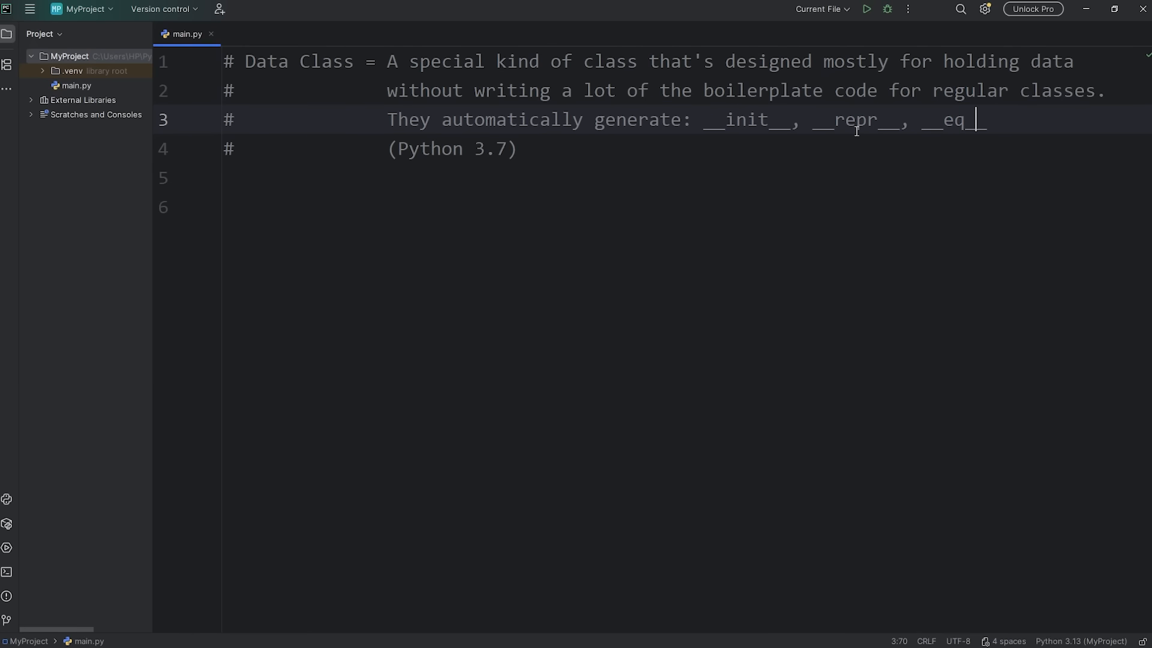
pyautogui.click(467, 206)
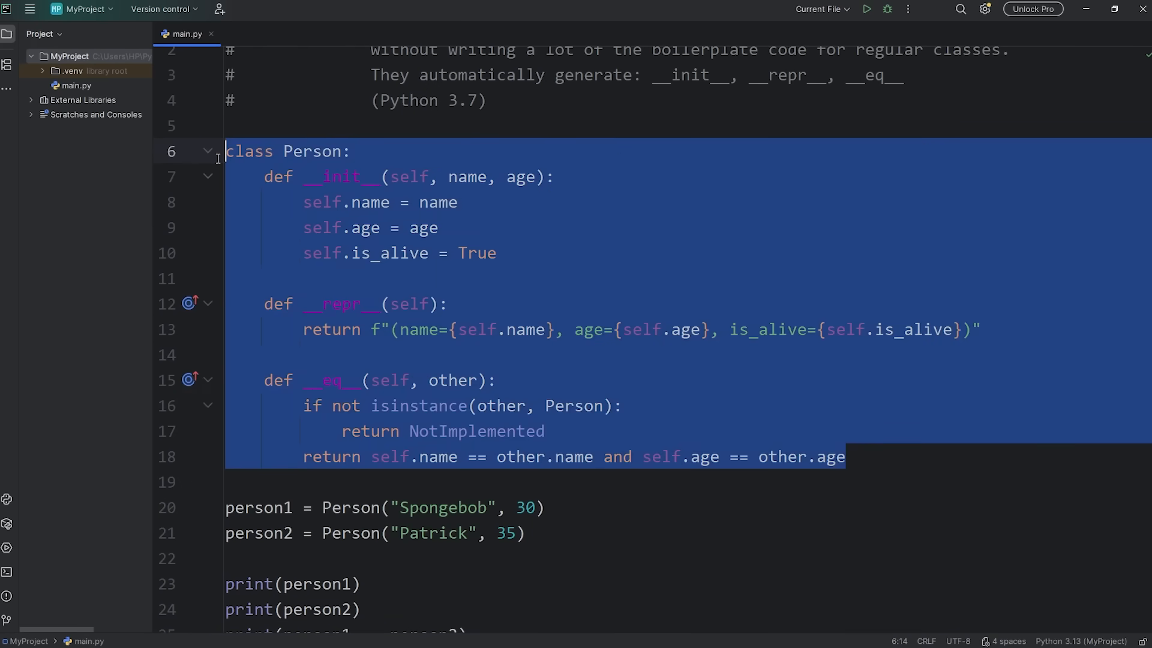
# Highlight the hand-written Person class, its __repr__ method, and person1 in the equality check
pyautogui.doubleClick(336, 176)
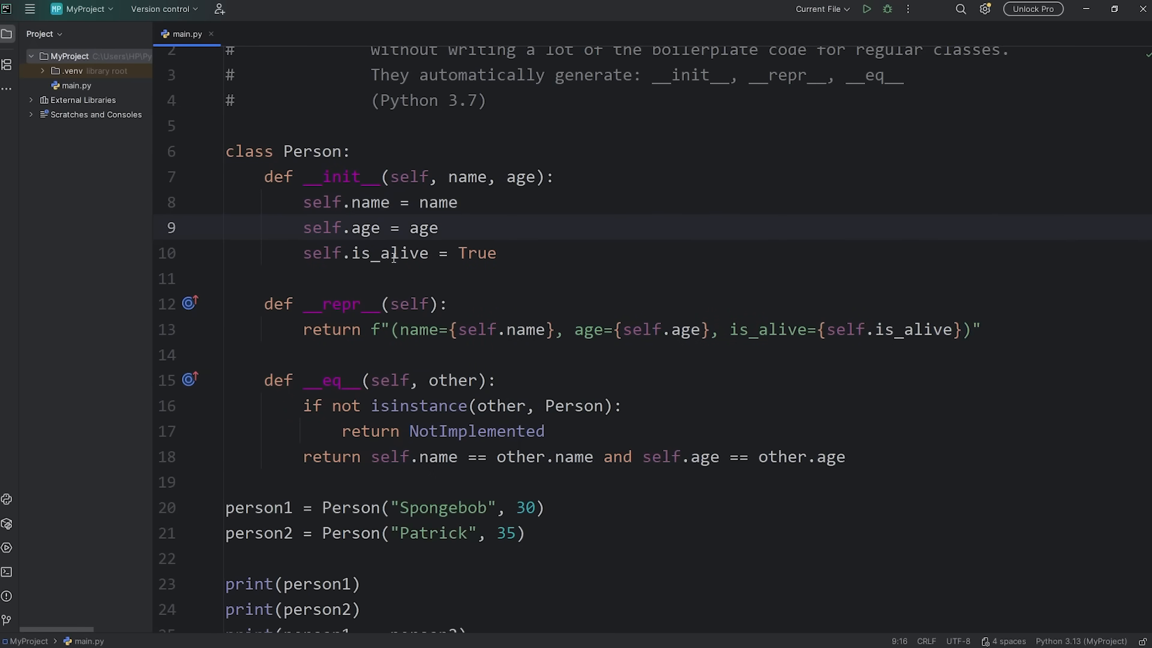
pyautogui.doubleClick(335, 304)
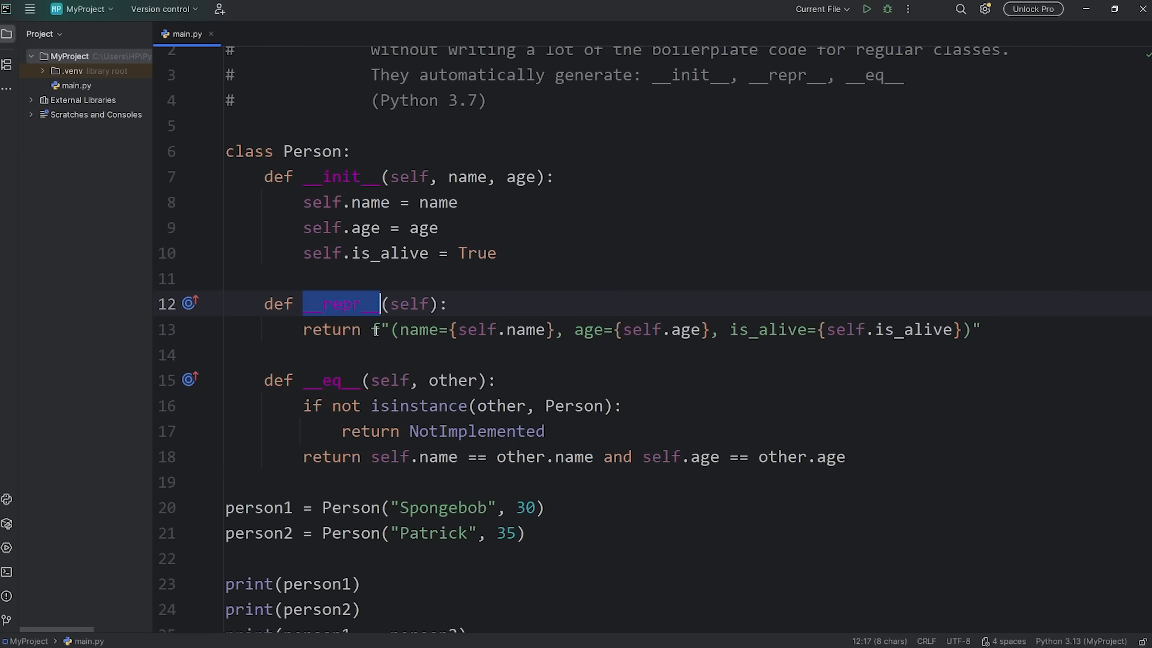
pyautogui.doubleClick(333, 380)
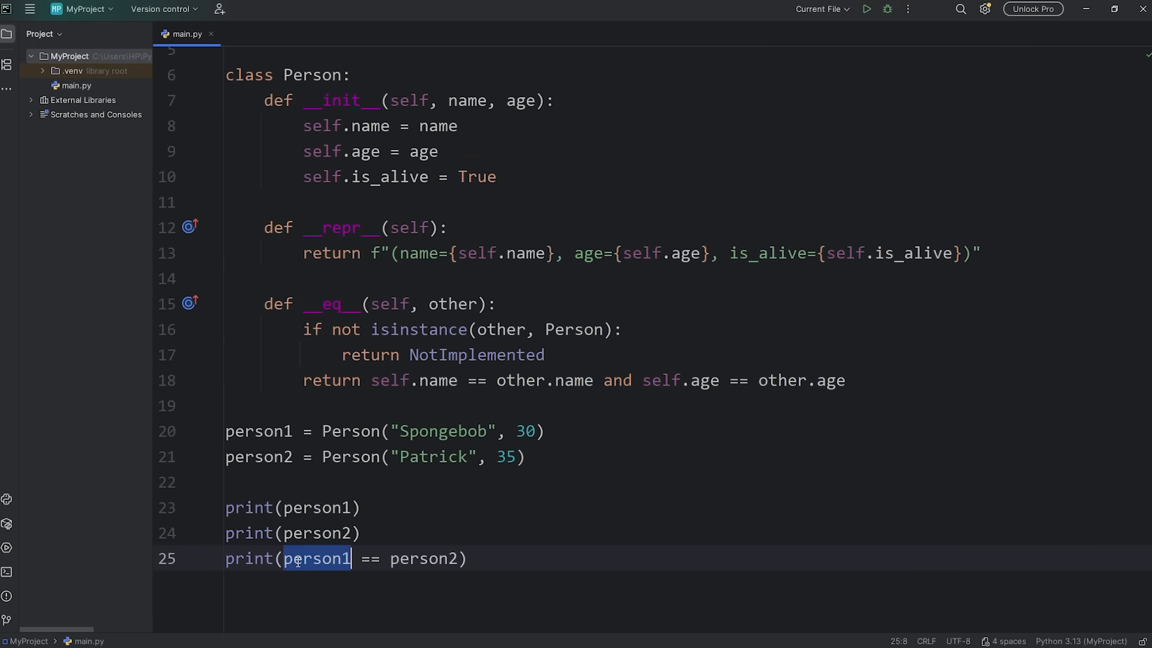
pyautogui.click(865, 8)
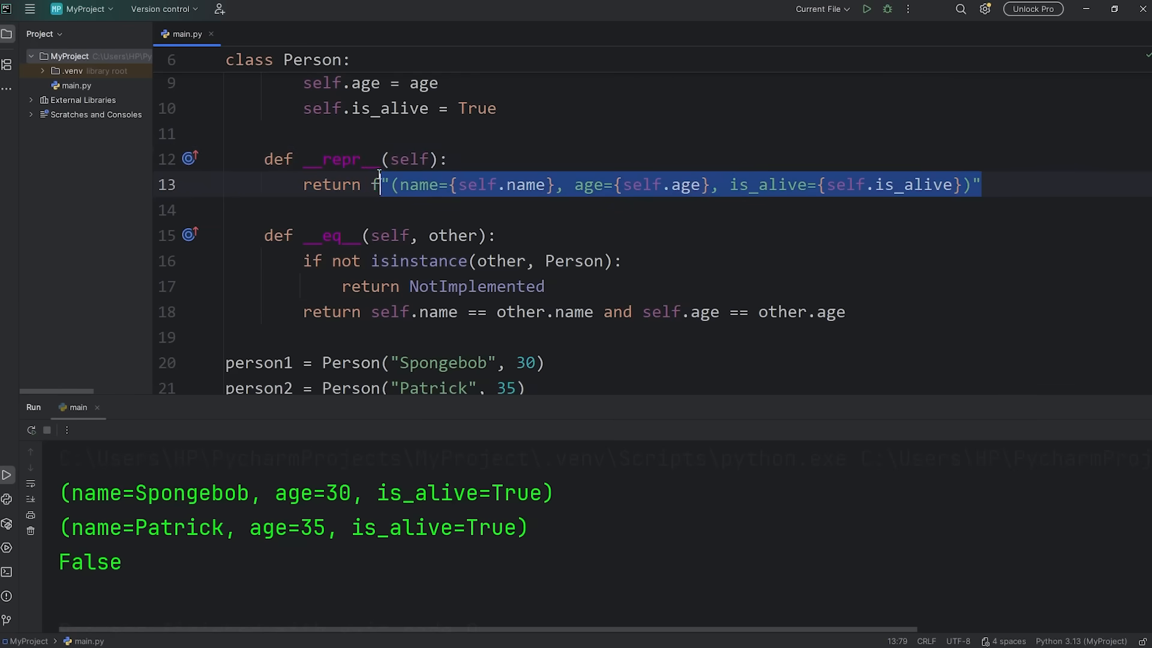
# Review the __repr__ string, then change person2 from Patrick aged 35 to Spongebob aged 30
pyautogui.moveTo(58, 492); pyautogui.dragTo(529, 528)
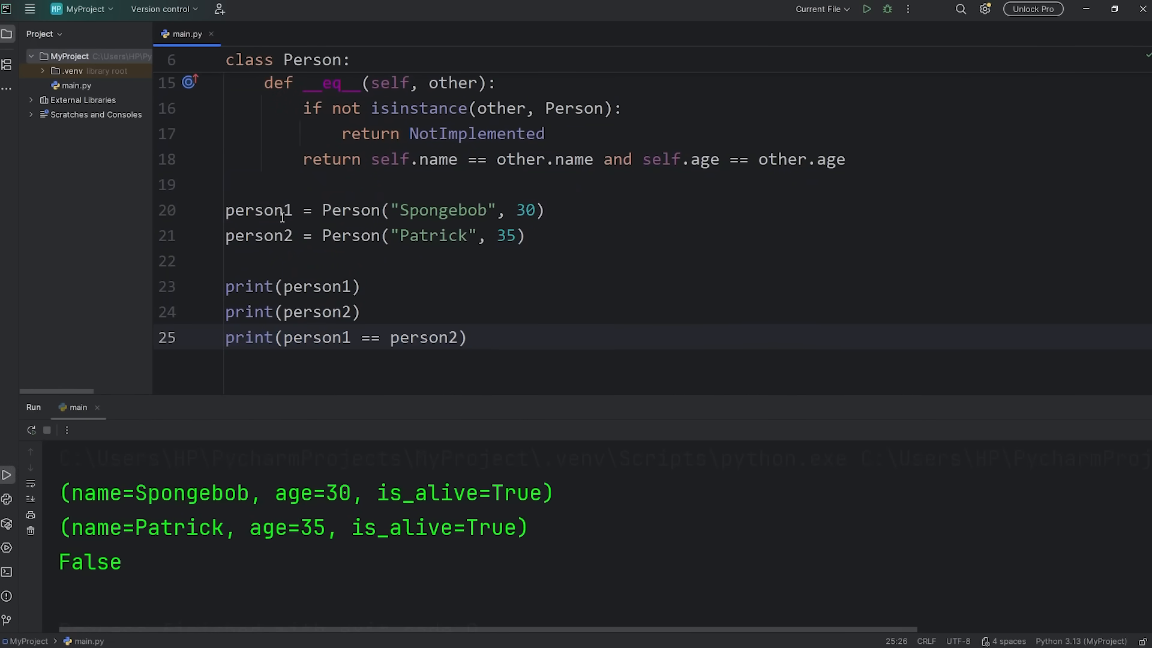
pyautogui.doubleClick(259, 236)
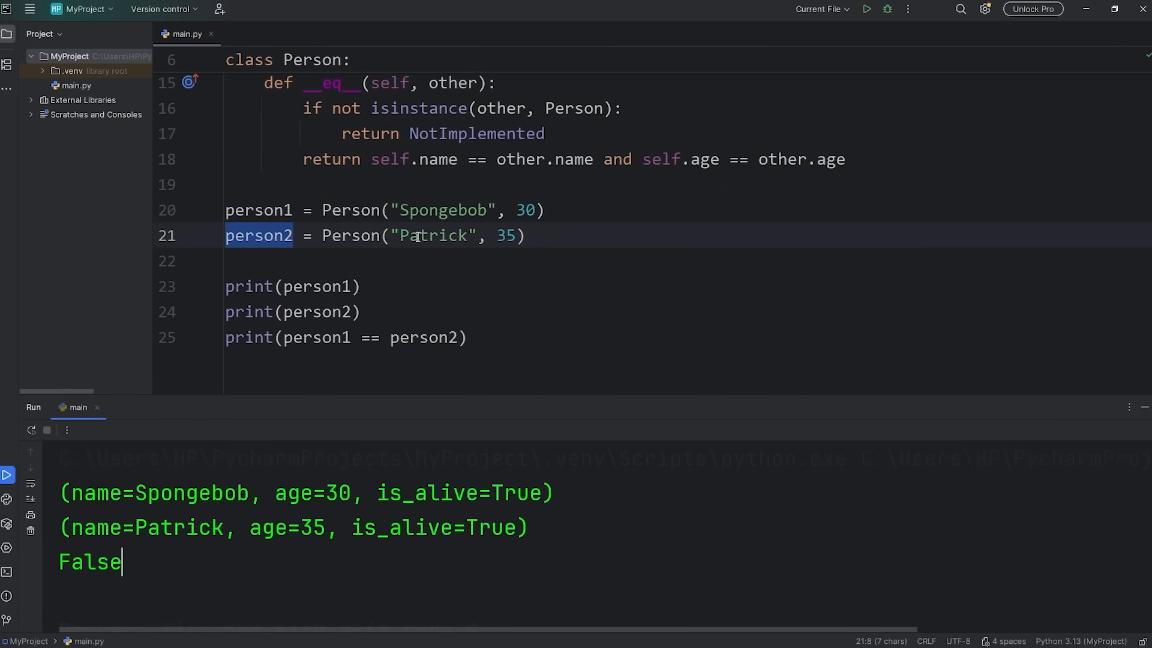
pyautogui.write('Spongebob')
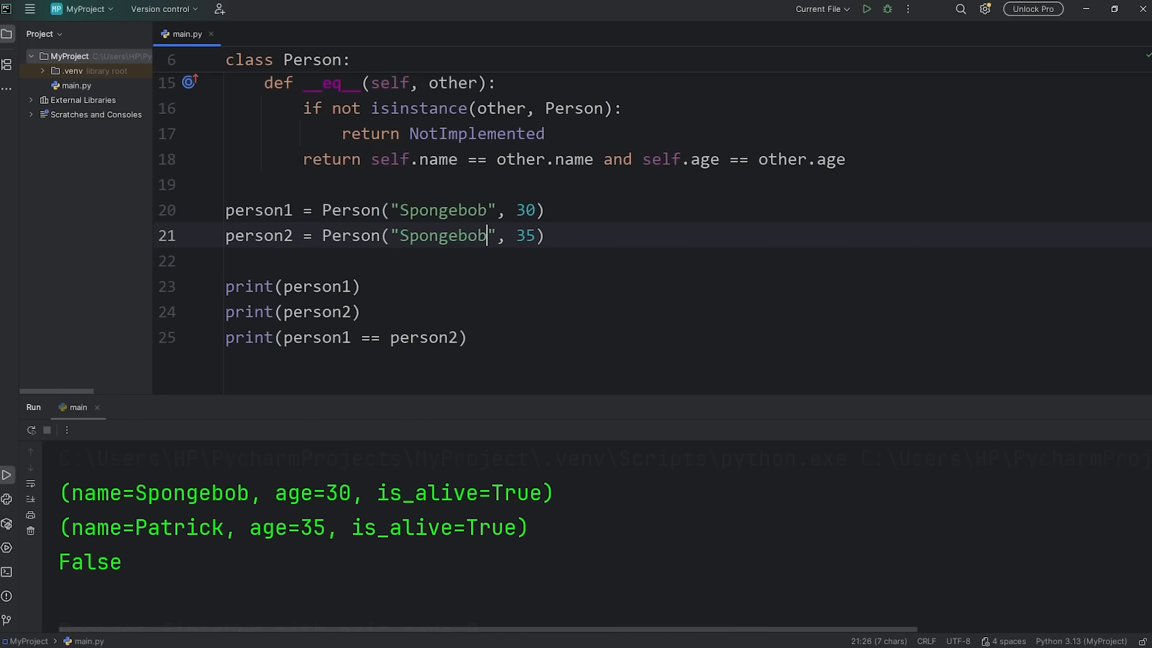
pyautogui.write('30')
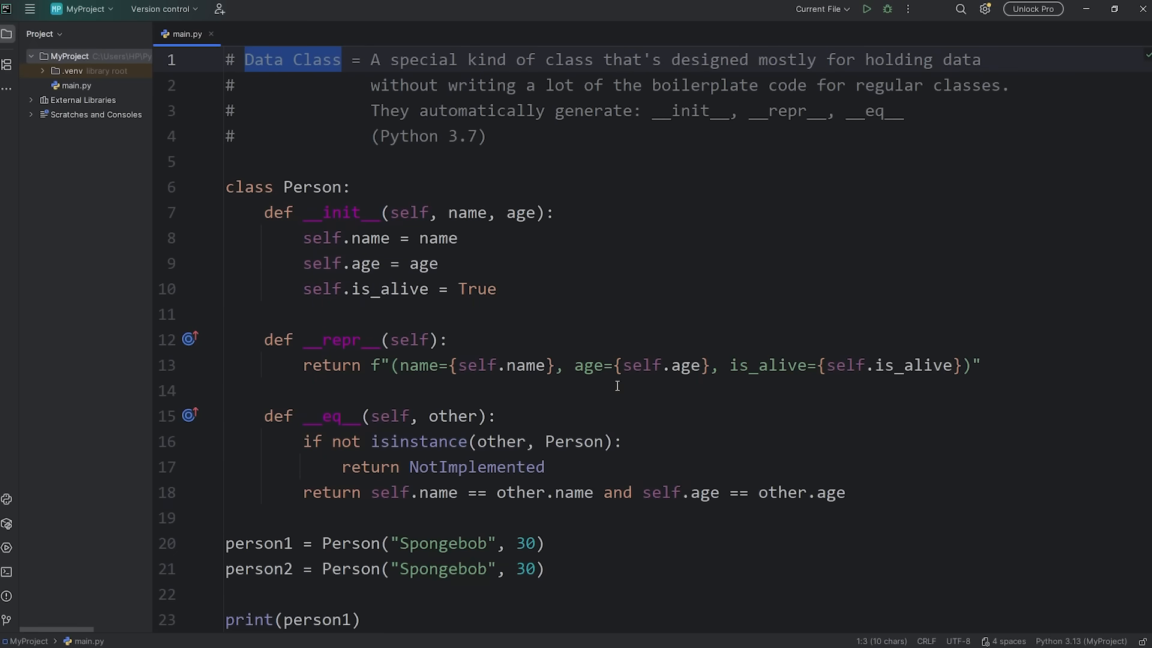
pyautogui.scroll(-3)
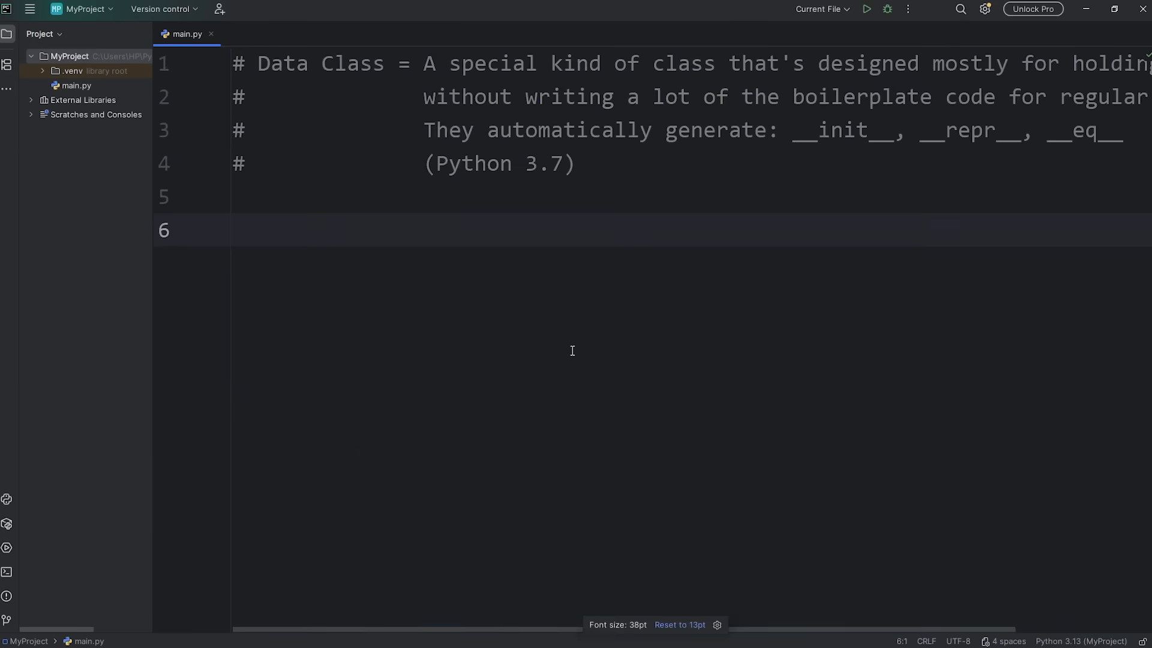
pyautogui.write('class Pe')
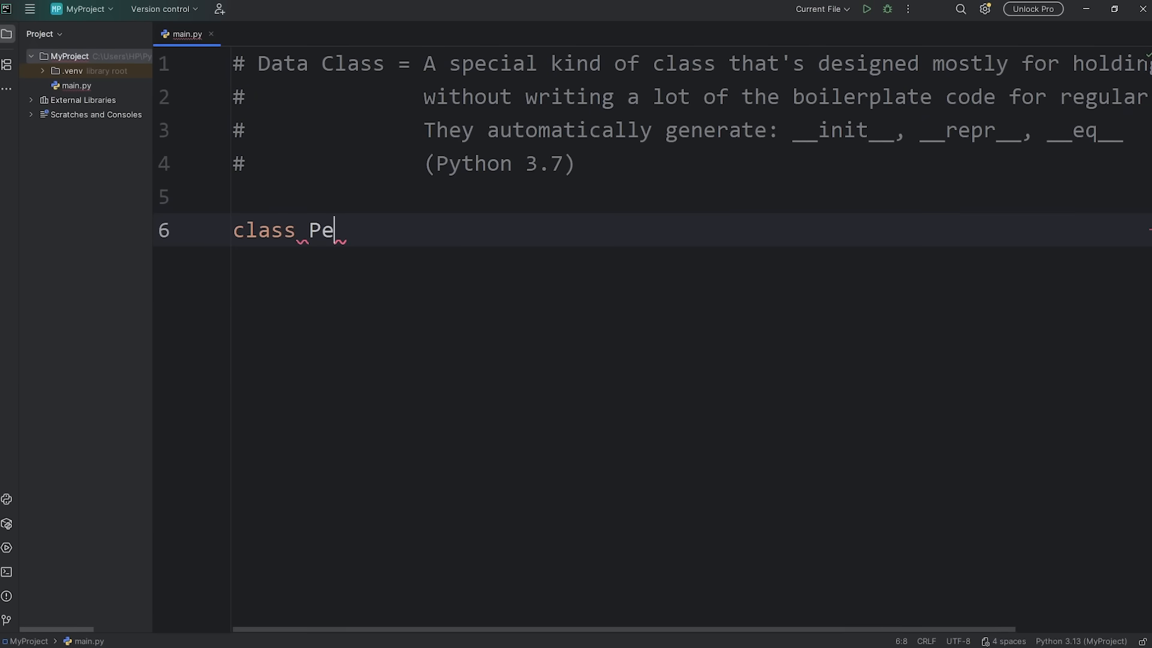
pyautogui.write('rson:')
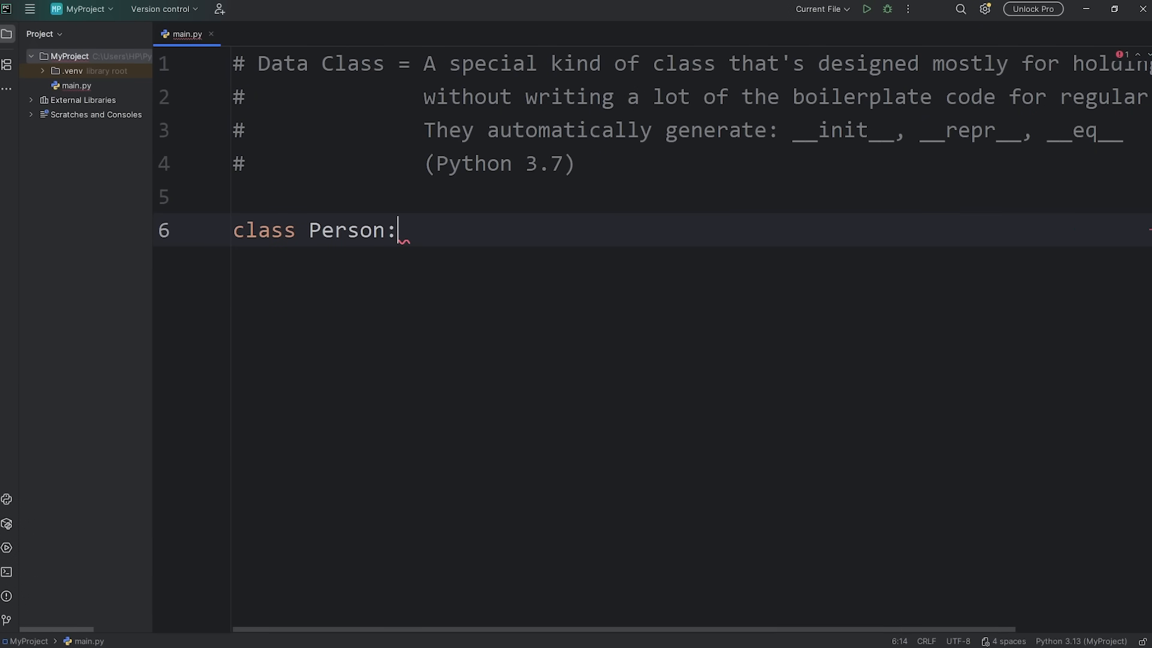
pyautogui.press('Enter')
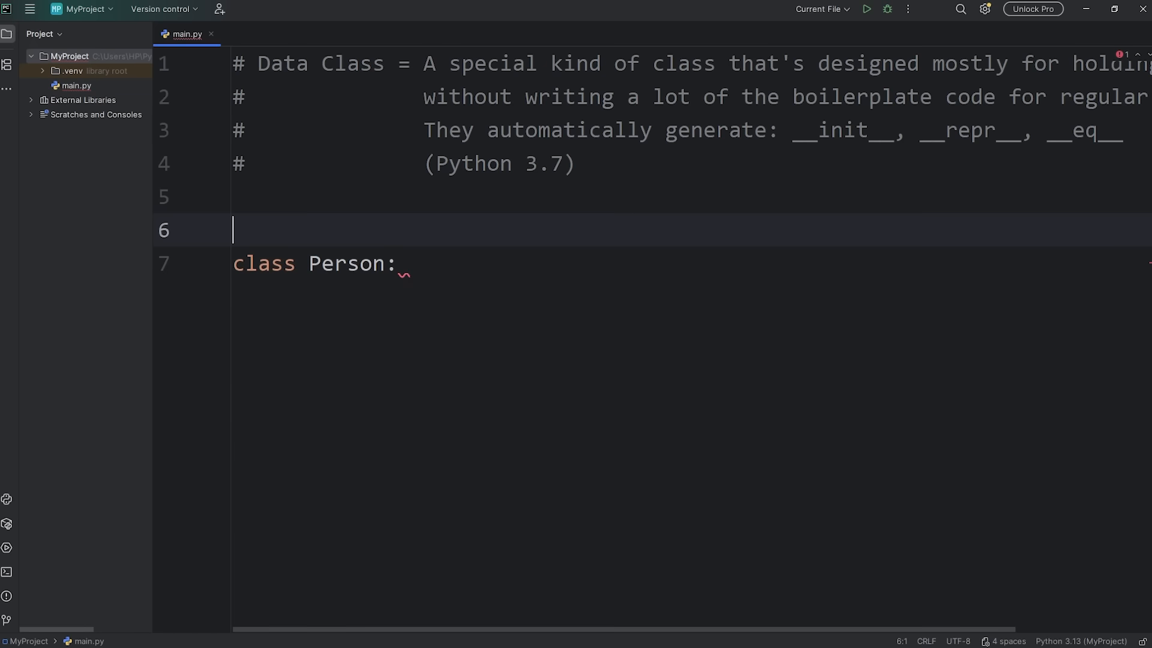
pyautogui.write('@')
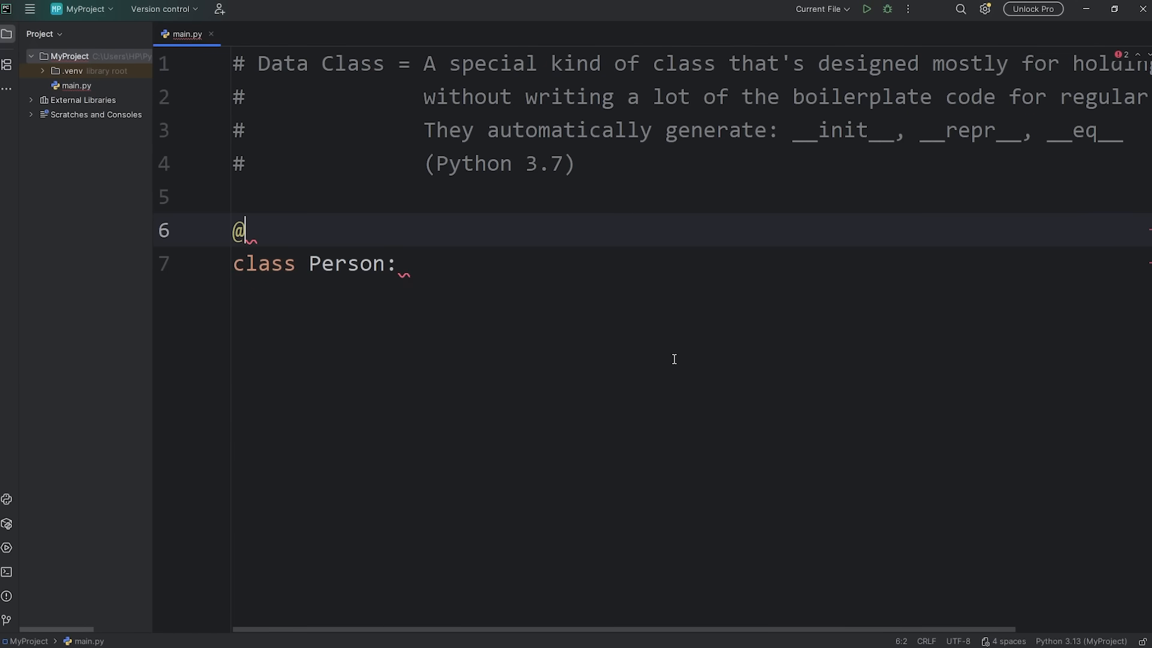
pyautogui.write('data')
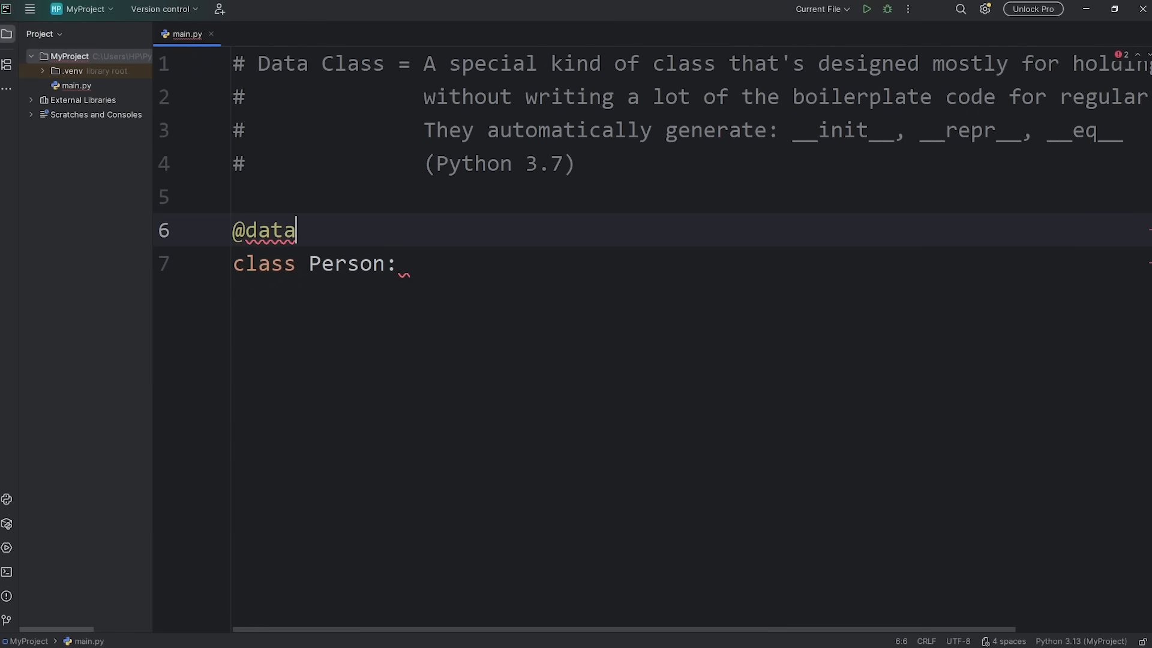
pyautogui.write('class')
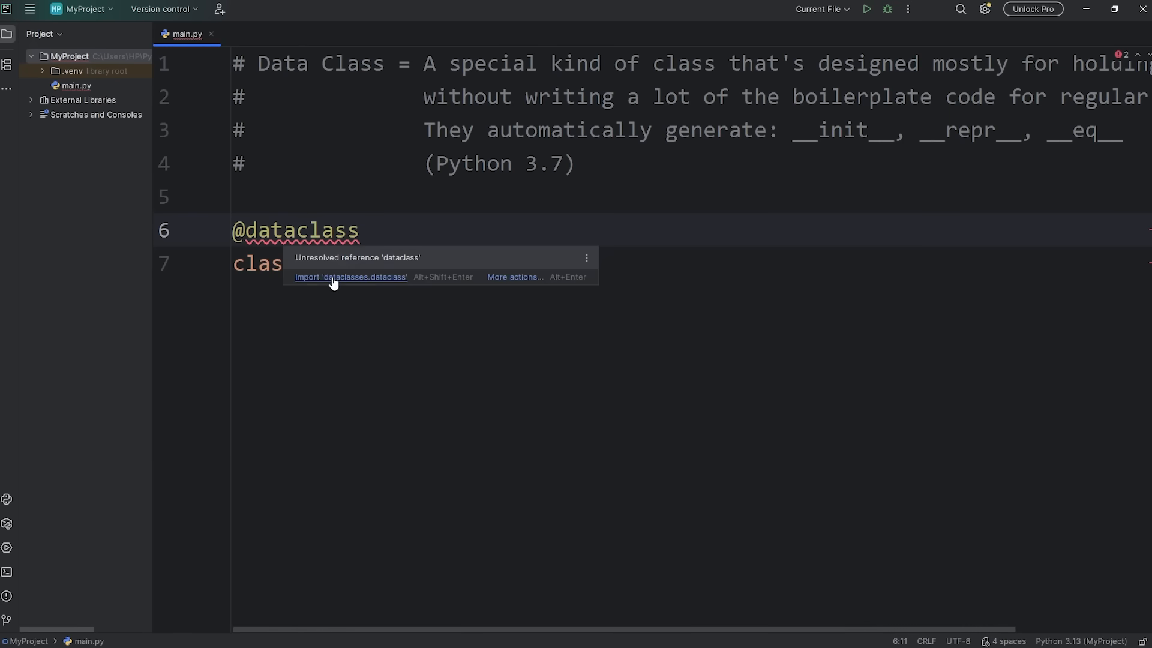
pyautogui.click(352, 277)
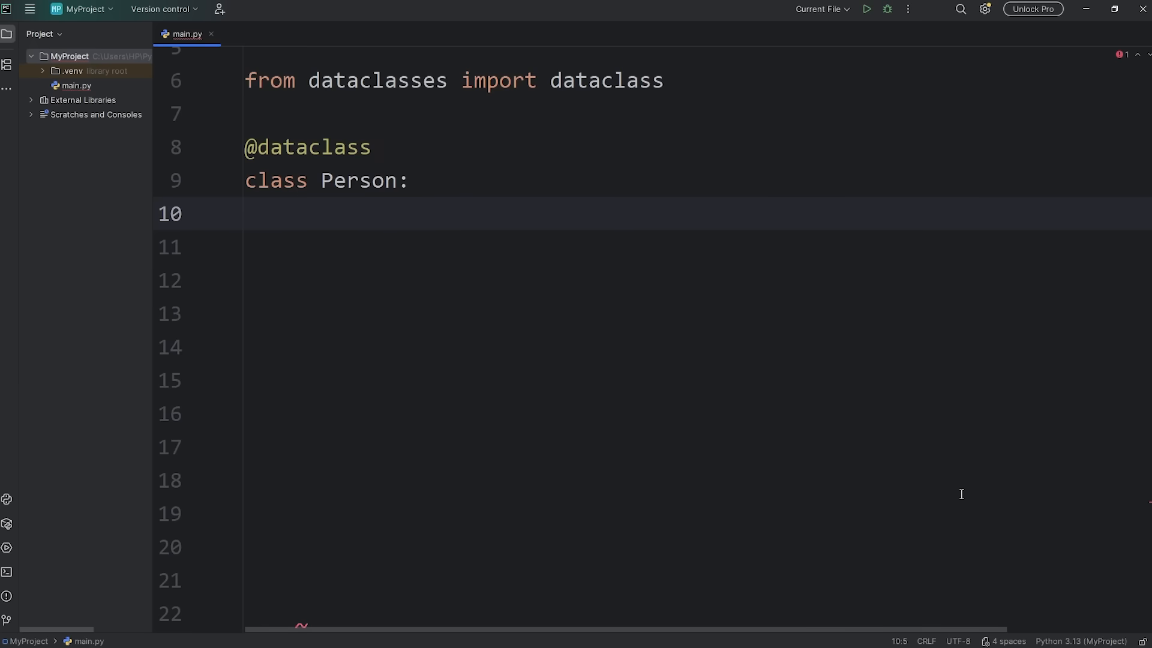
# Replace a started __init__ with dataclass fields name: str and age: int
pyautogui.write('def __i')
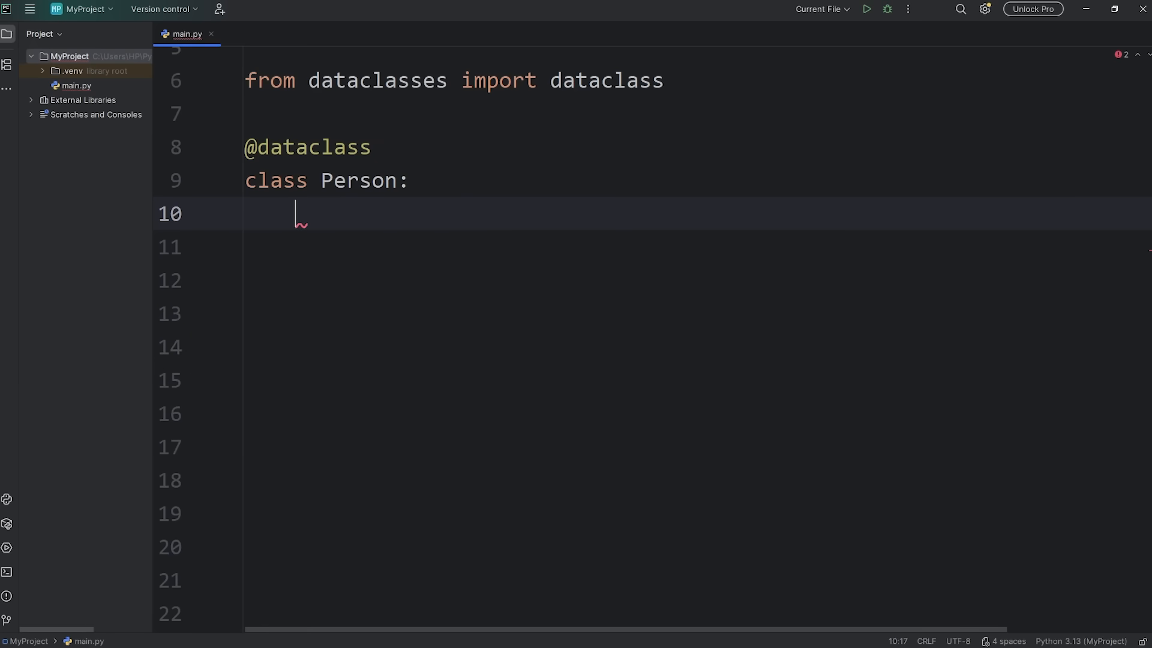
pyautogui.doubleClick(851, 129)
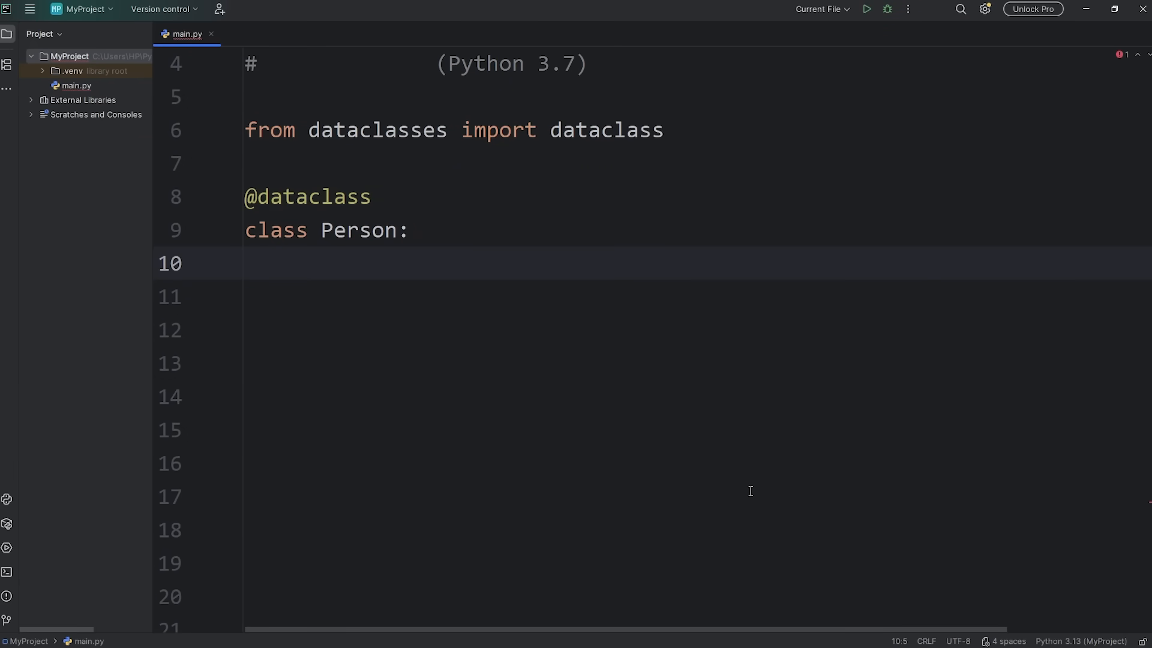
pyautogui.write('name: str')
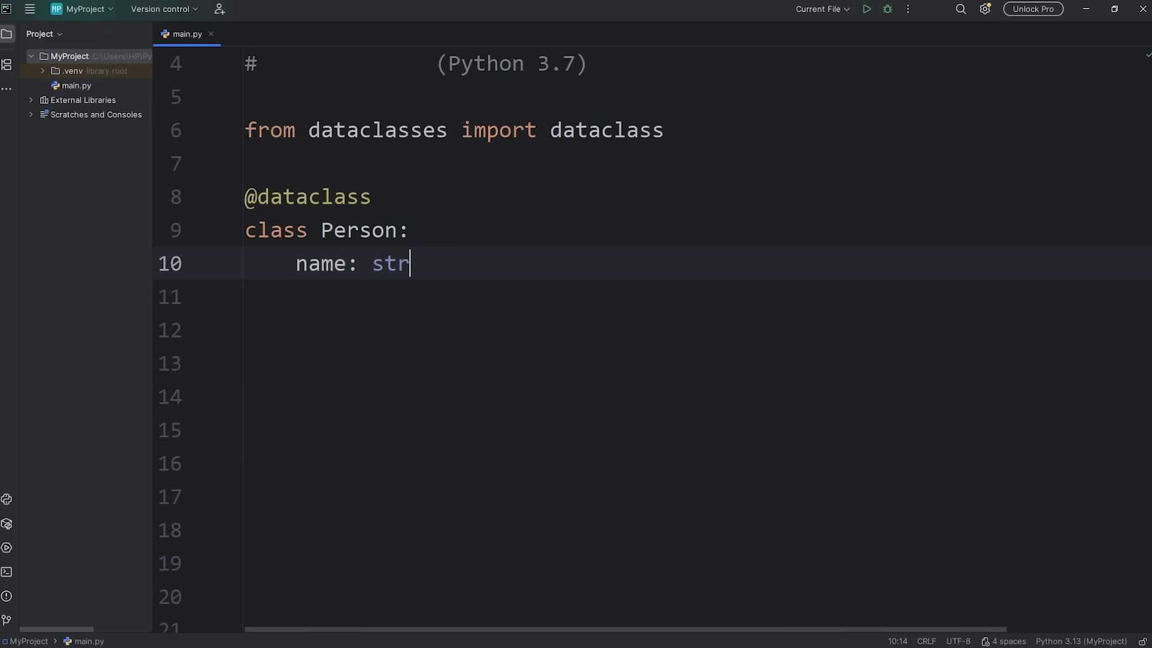
pyautogui.write('age')
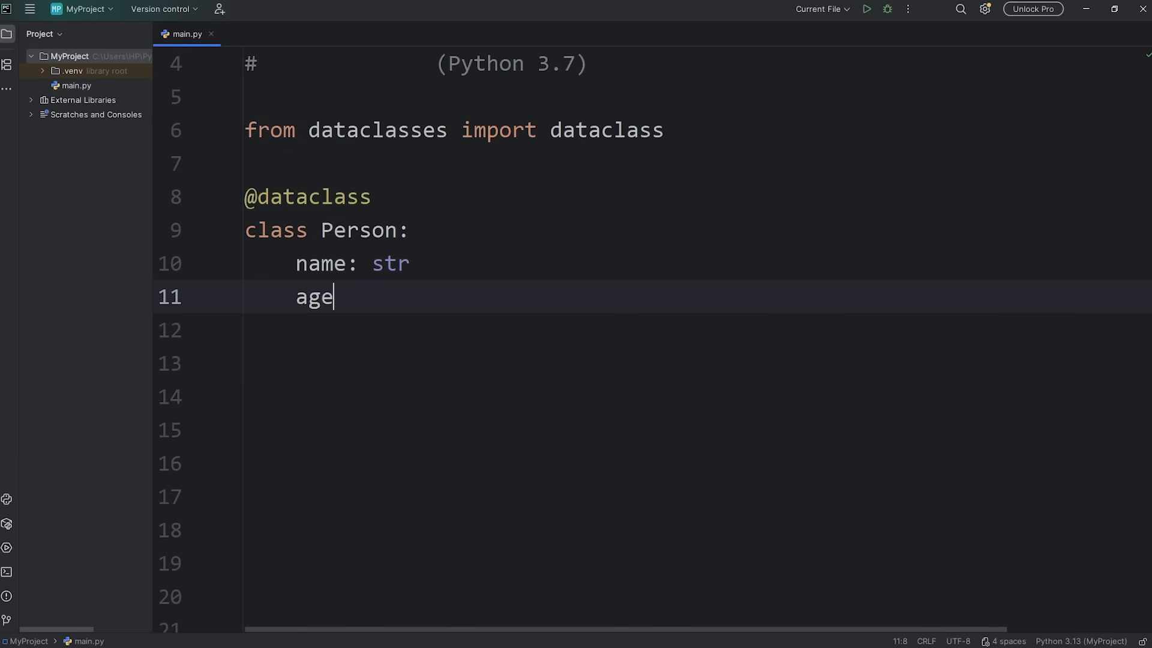
pyautogui.write(': int')
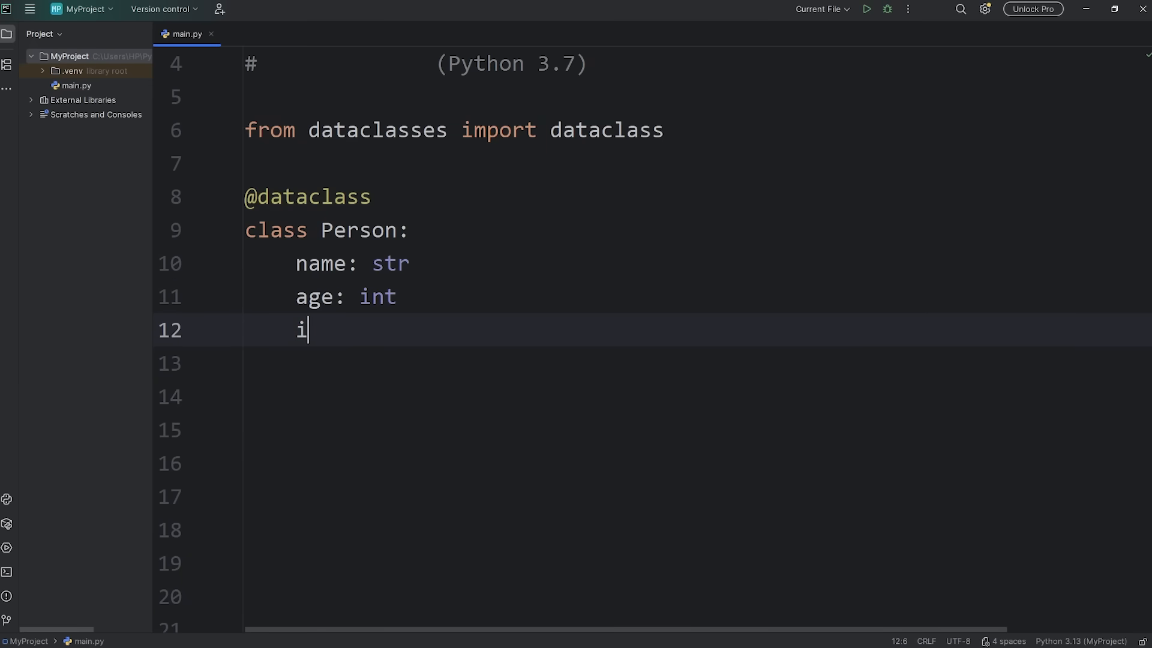
# Add the field is_alive: bool = True and start a new line below the class
pyautogui.write('s_aliv')
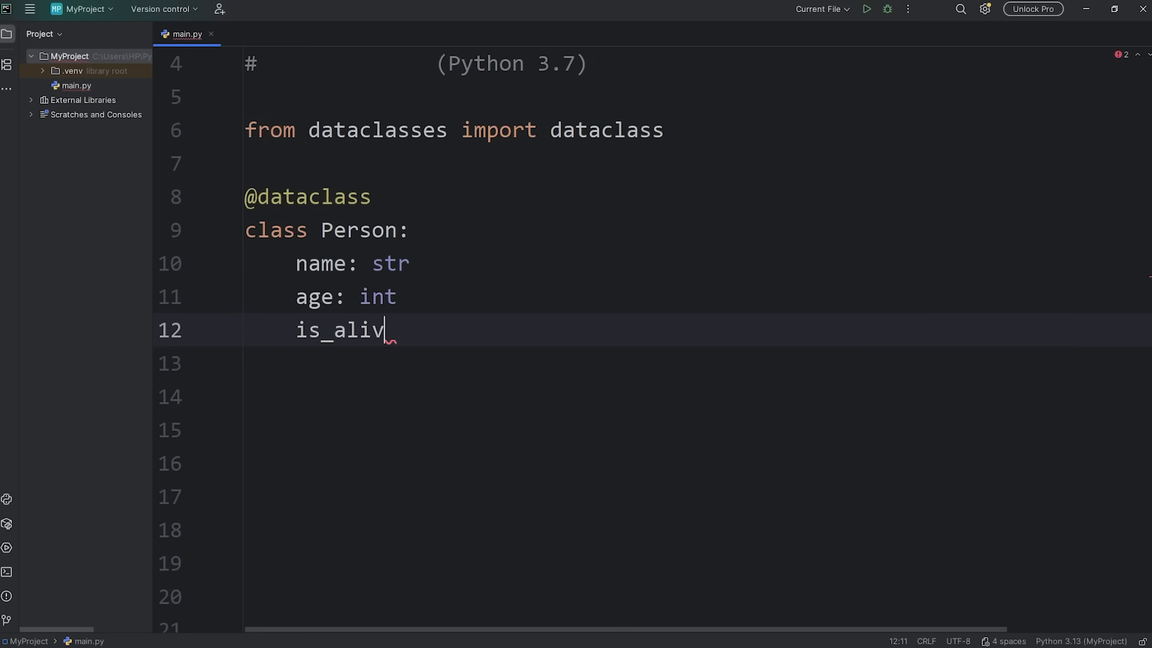
pyautogui.write('e: b')
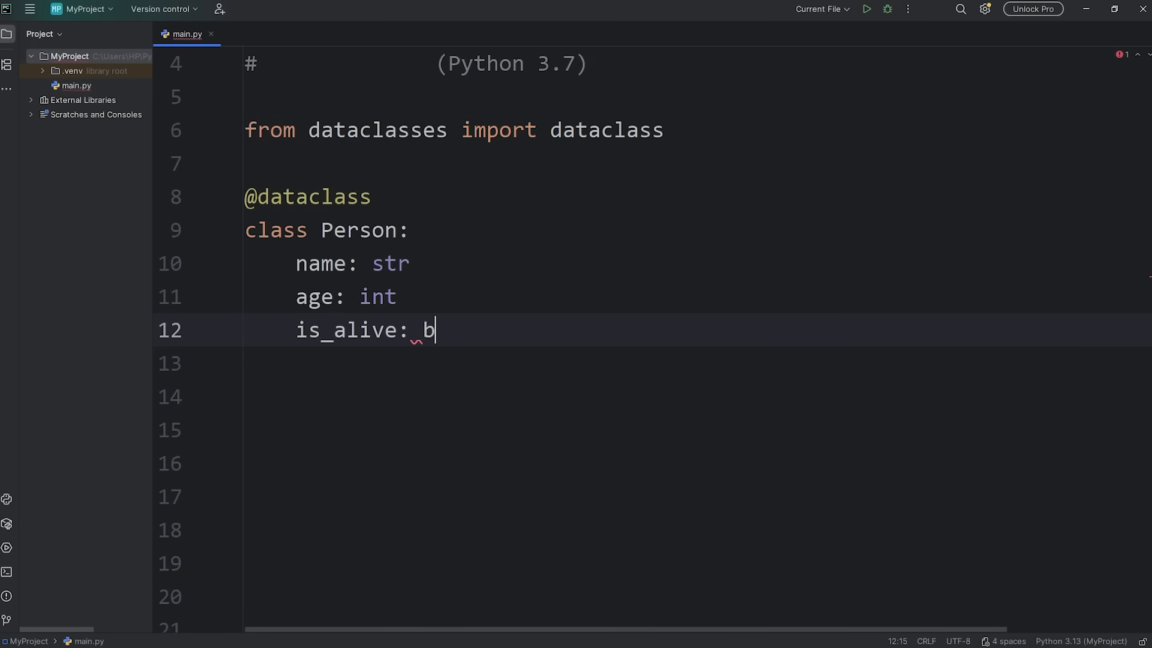
pyautogui.write('ool =')
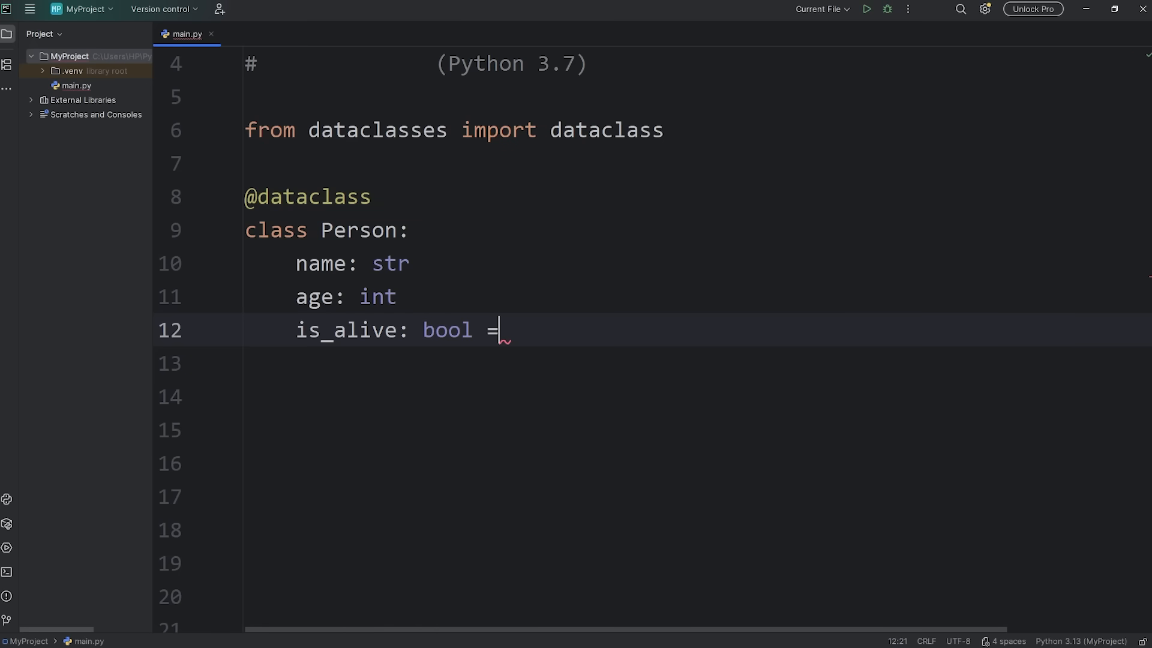
pyautogui.write('Tru')
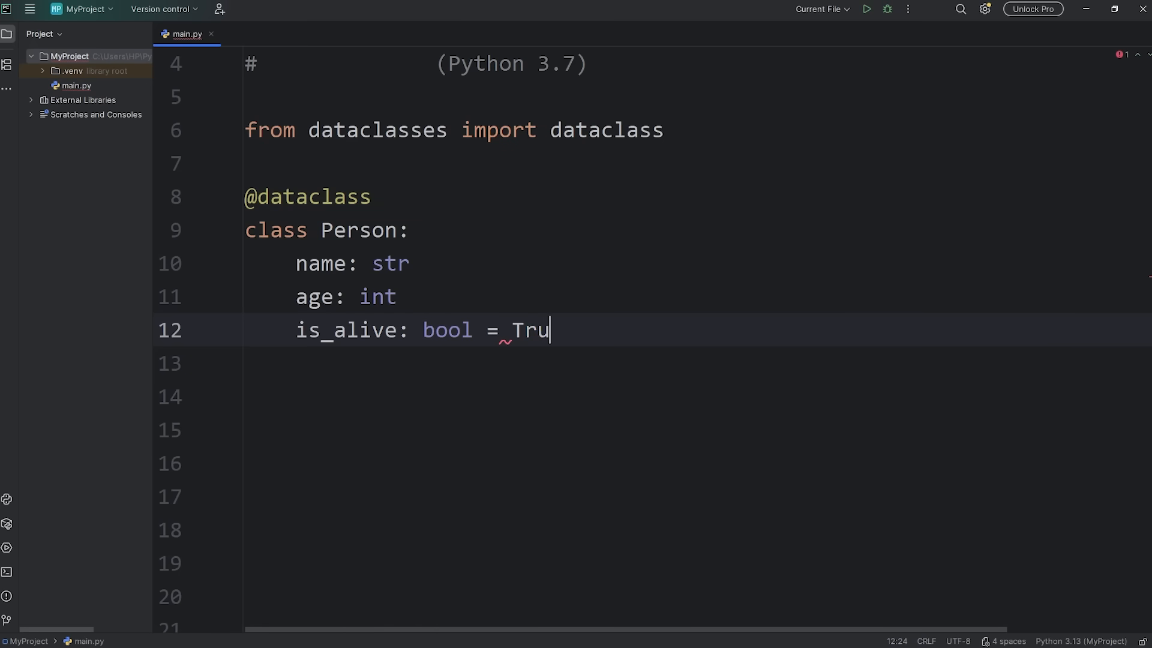
pyautogui.write('e')
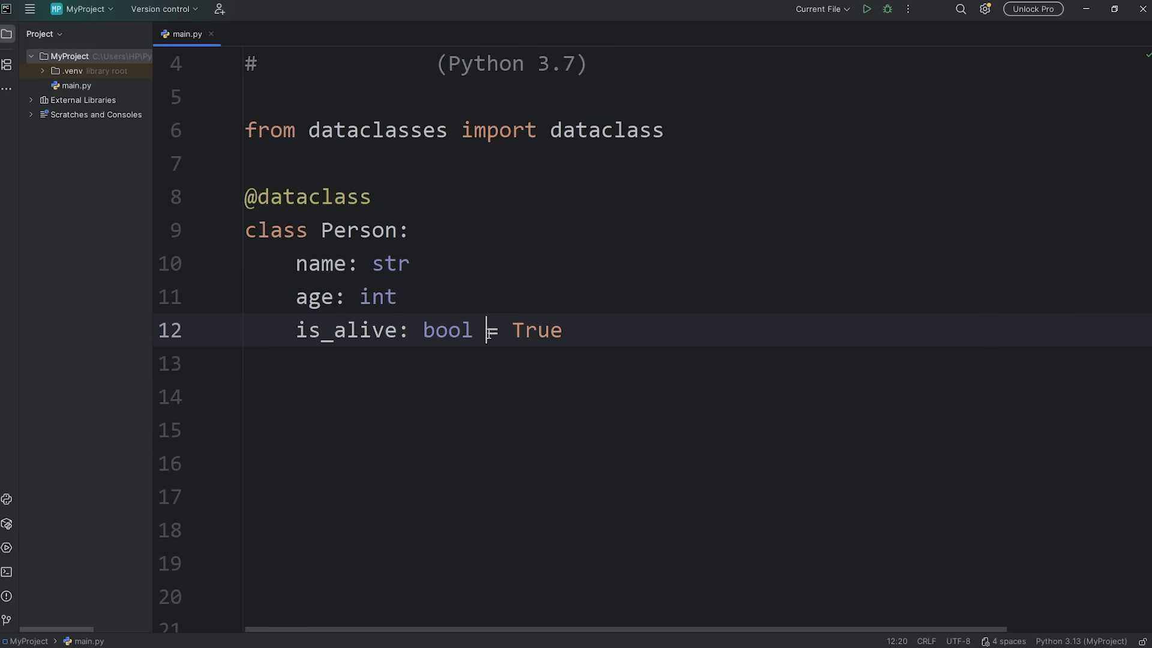
pyautogui.doubleClick(538, 329)
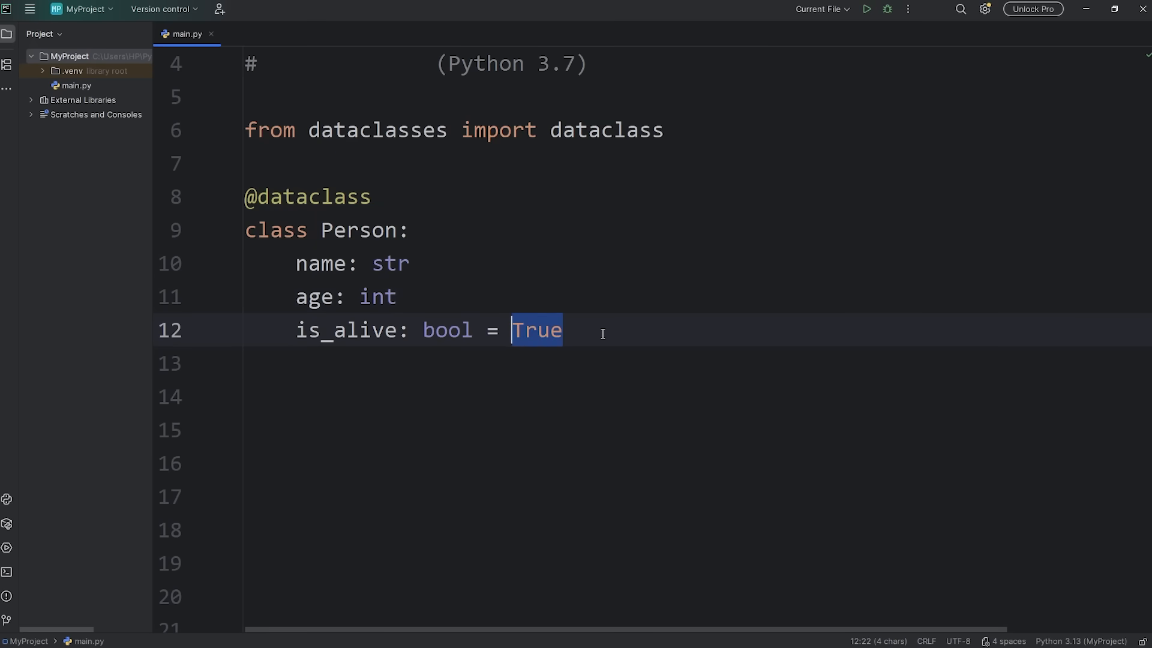
pyautogui.click(581, 331)
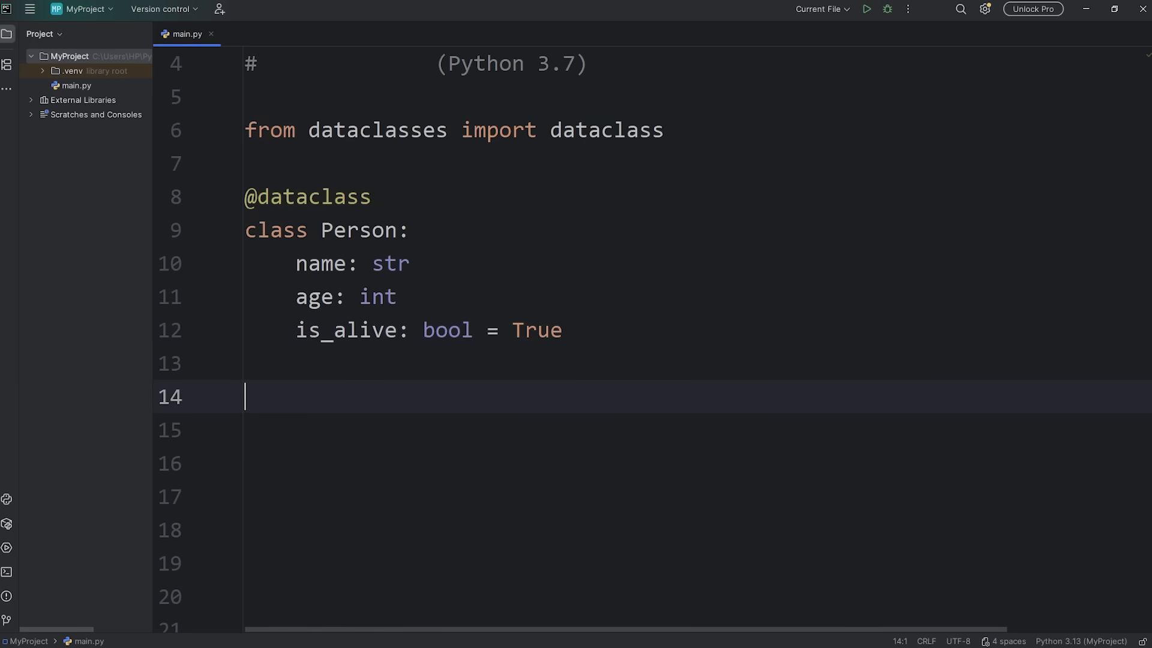
# Create person1 = Person("Spongebob", 30), print it, and inspect the generated representation output
pyautogui.write('person')
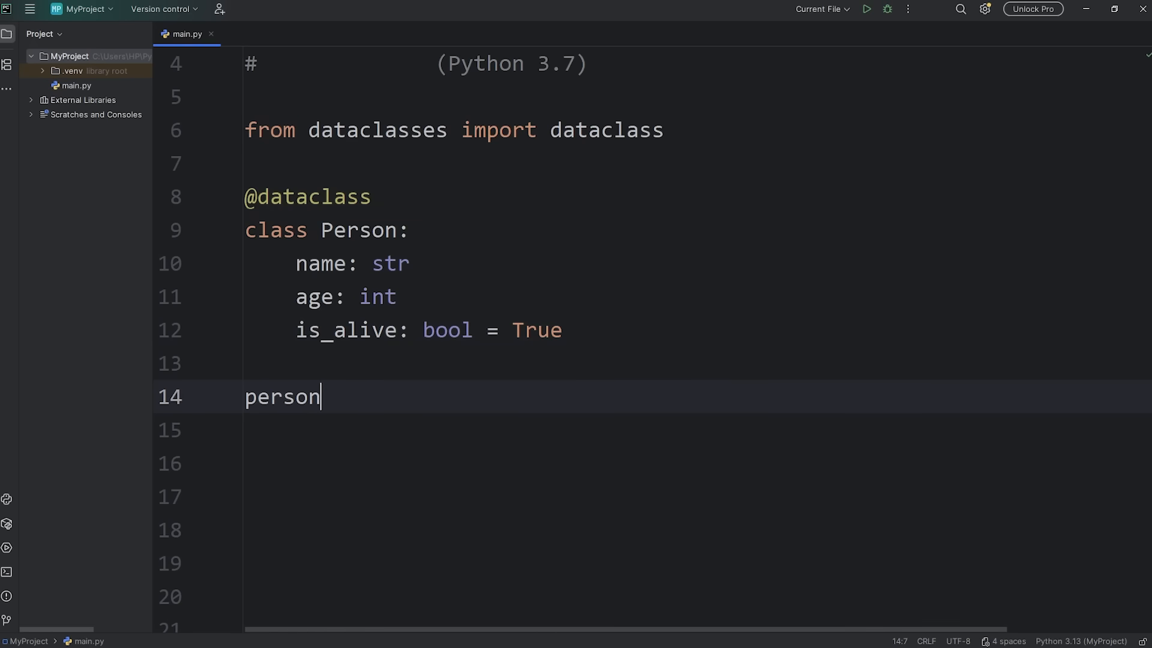
pyautogui.write('1 = Person')
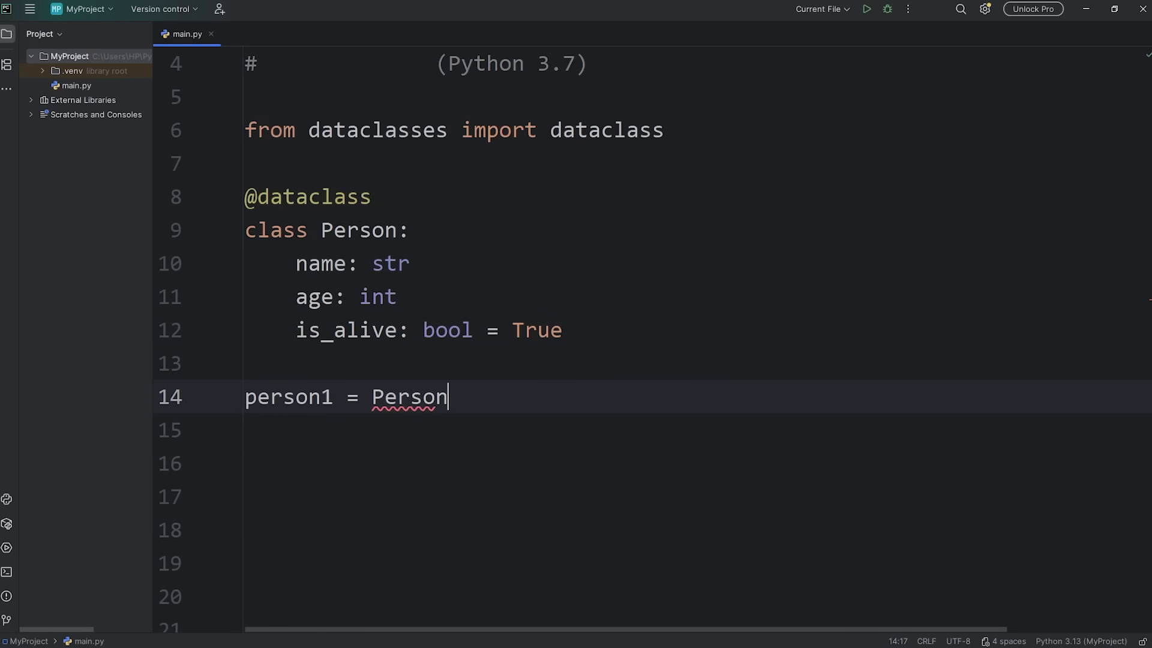
pyautogui.write('()')
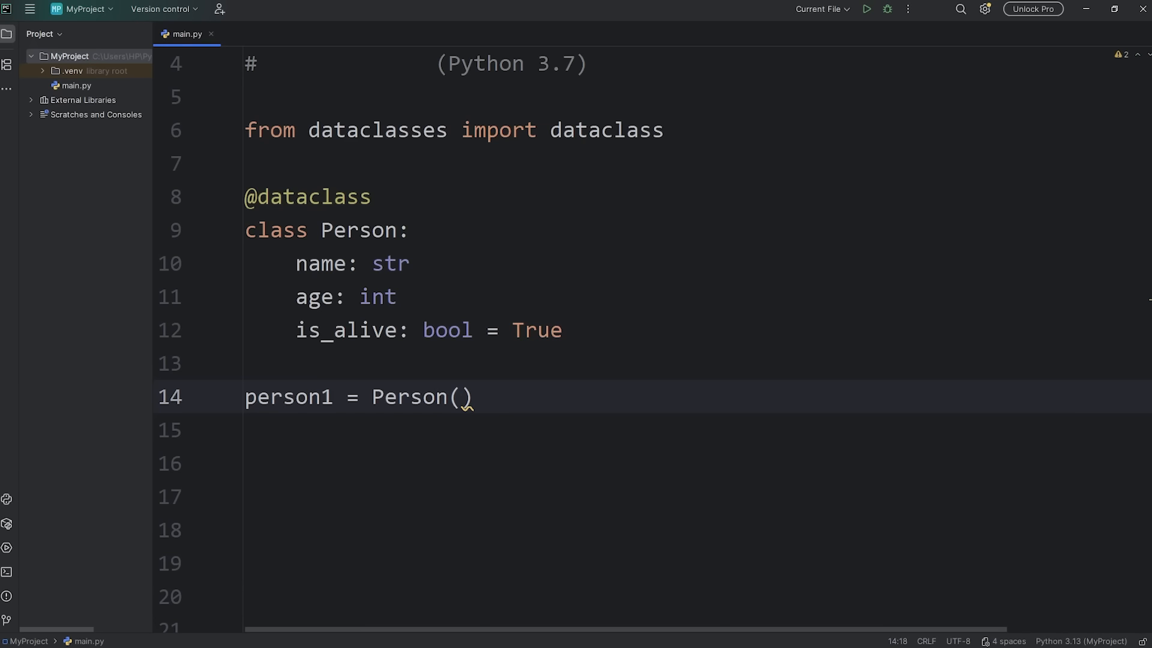
pyautogui.write('"Sponge"')
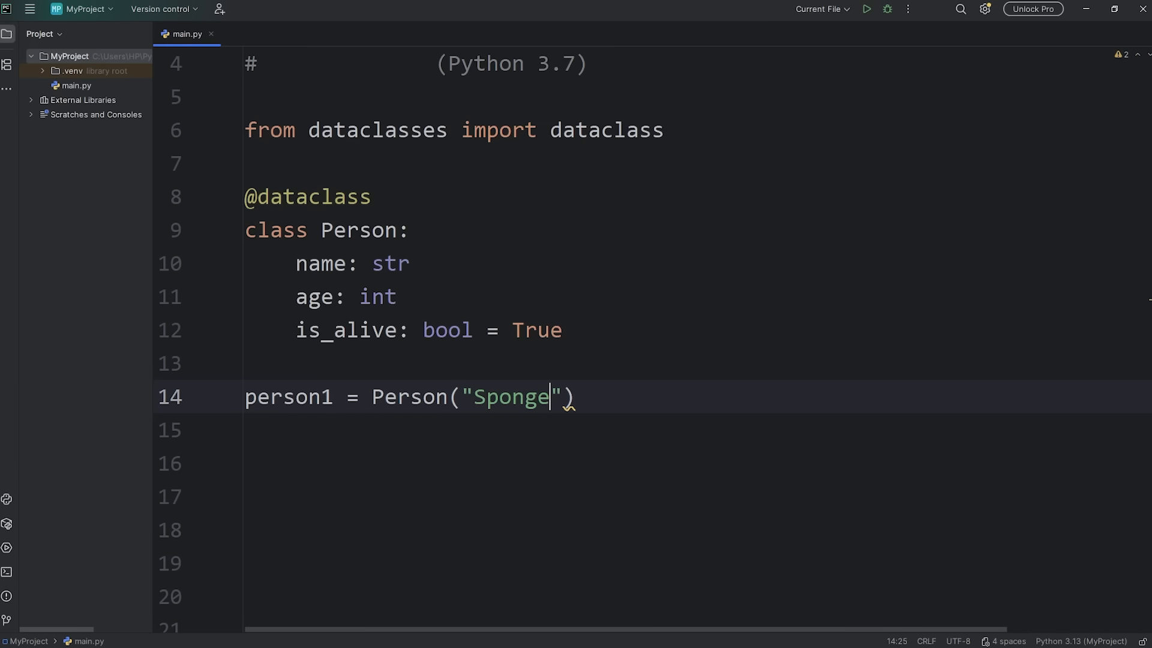
pyautogui.write('bob",')
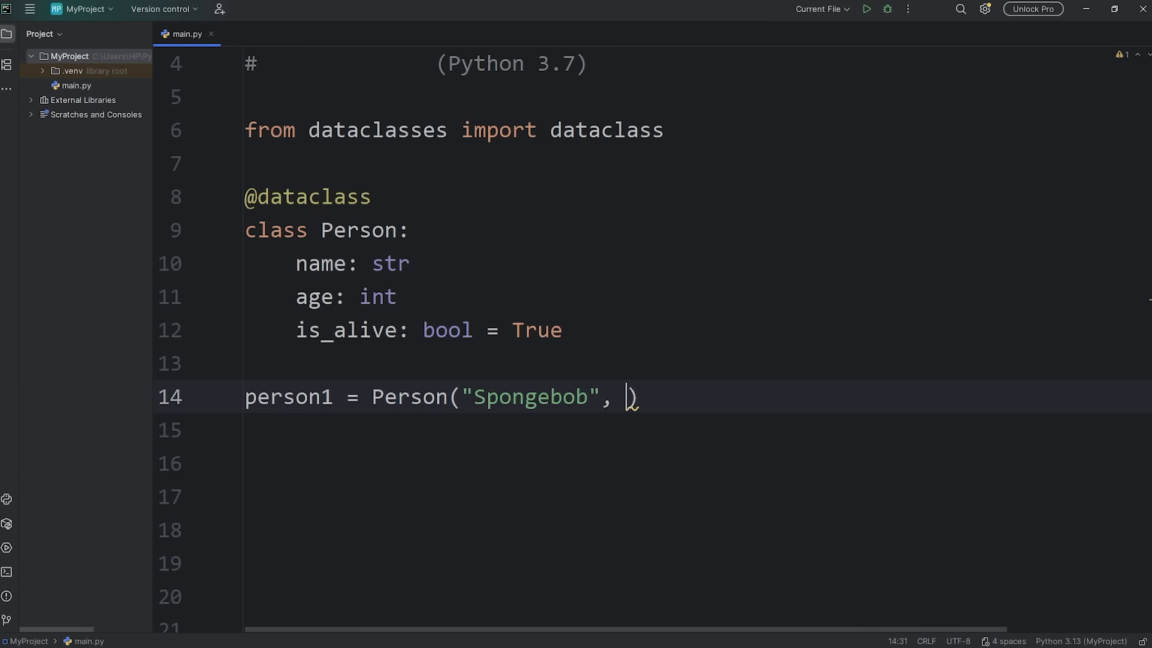
pyautogui.write('30')
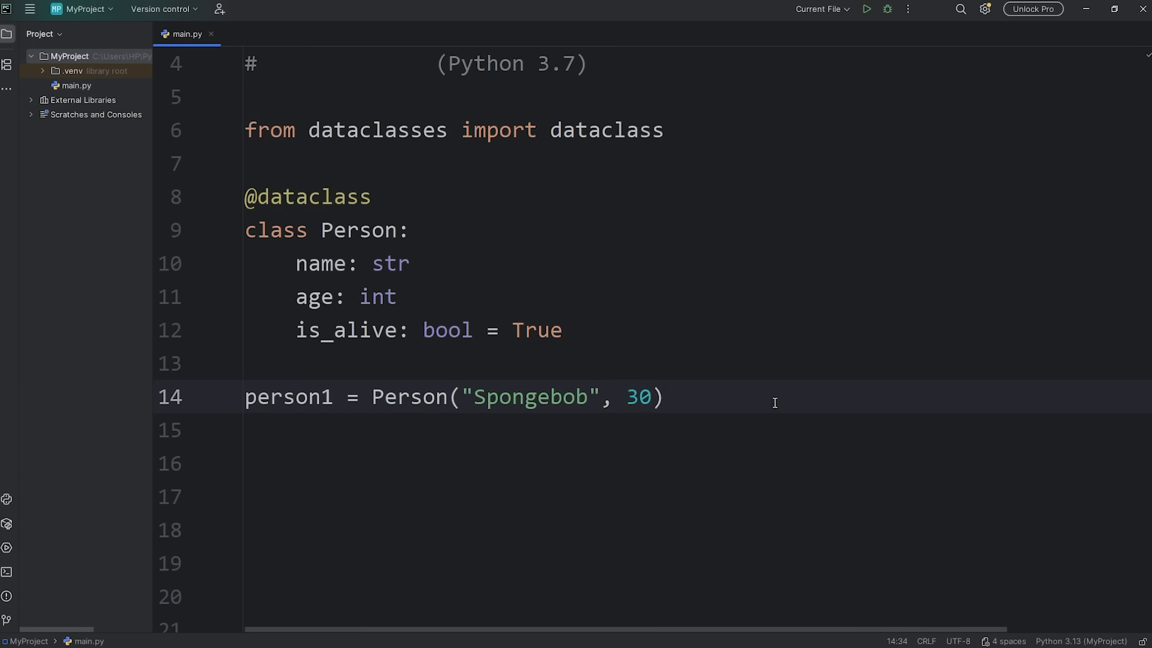
pyautogui.write('print()')
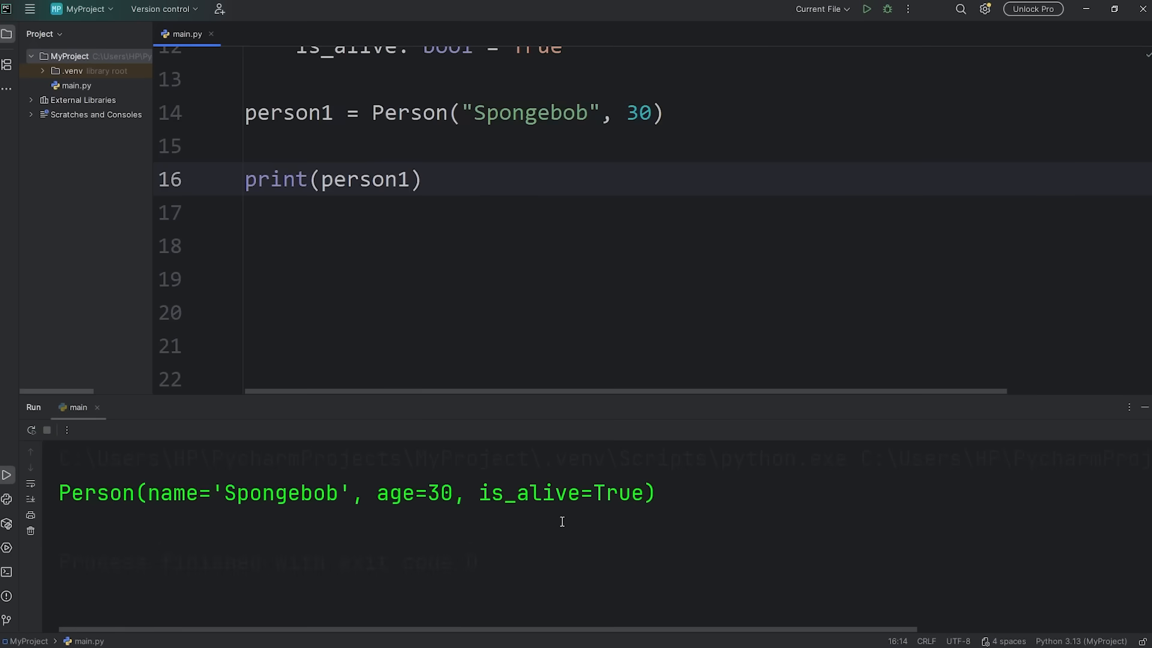
pyautogui.moveTo(134, 505)
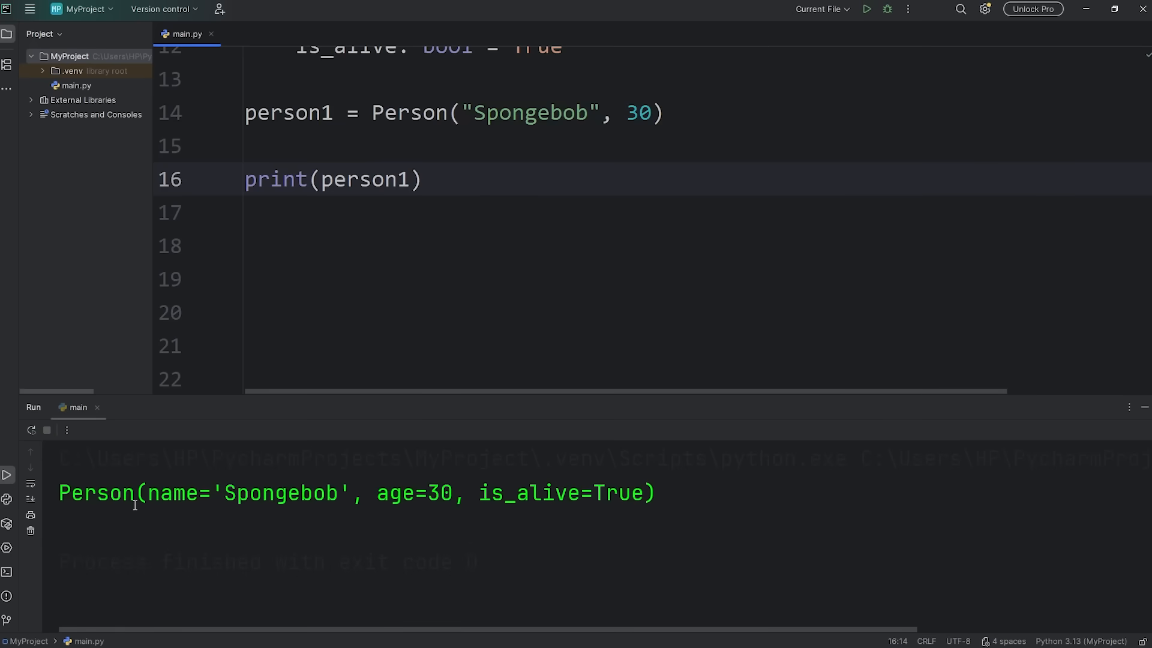
pyautogui.doubleClick(279, 492)
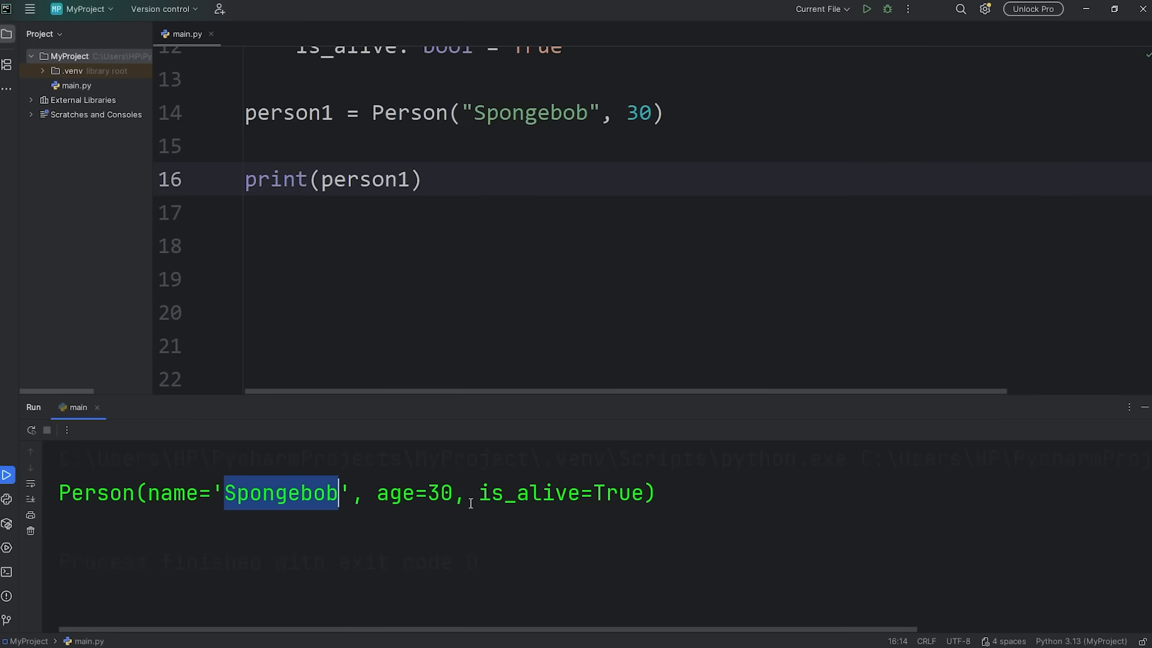
pyautogui.click(617, 492)
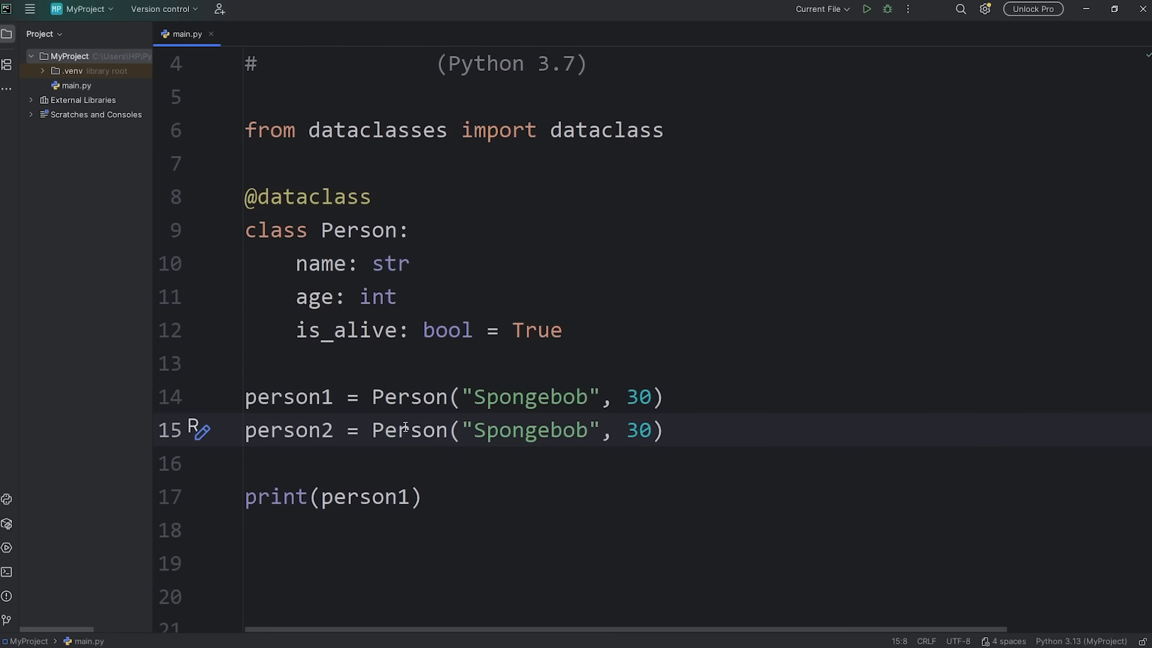
# Make person2 Patrick, print person2, and inspect Patrick's representation in the output
pyautogui.write('Patrick')
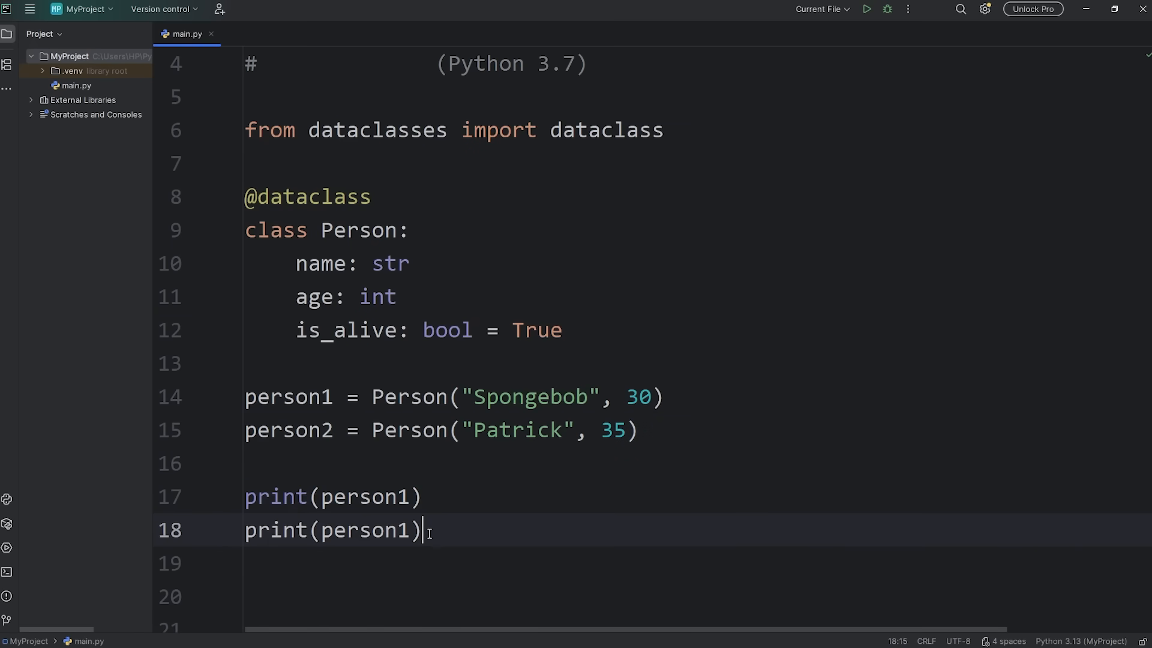
pyautogui.click(866, 9)
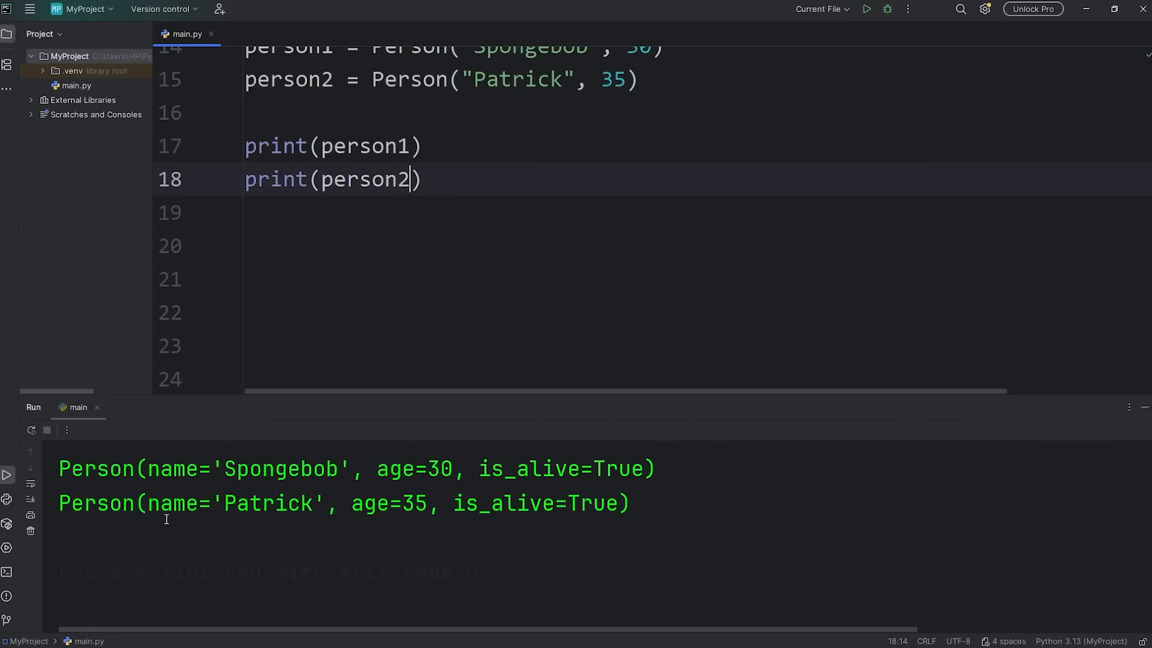
pyautogui.doubleClick(268, 502)
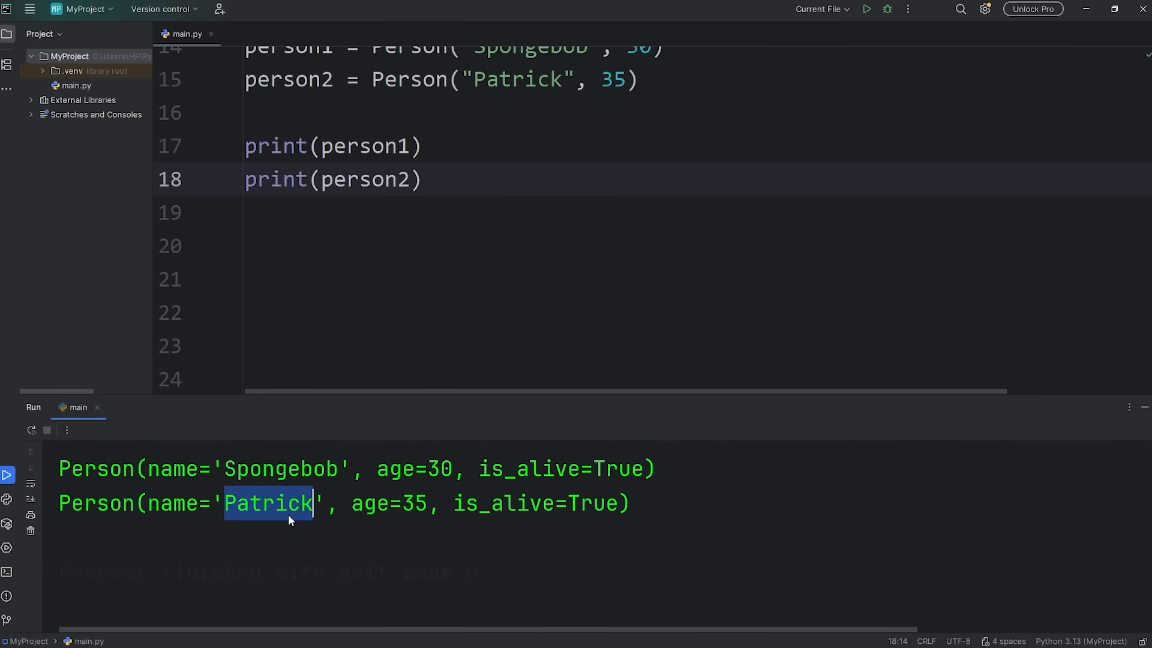
pyautogui.doubleClick(591, 503)
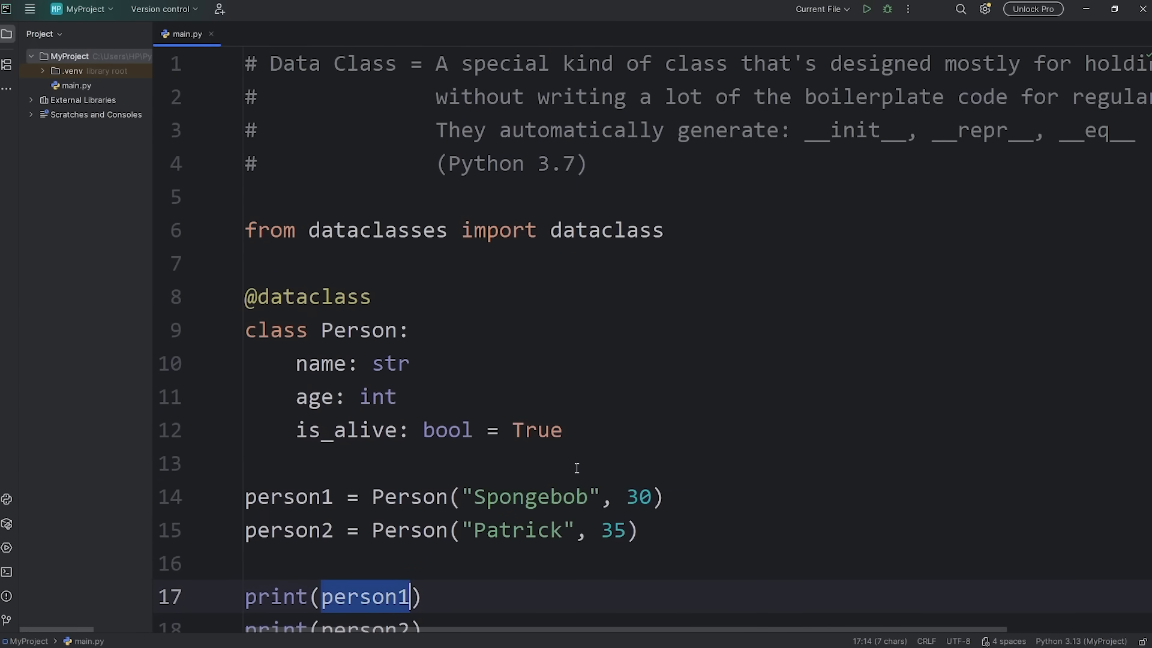
pyautogui.doubleClick(980, 129)
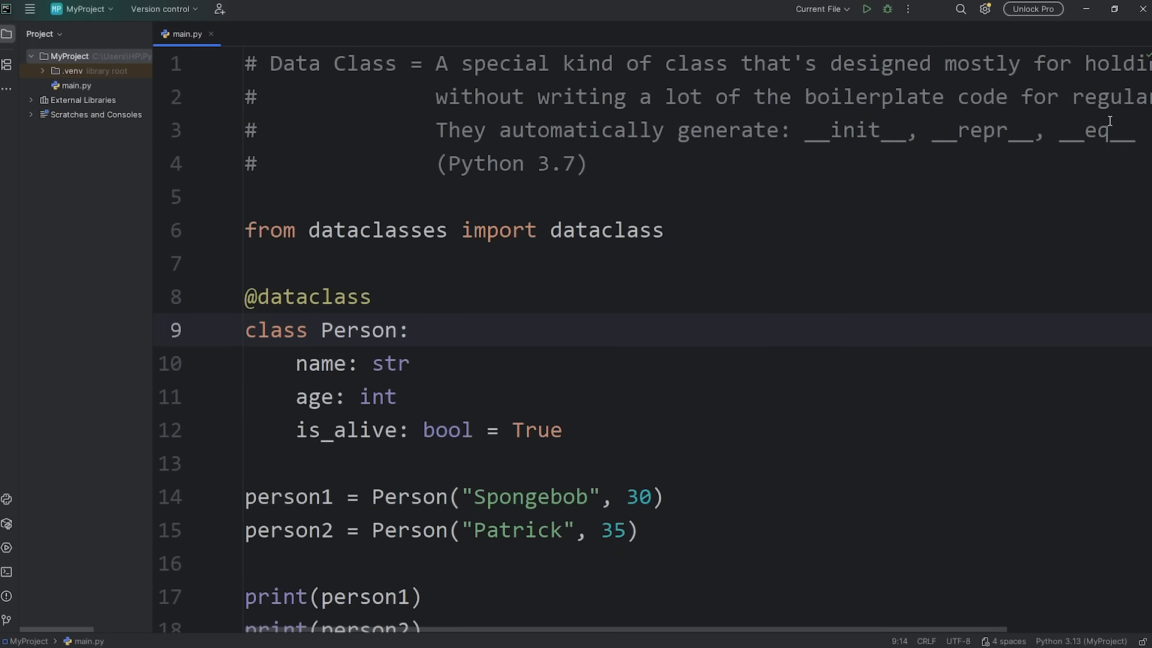
pyautogui.scroll(-3)
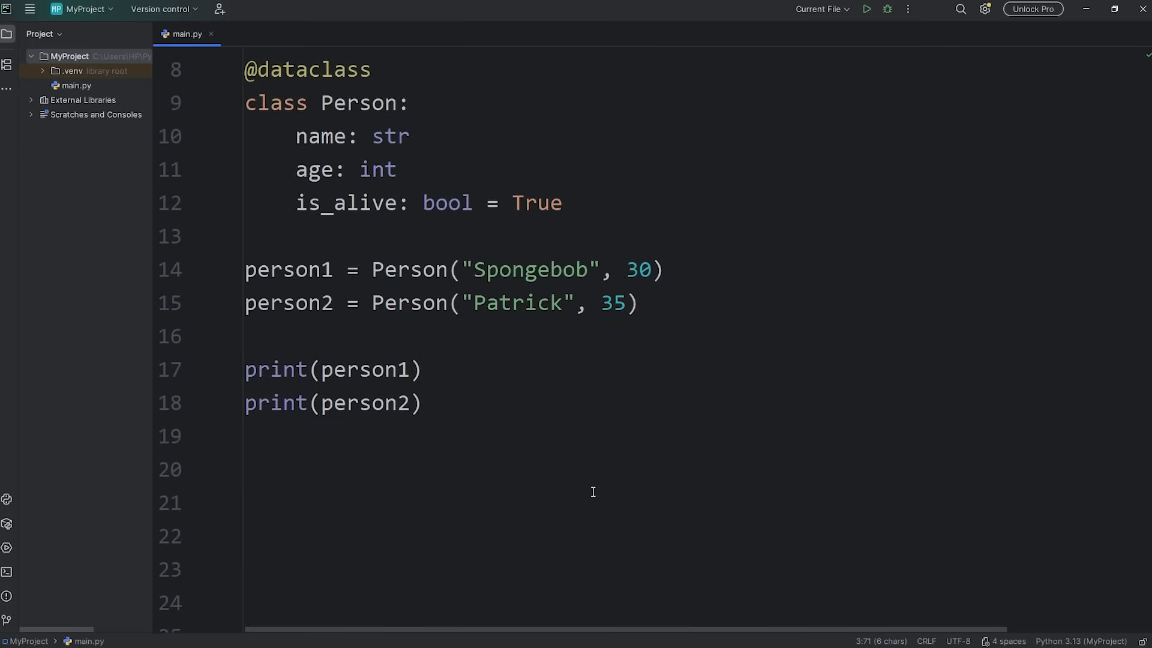
# Add print(person1 == person2), then make person2 Spongebob aged 30 to match person1
pyautogui.write('print()')
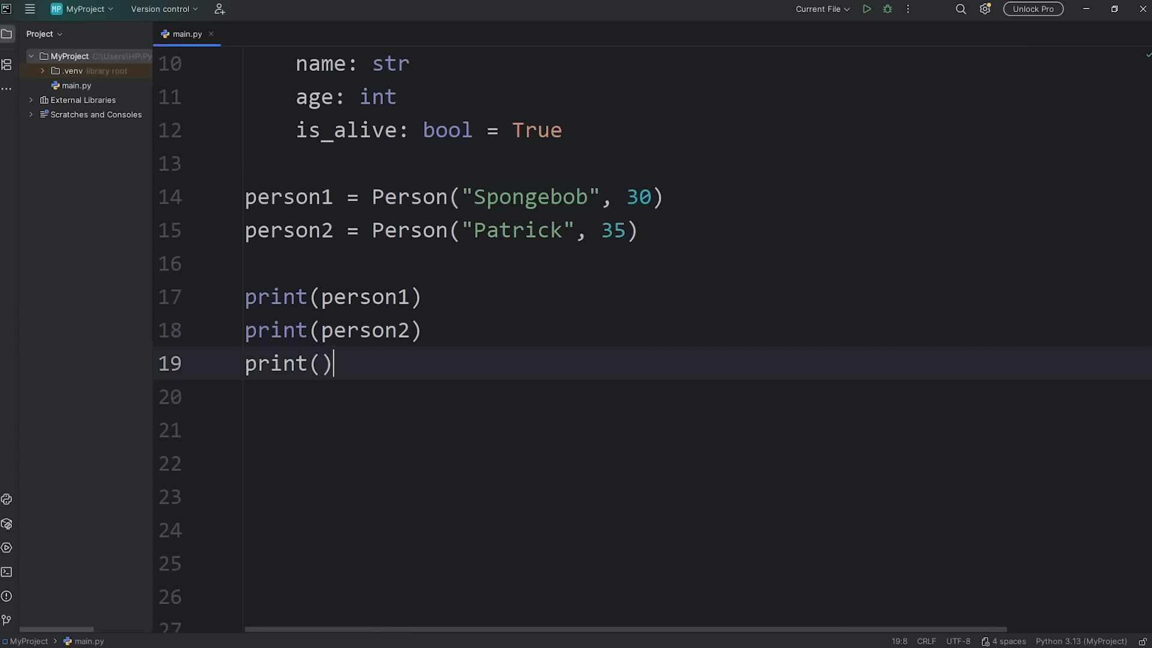
pyautogui.write('per')
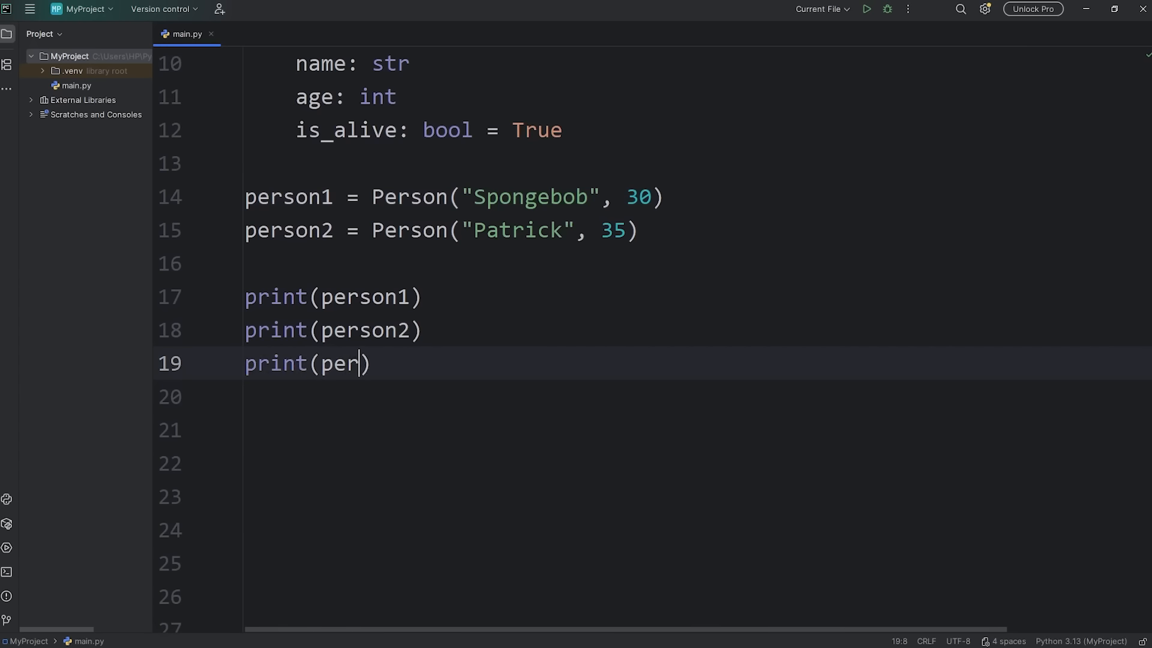
pyautogui.write('son1 == p')
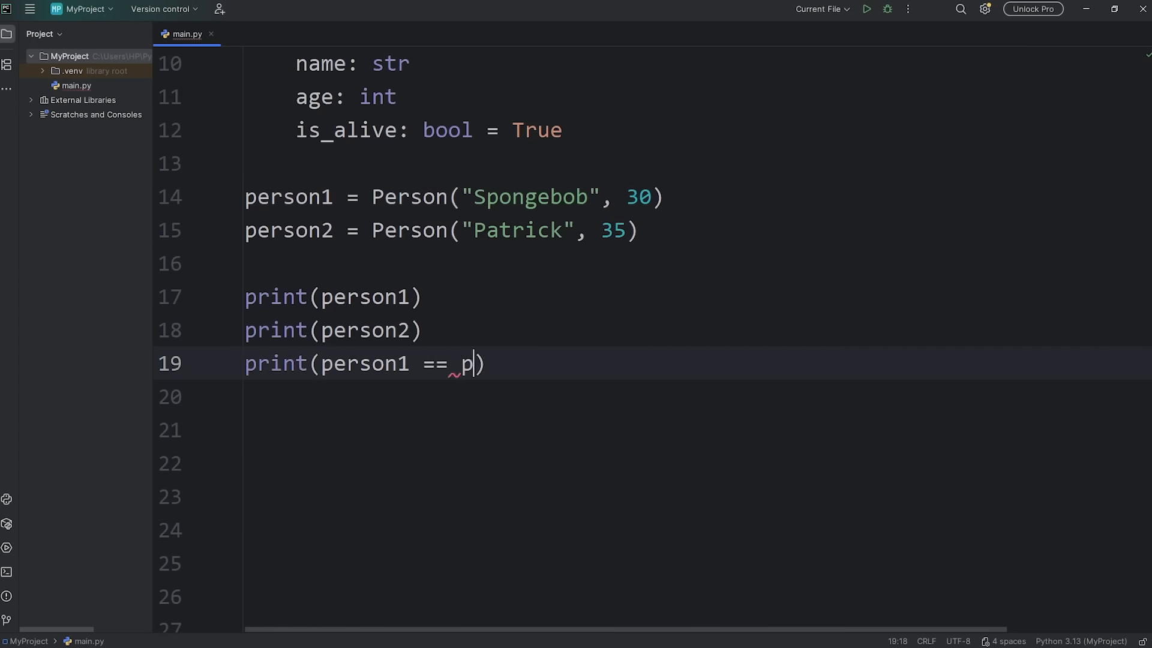
pyautogui.write('erson2')
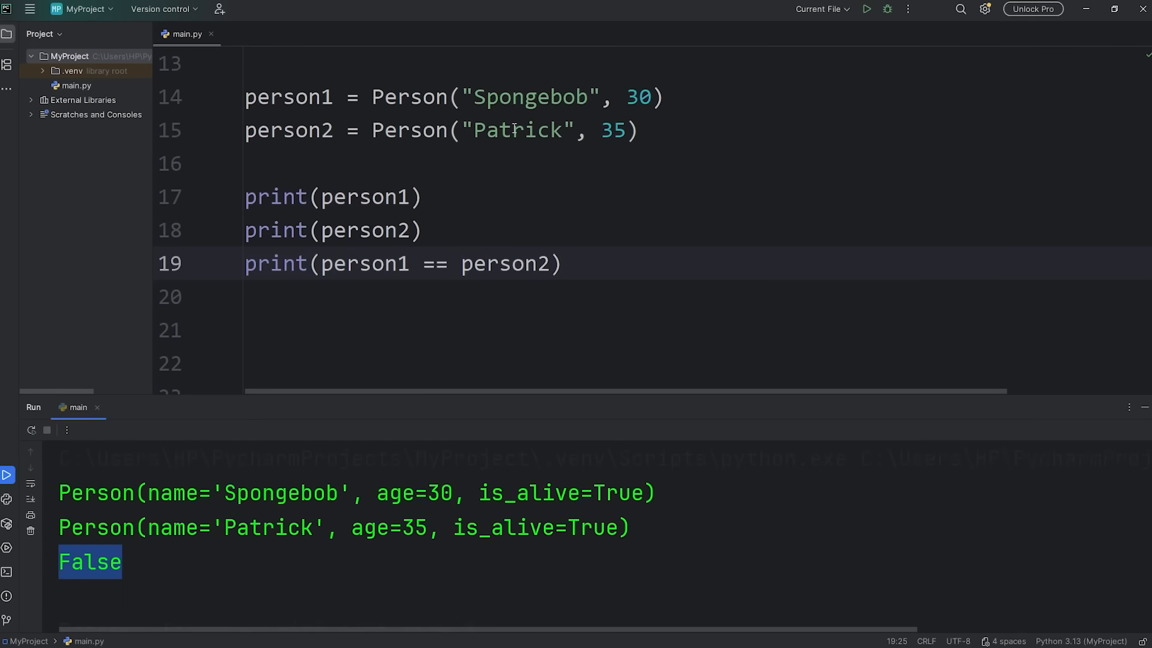
pyautogui.write('Spongebob')
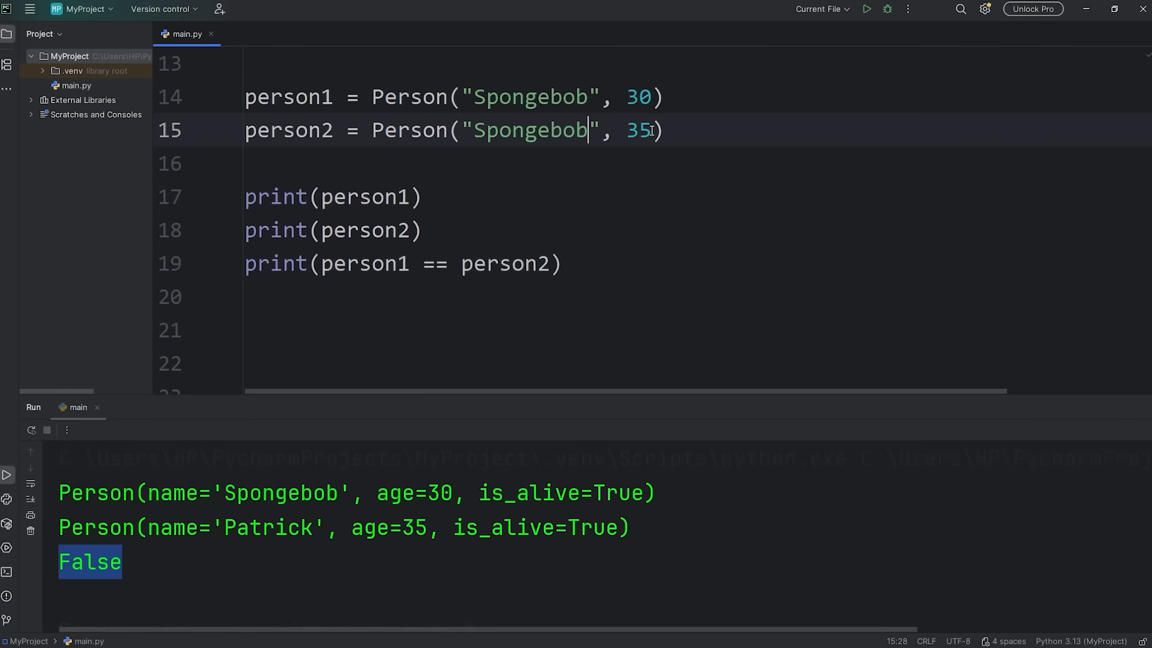
pyautogui.write('30')
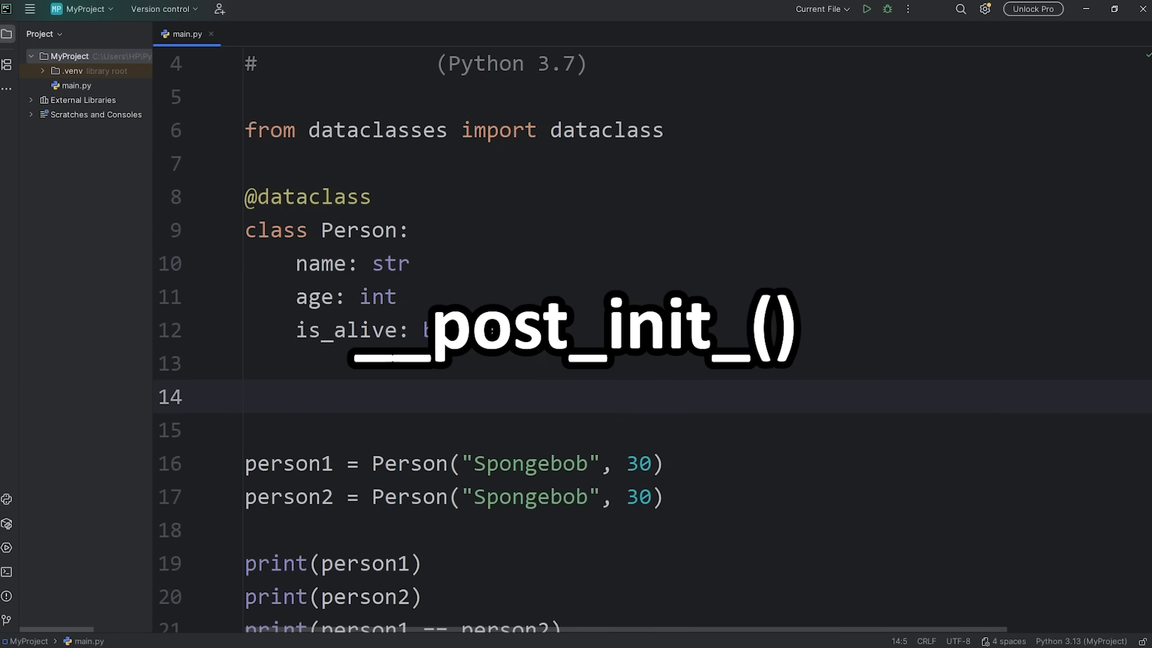
# Define def __post_init__(self): inside the Person dataclass
pyautogui.write('def')
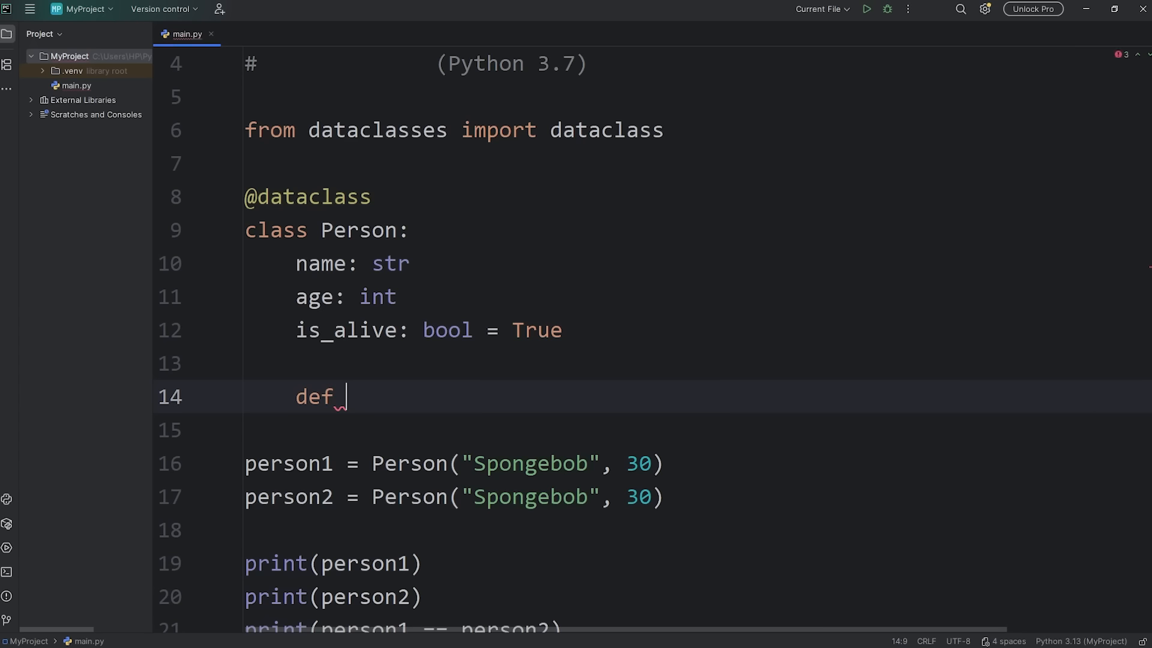
pyautogui.write('" "')
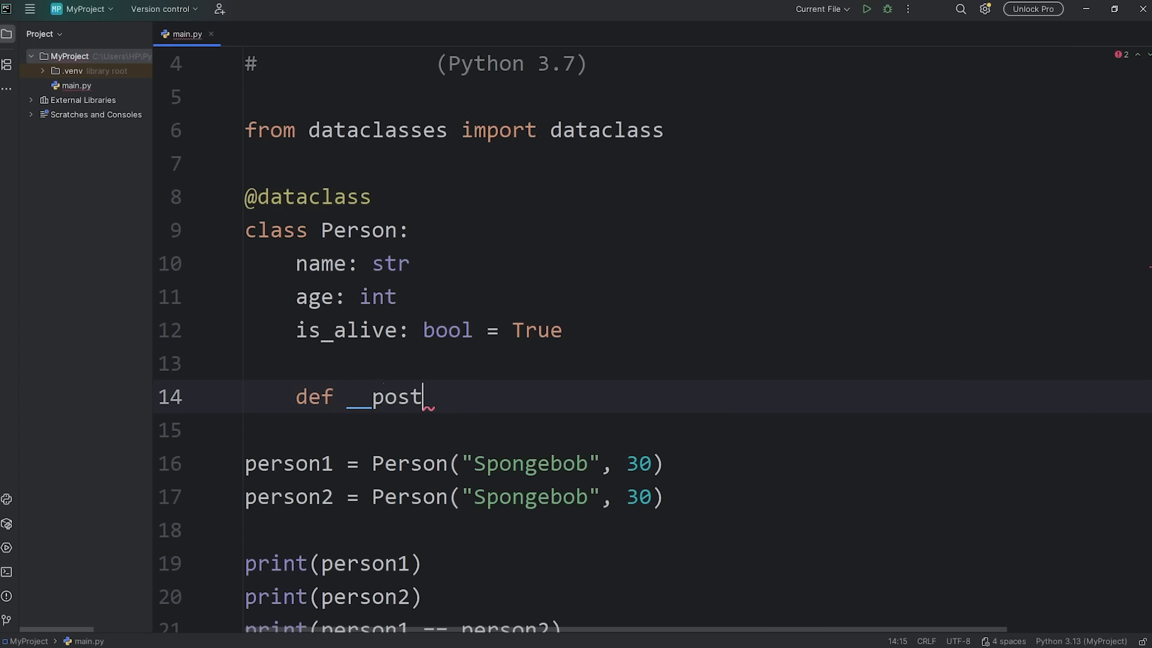
pyautogui.write('_init')
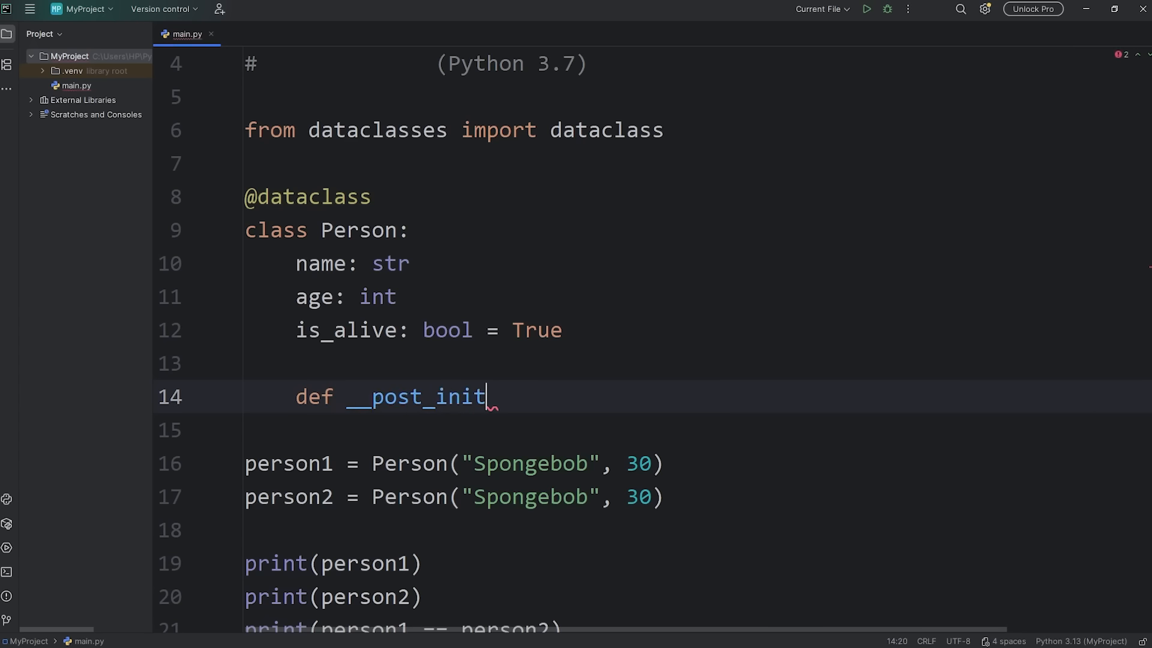
pyautogui.write('__(self):')
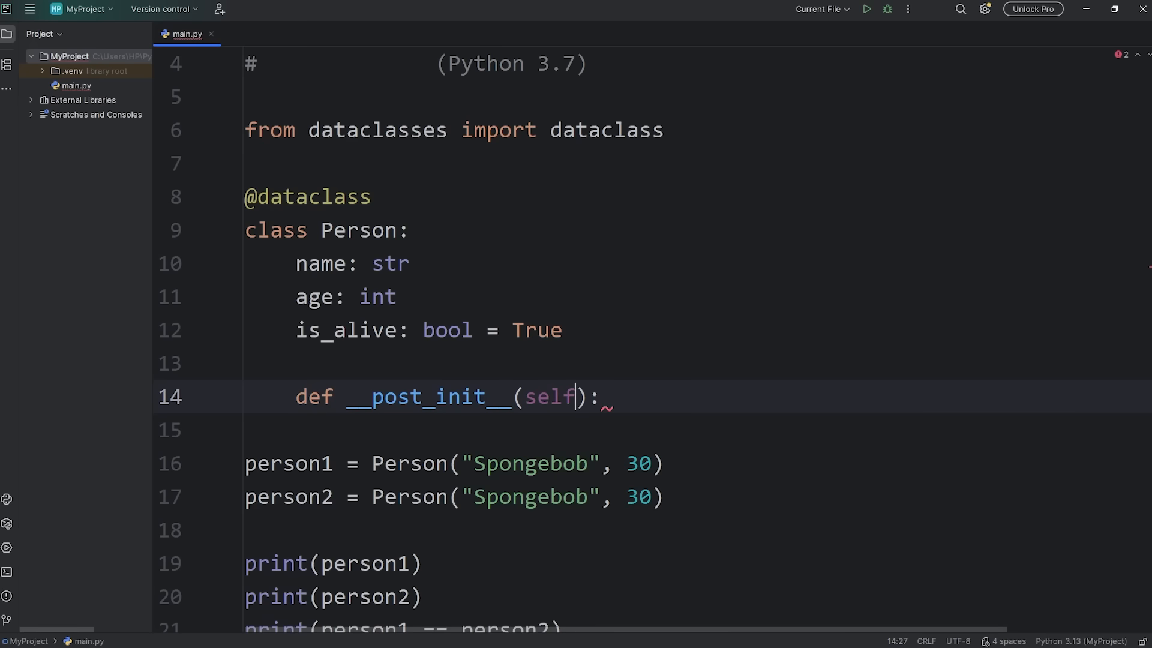
pyautogui.press('Enter')
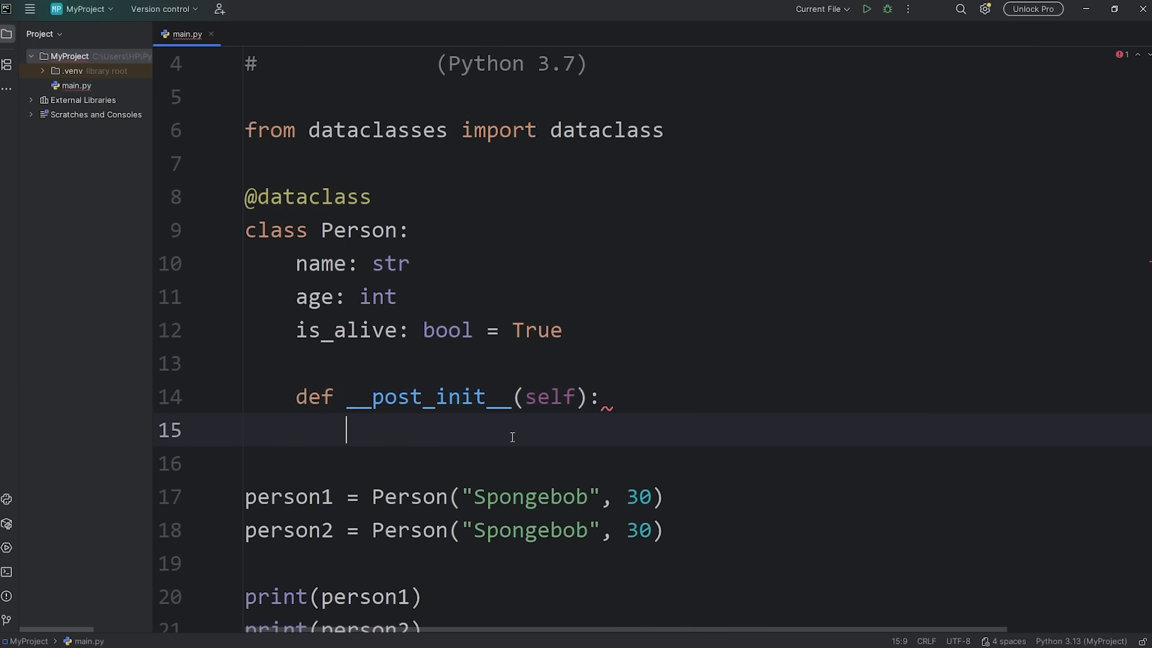
pyautogui.moveTo(456, 434)
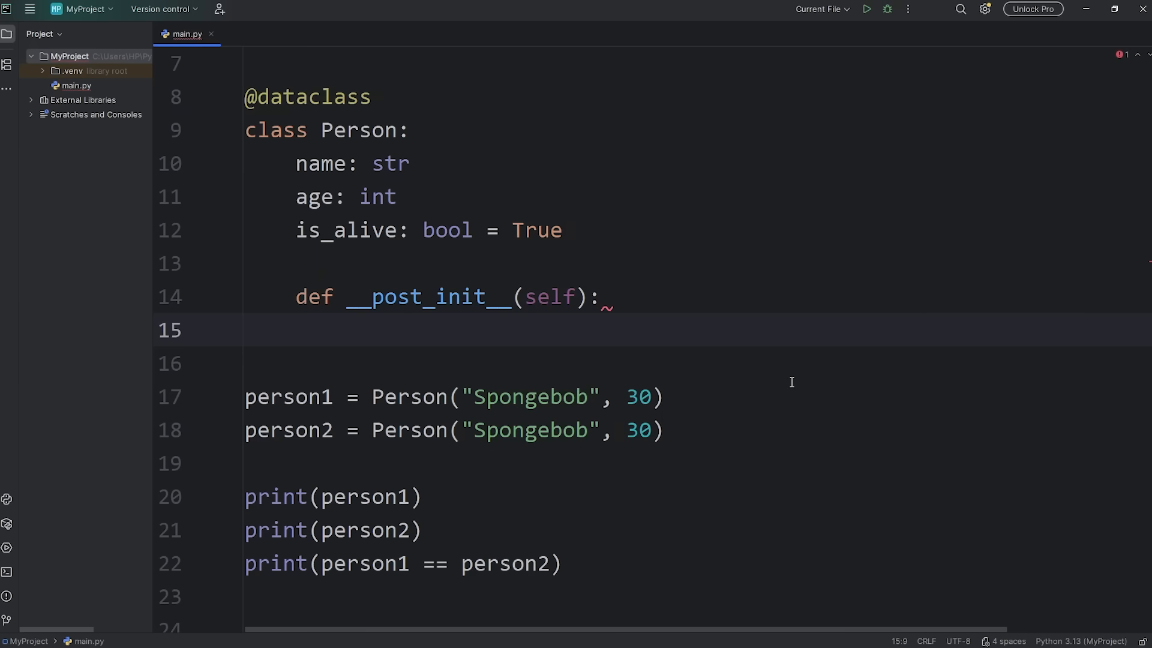
# Raise ValueError("Age cannot be negative") when self.age < 0
pyautogui.write('if')
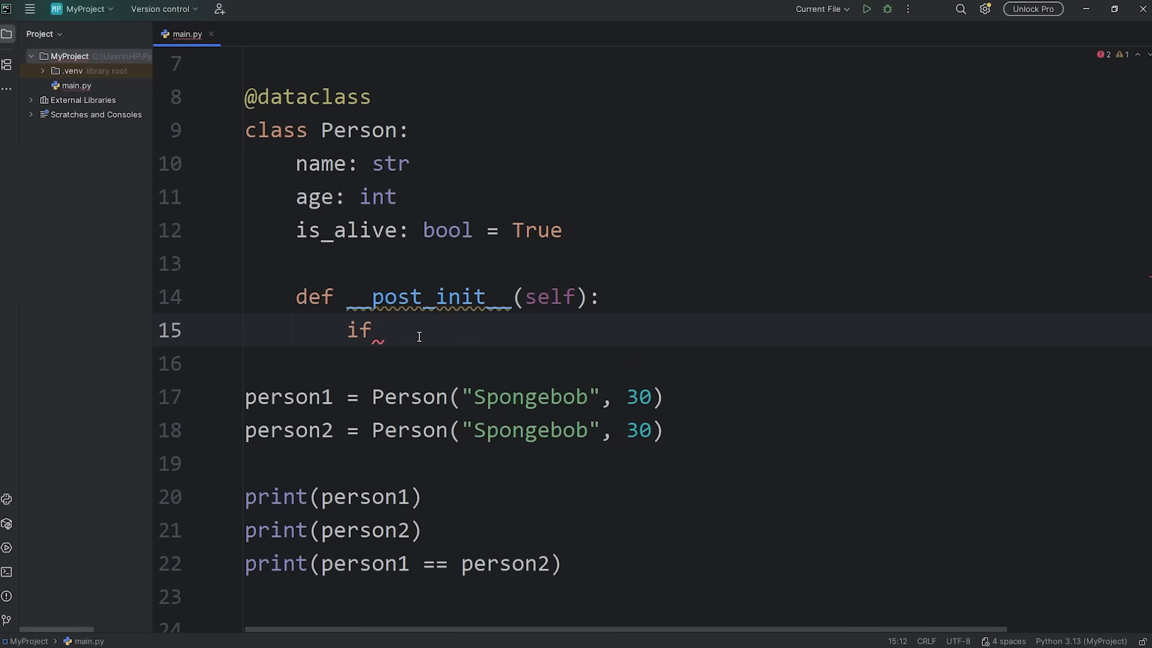
pyautogui.write('self.')
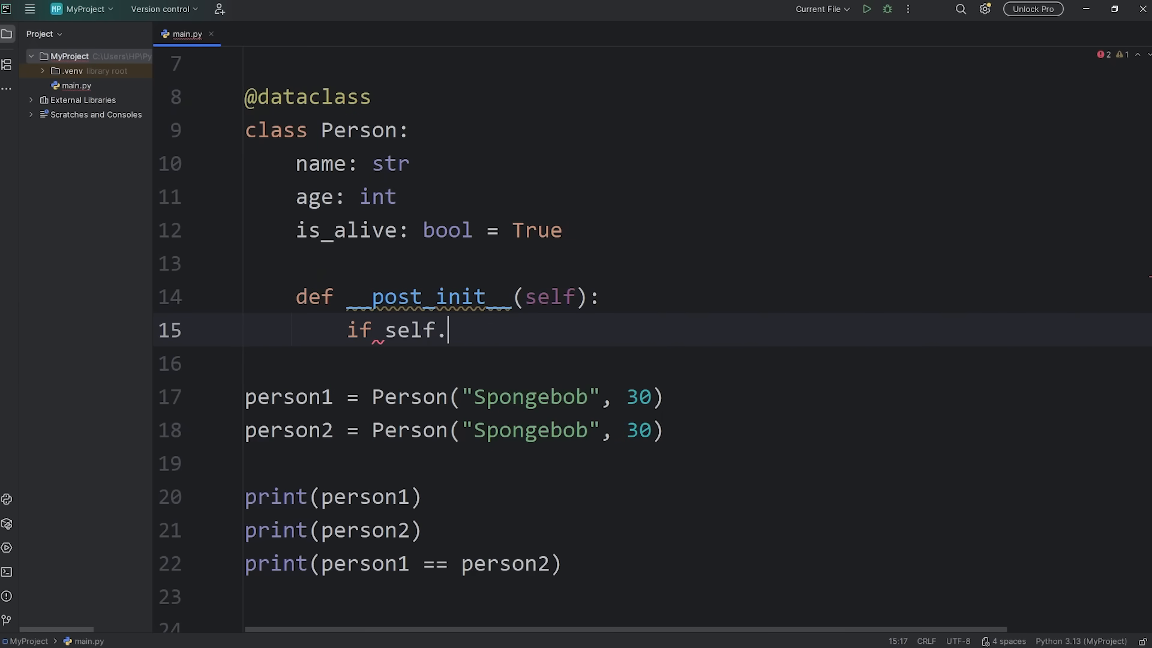
pyautogui.write('age')
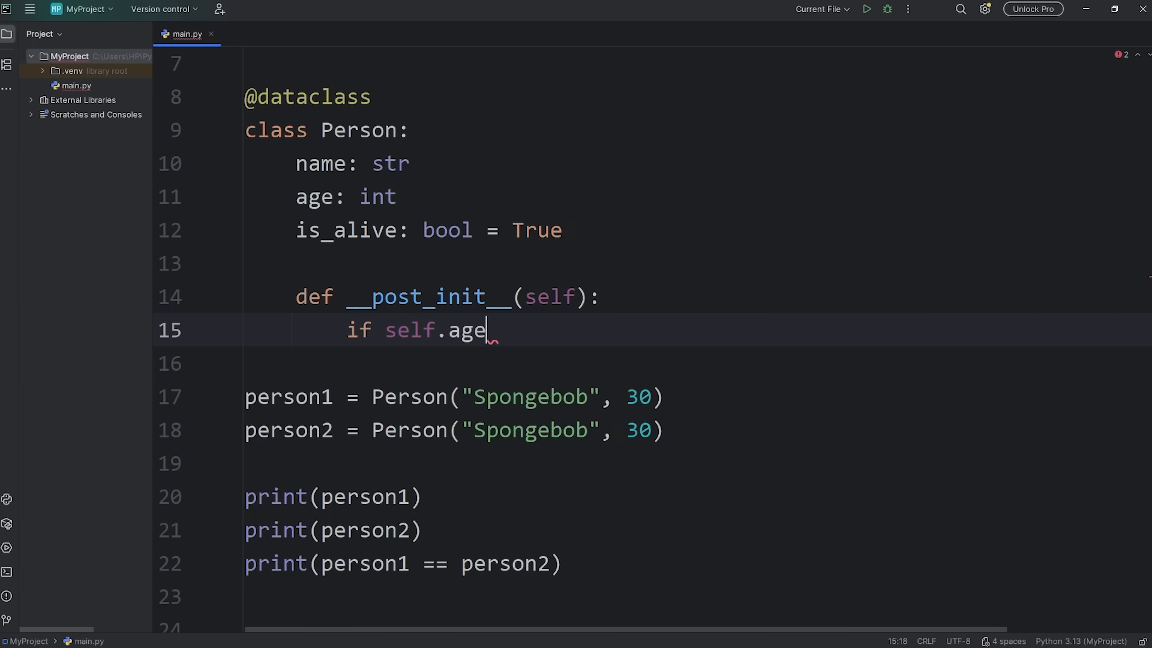
pyautogui.write('< 0:')
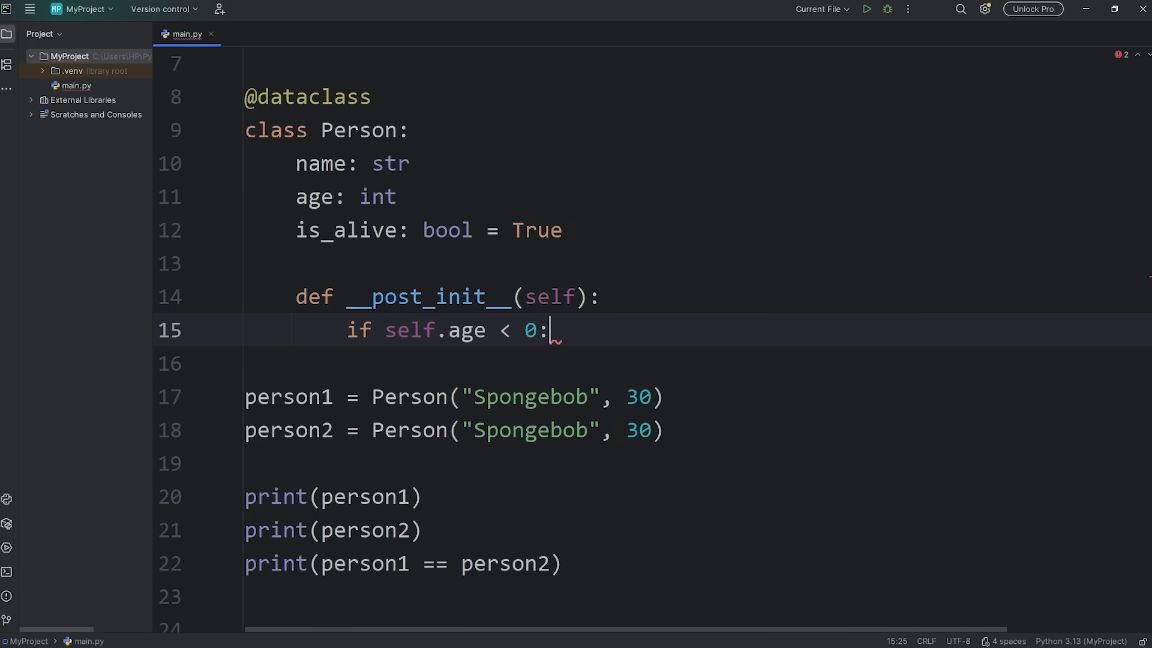
pyautogui.write('raise')
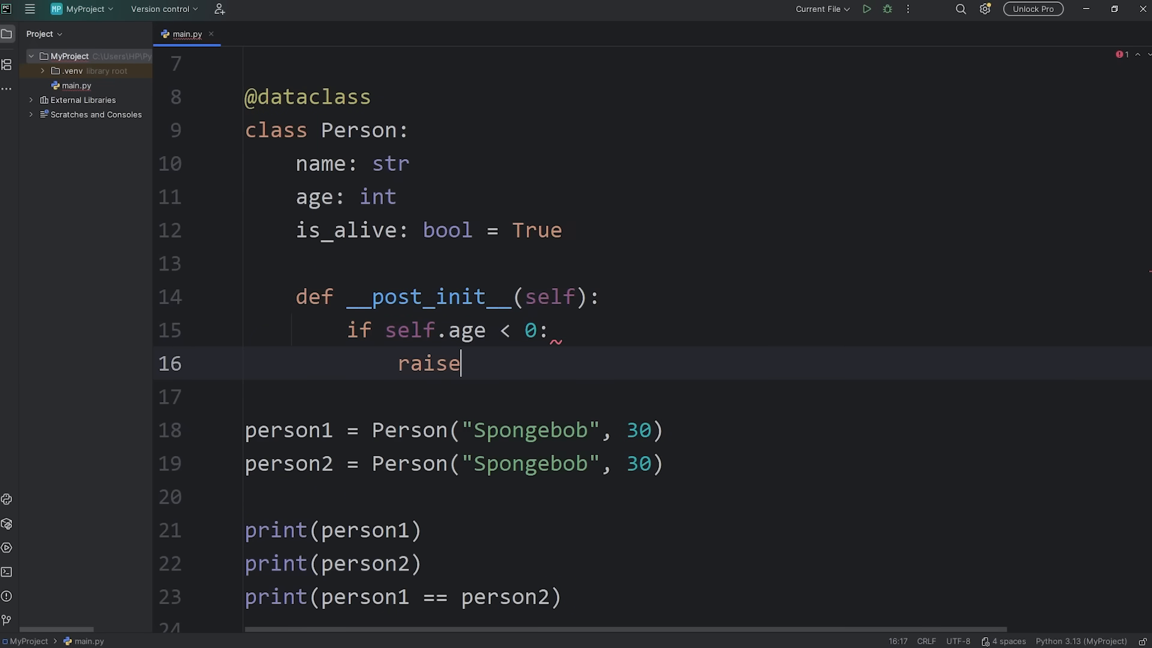
pyautogui.write('Value')
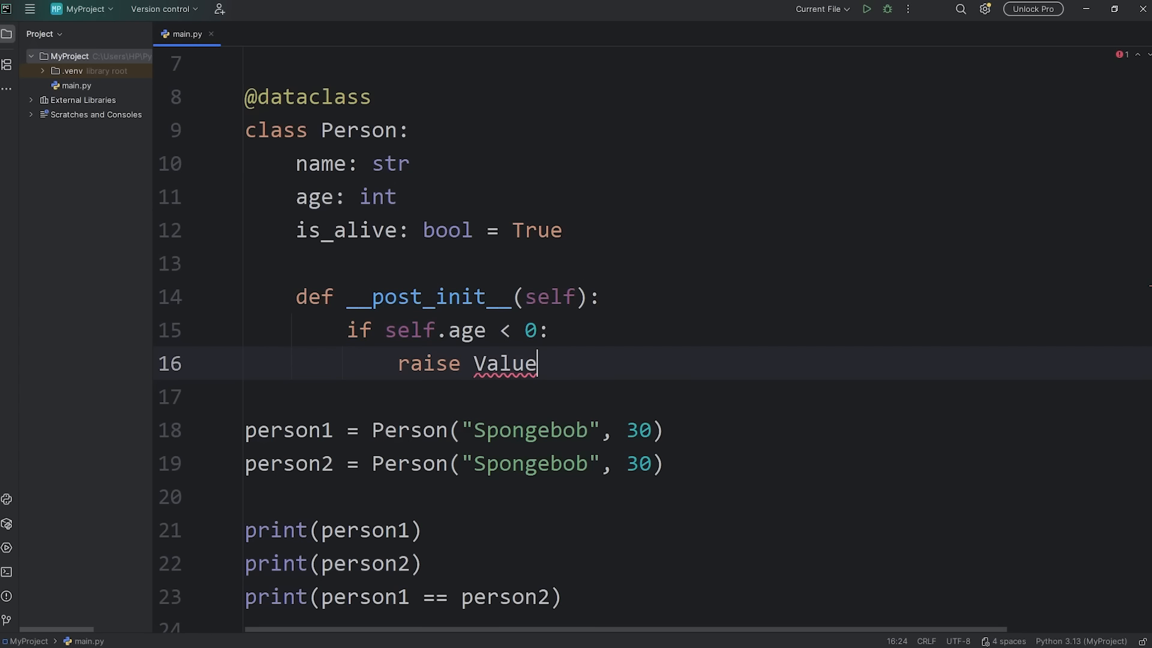
pyautogui.write('Error()')
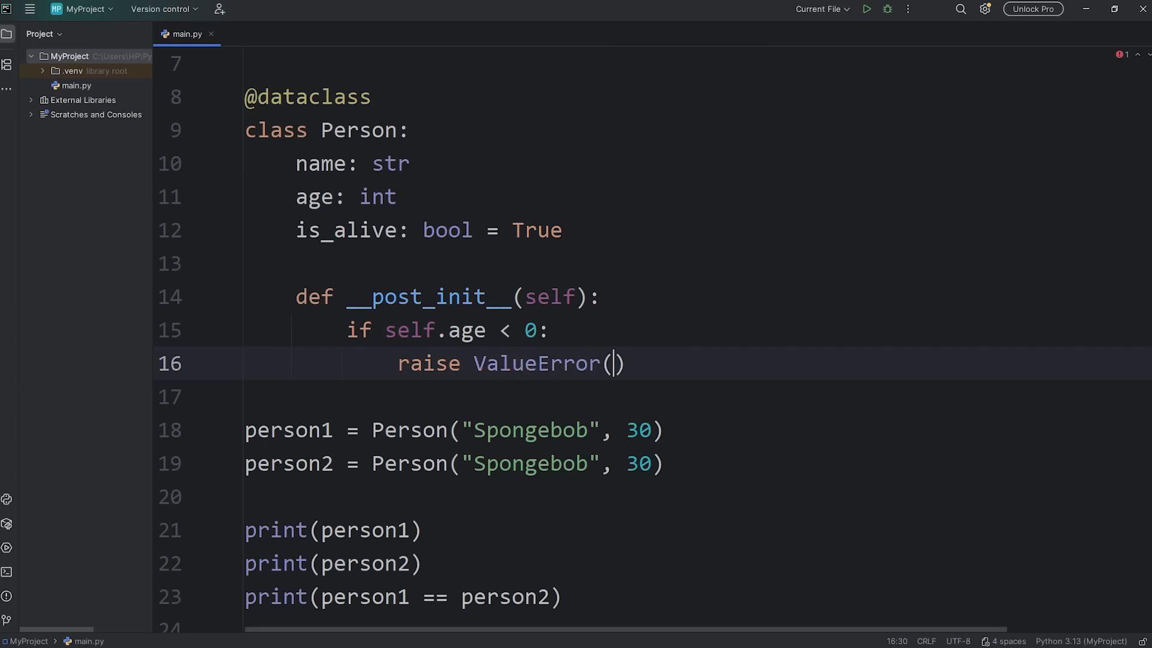
pyautogui.write('"Age cann"')
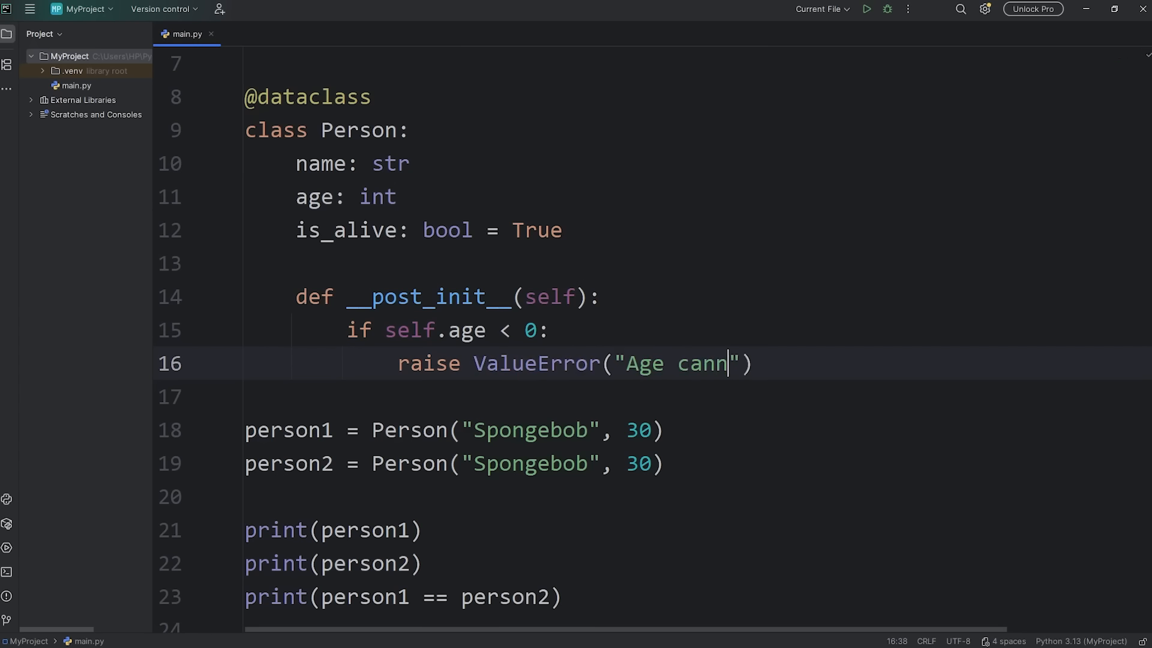
pyautogui.write('ot be negative')
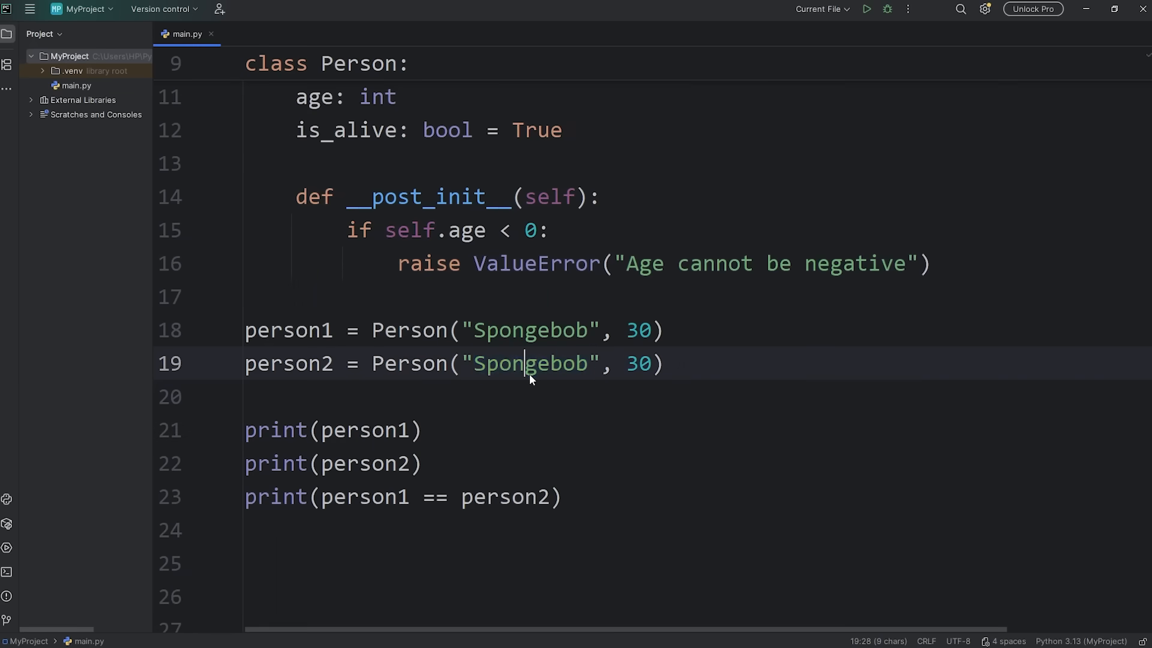
# Set person2 to Patrick aged 35, try person1's age as -1, then restore it to 30
pyautogui.write('Patrick')
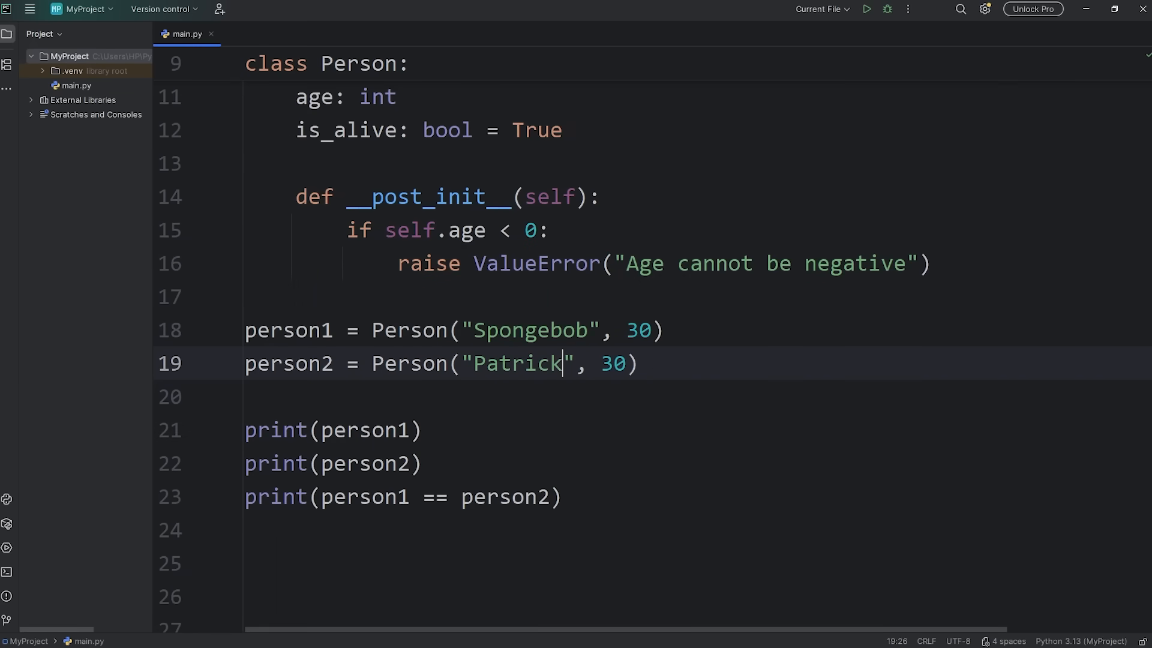
pyautogui.write('5')
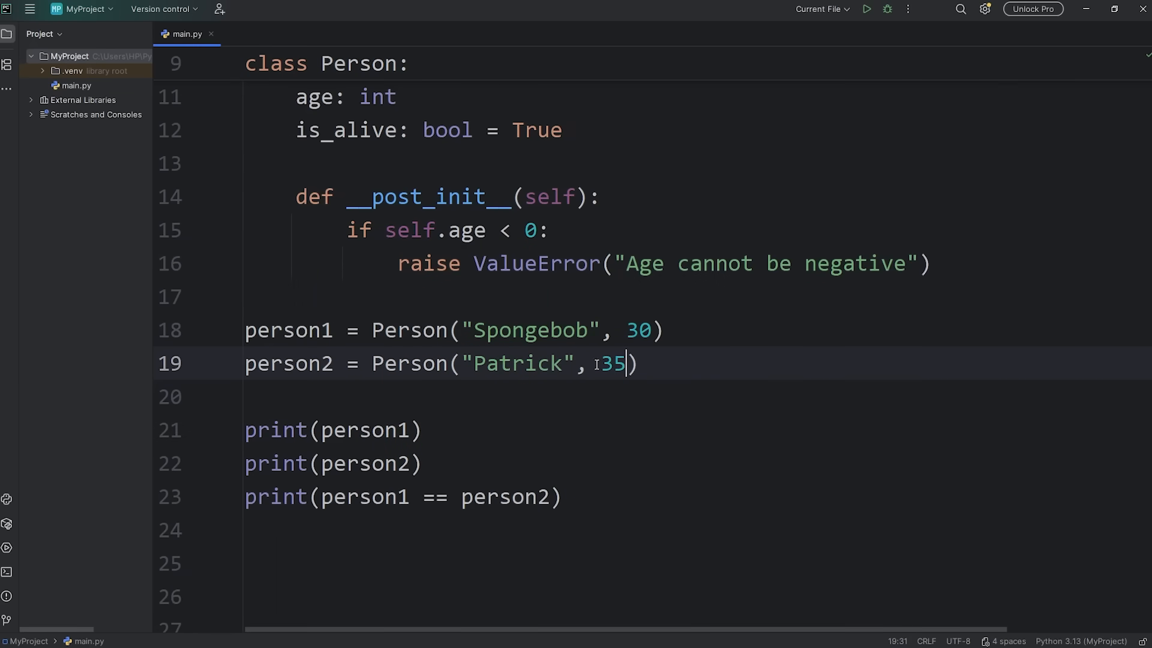
pyautogui.doubleClick(637, 330)
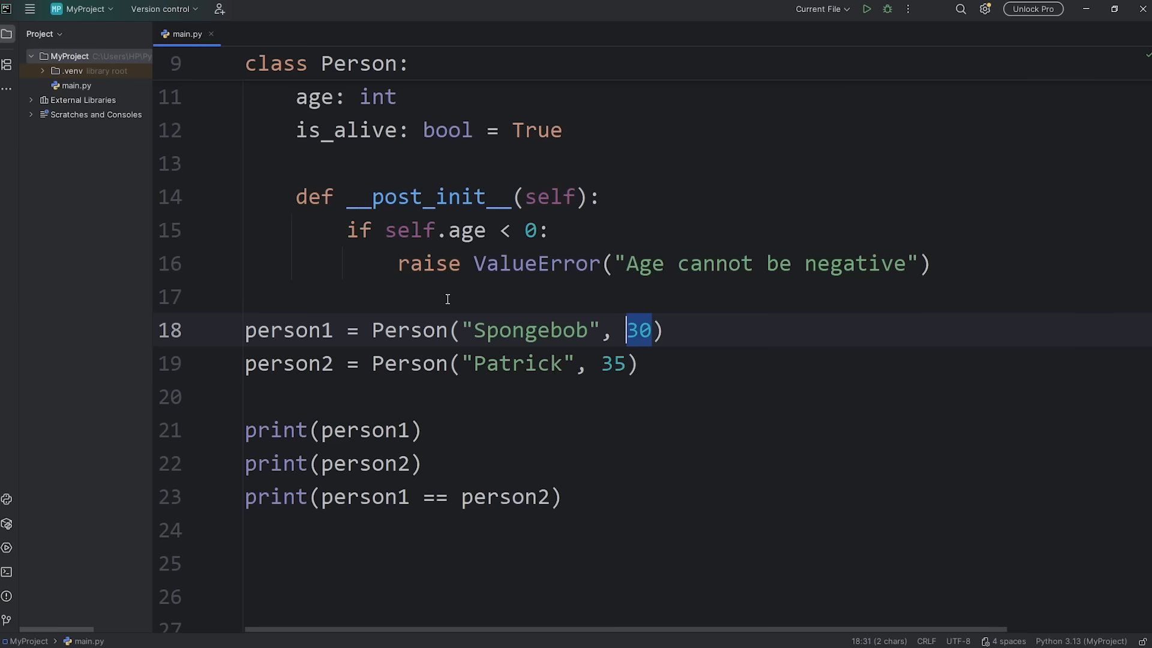
pyautogui.moveTo(525, 330)
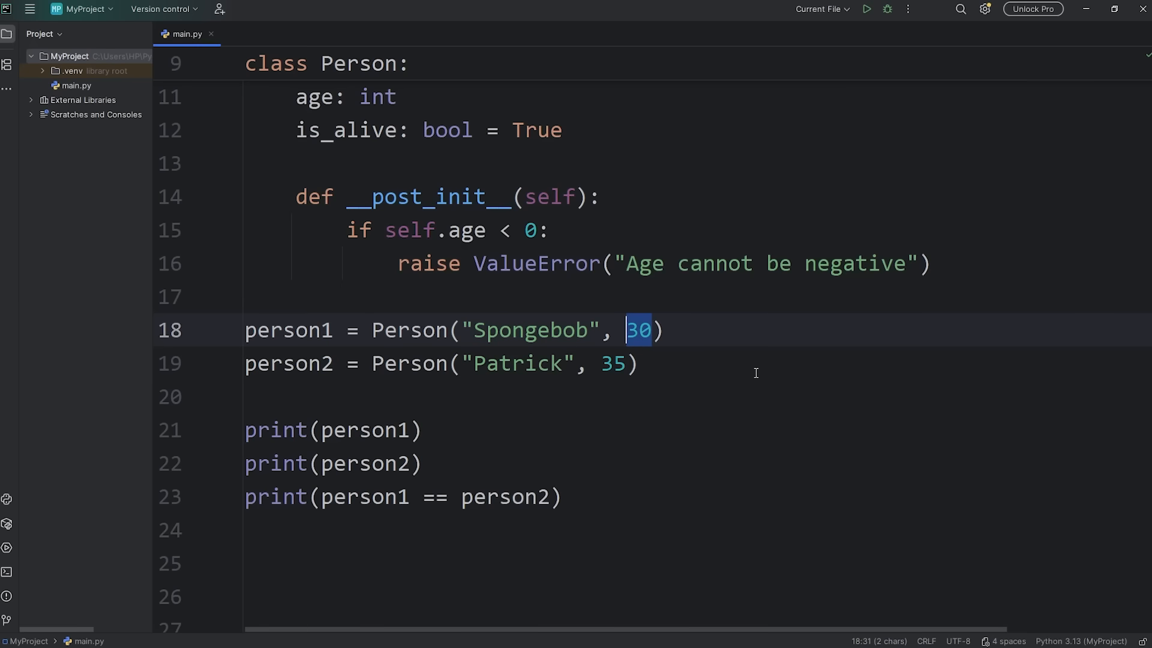
pyautogui.write('-1')
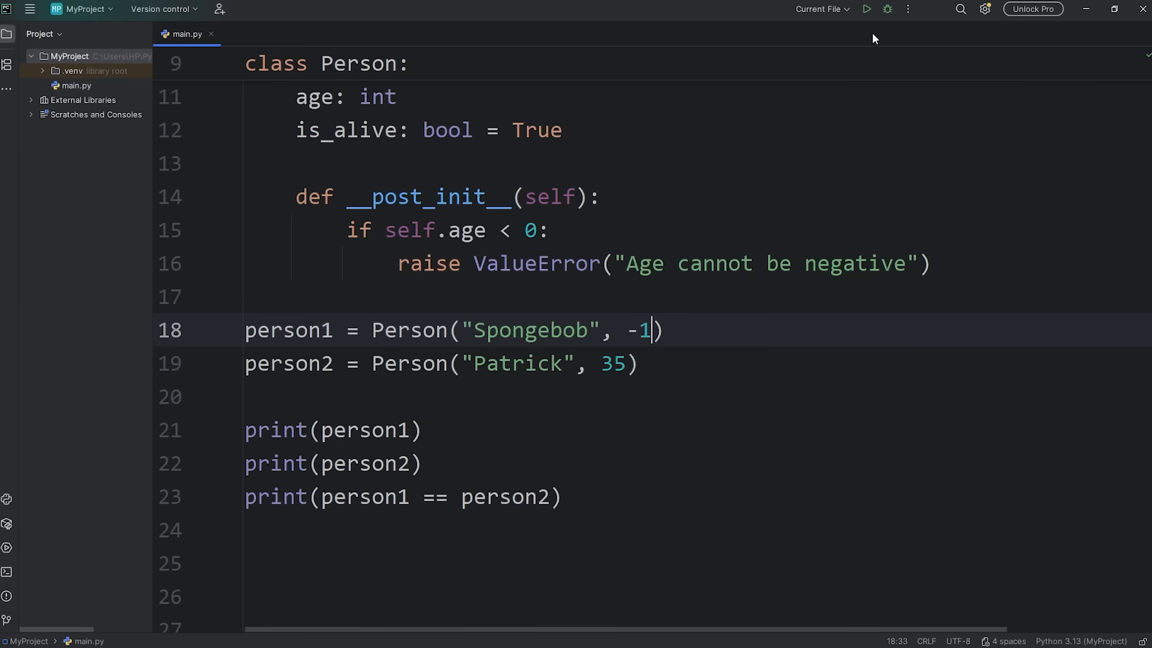
pyautogui.click(866, 8)
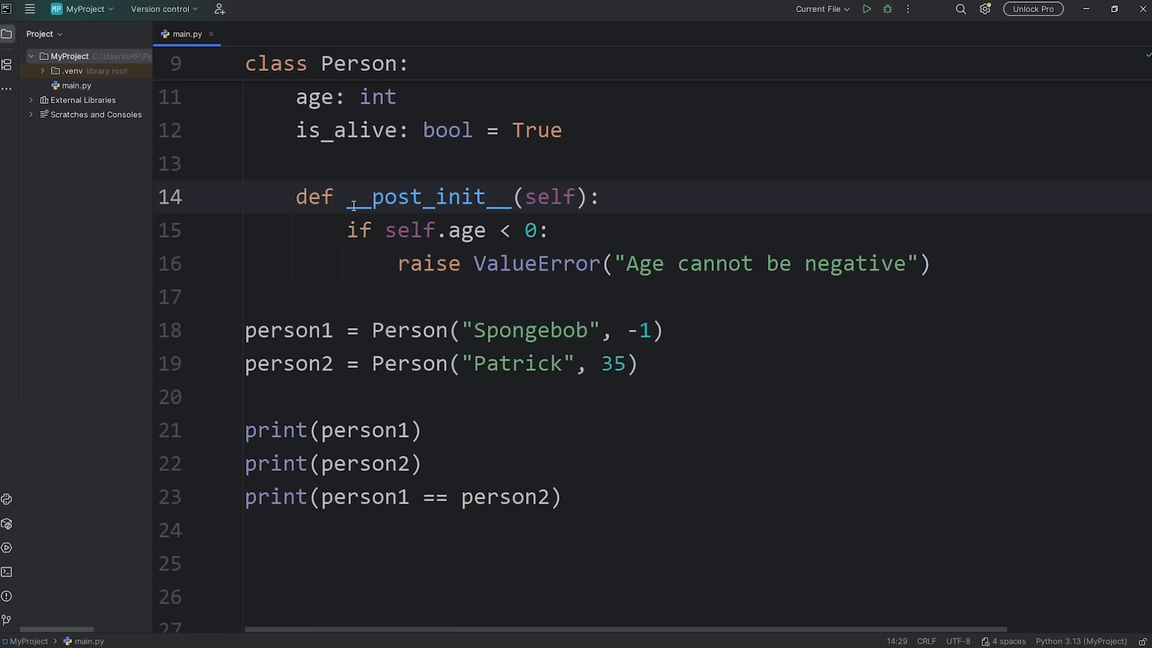
pyautogui.moveTo(339, 230); pyautogui.dragTo(929, 264)
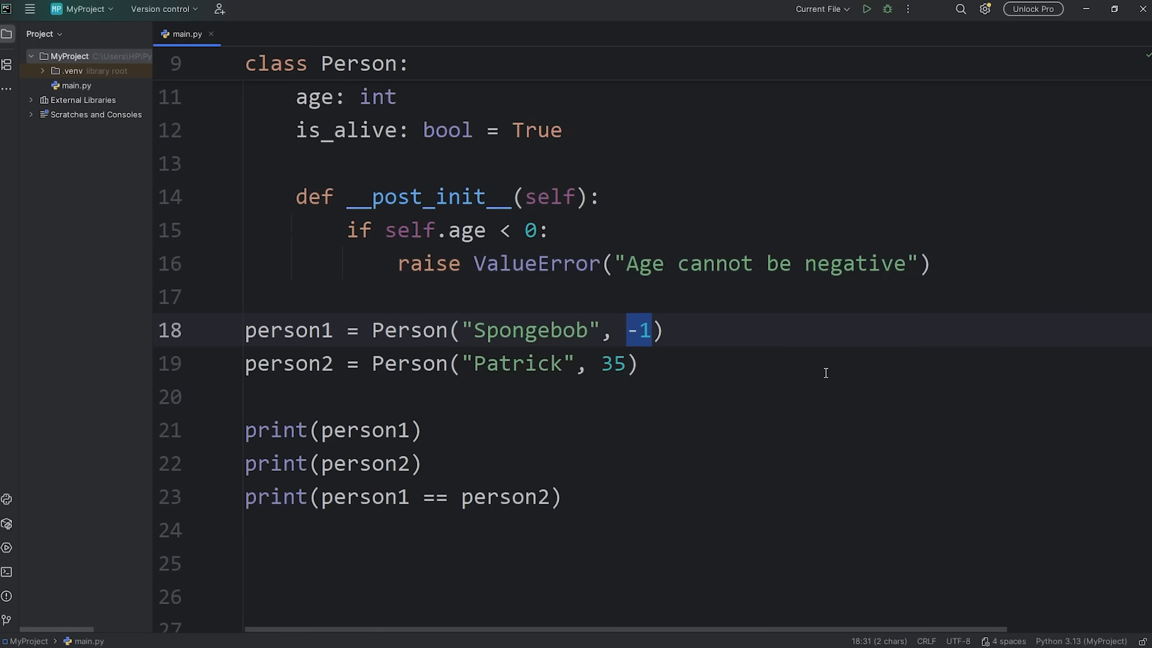
pyautogui.write('30')
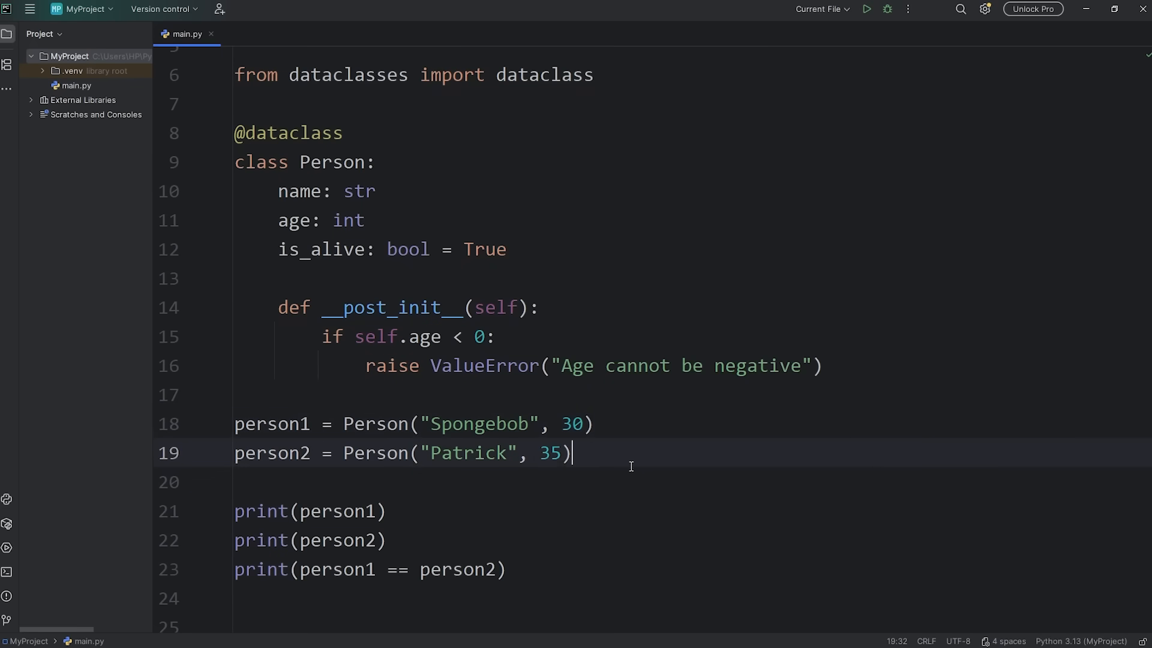
pyautogui.click(353, 133)
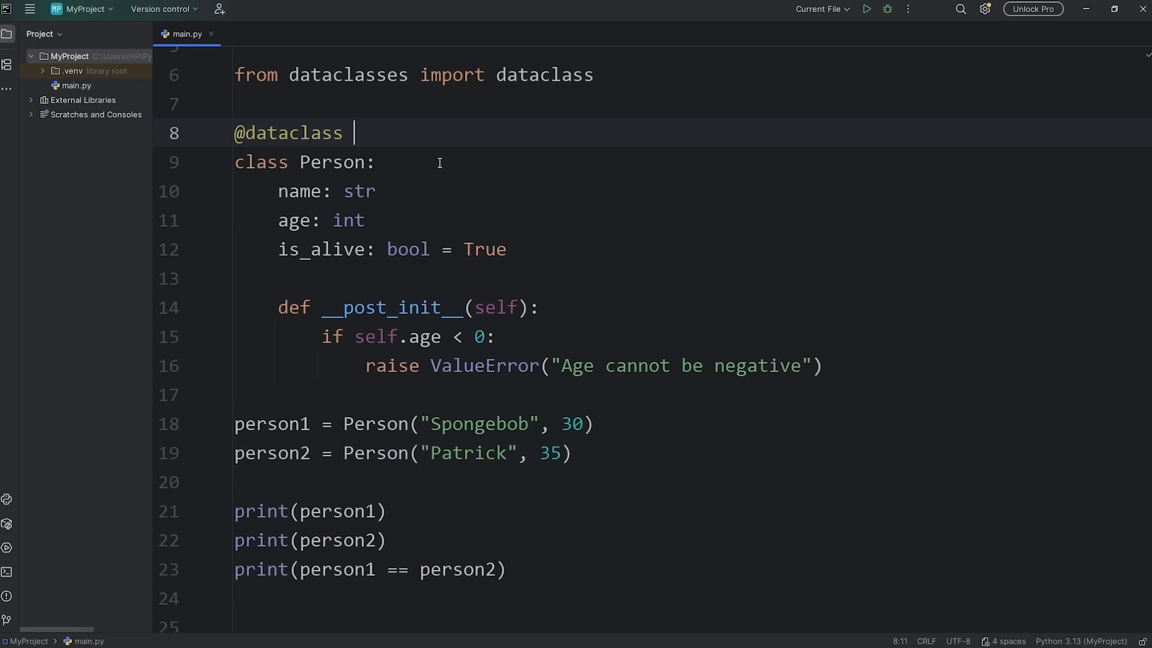
pyautogui.write('()')
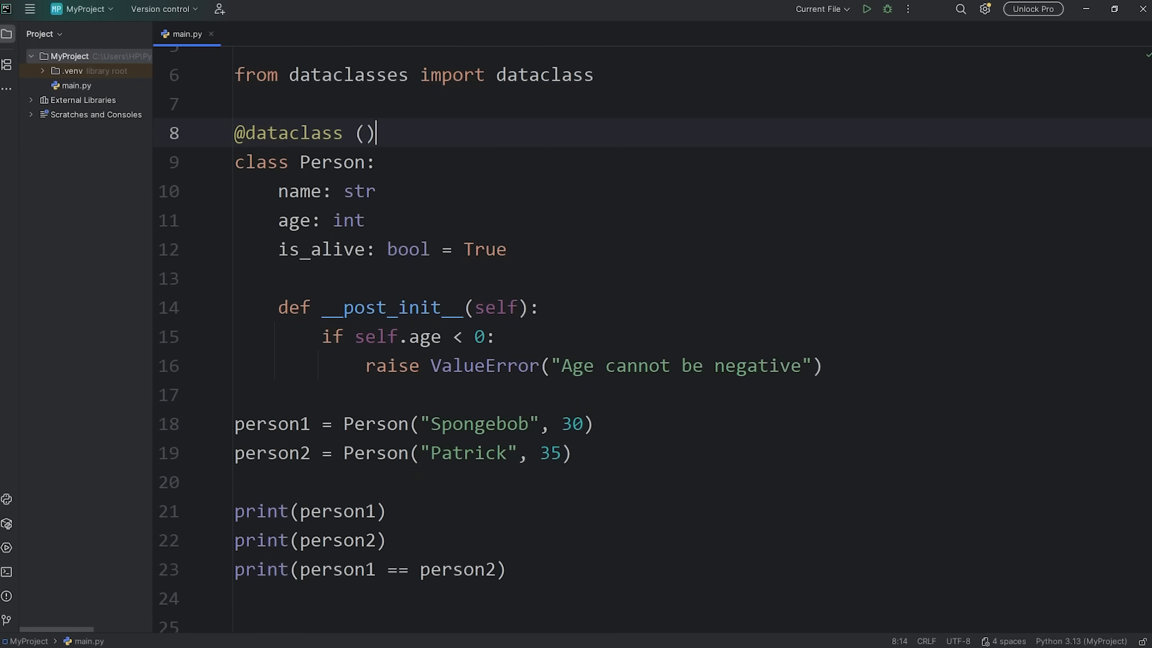
pyautogui.write('f')
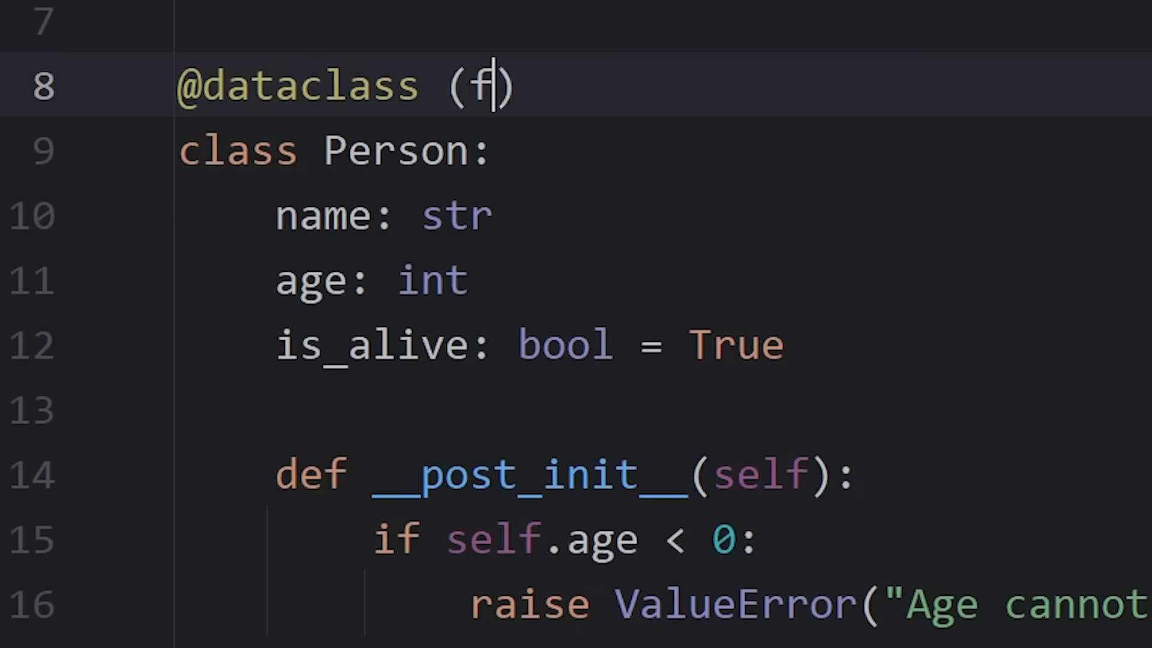
pyautogui.write('rozen=')
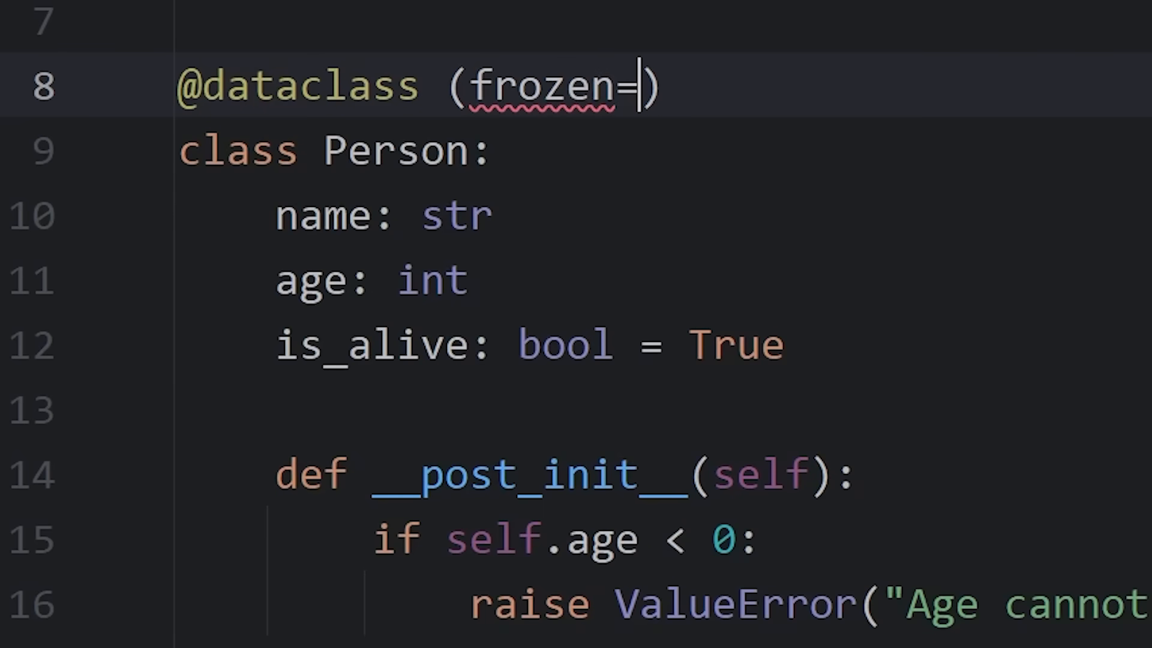
pyautogui.write('True')
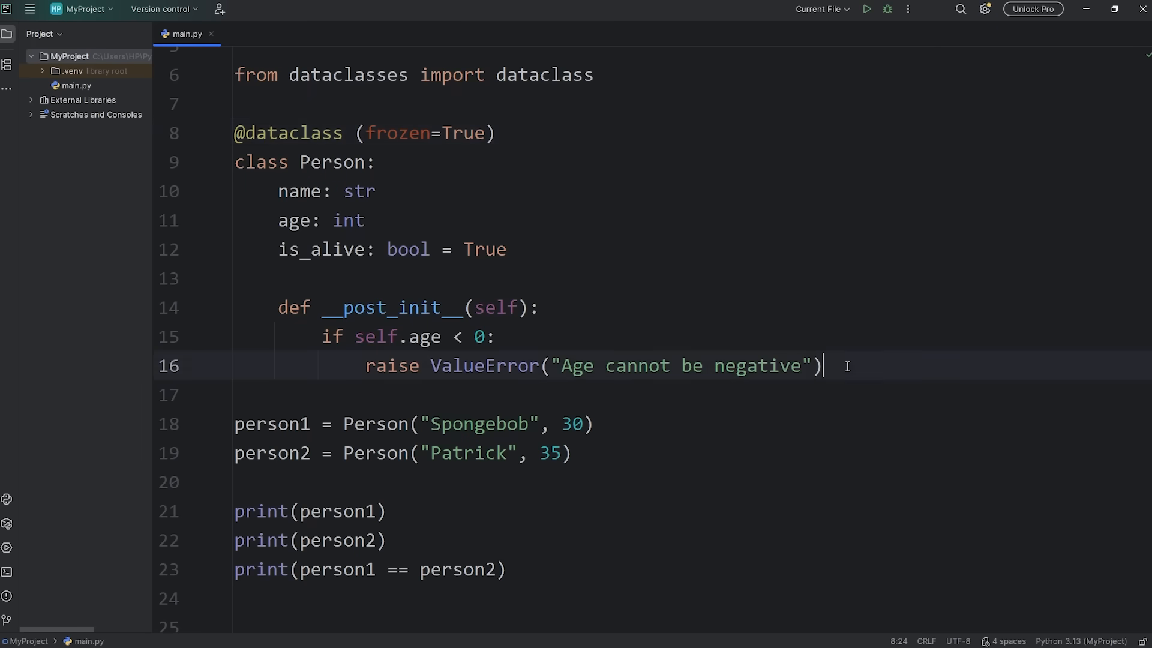
pyautogui.moveTo(234, 162); pyautogui.dragTo(824, 366)
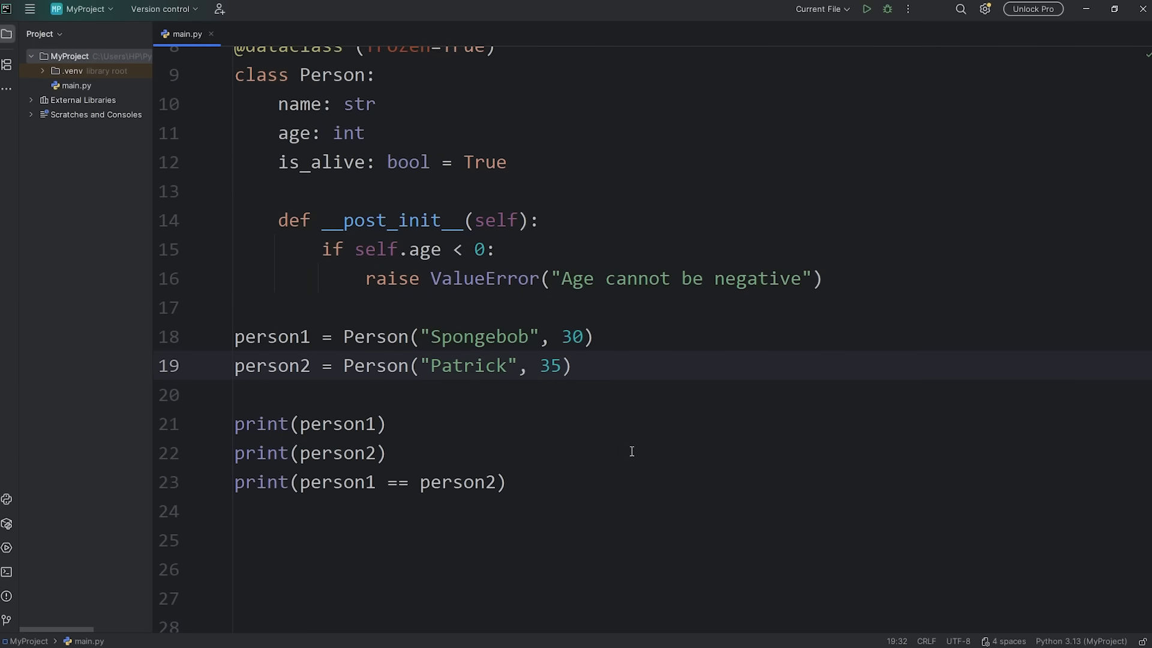
# Assign person1.age = -1 and run main.py, getting FrozenInstanceError for the frozen field
pyautogui.write('person')
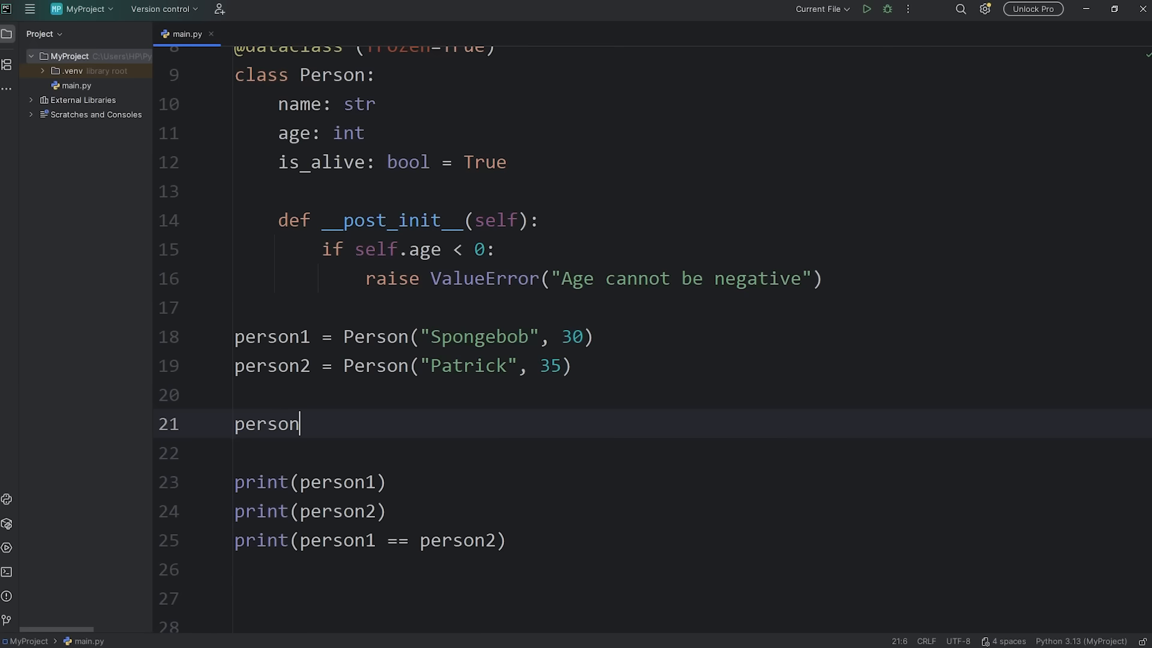
pyautogui.write('1.age =')
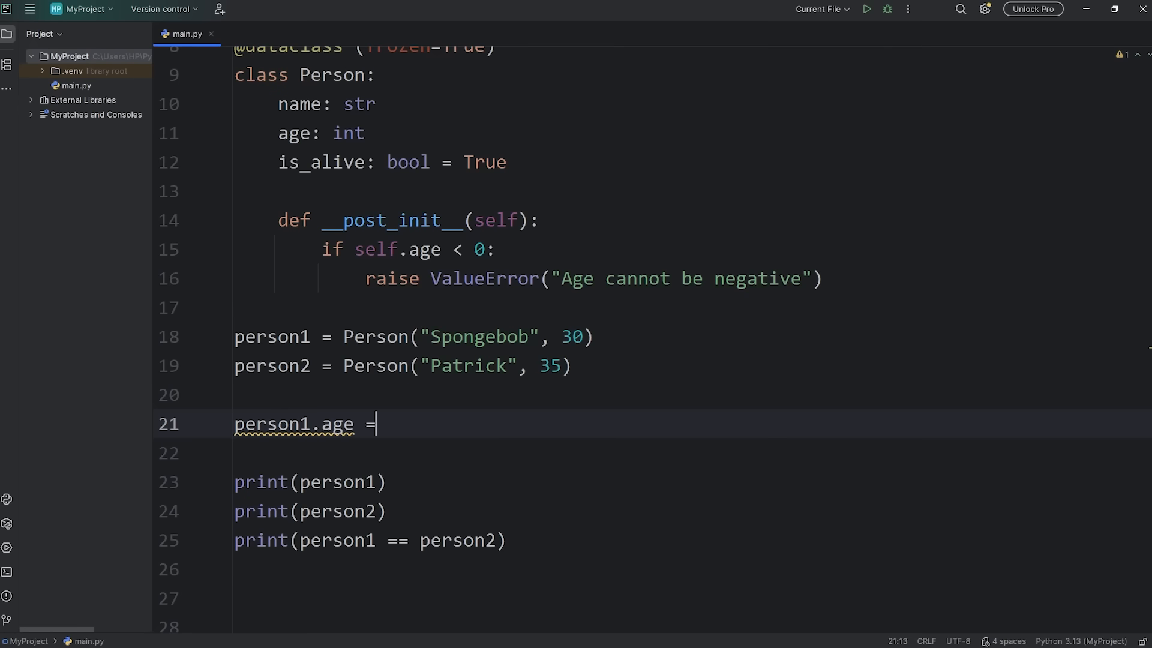
pyautogui.write('-1')
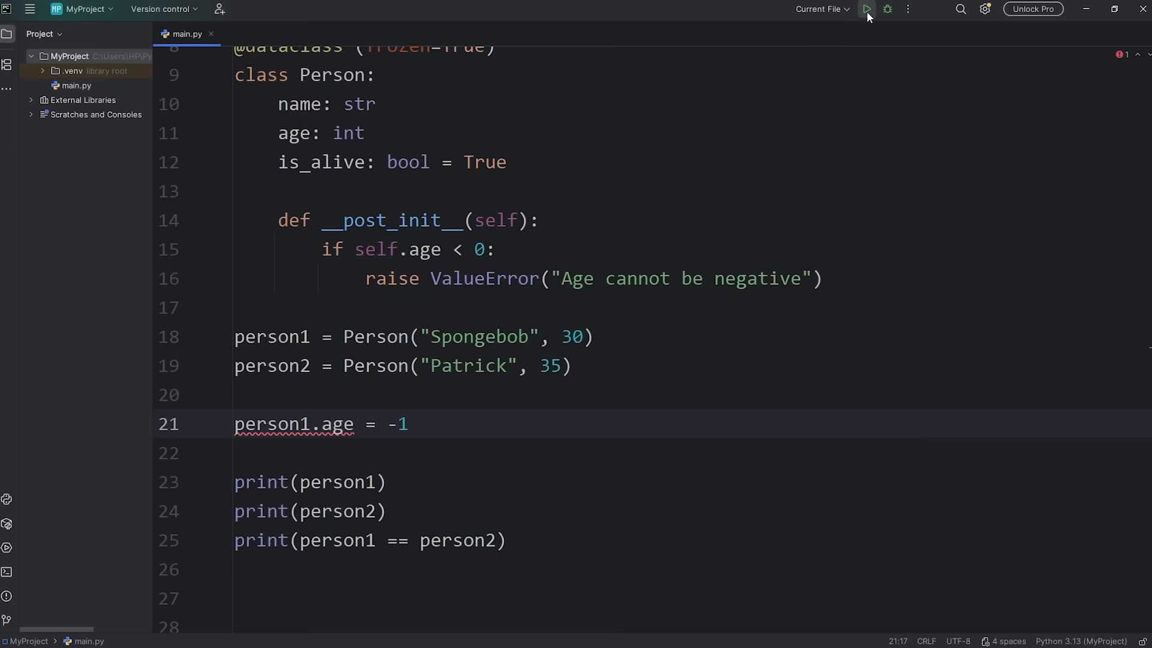
pyautogui.click(867, 8)
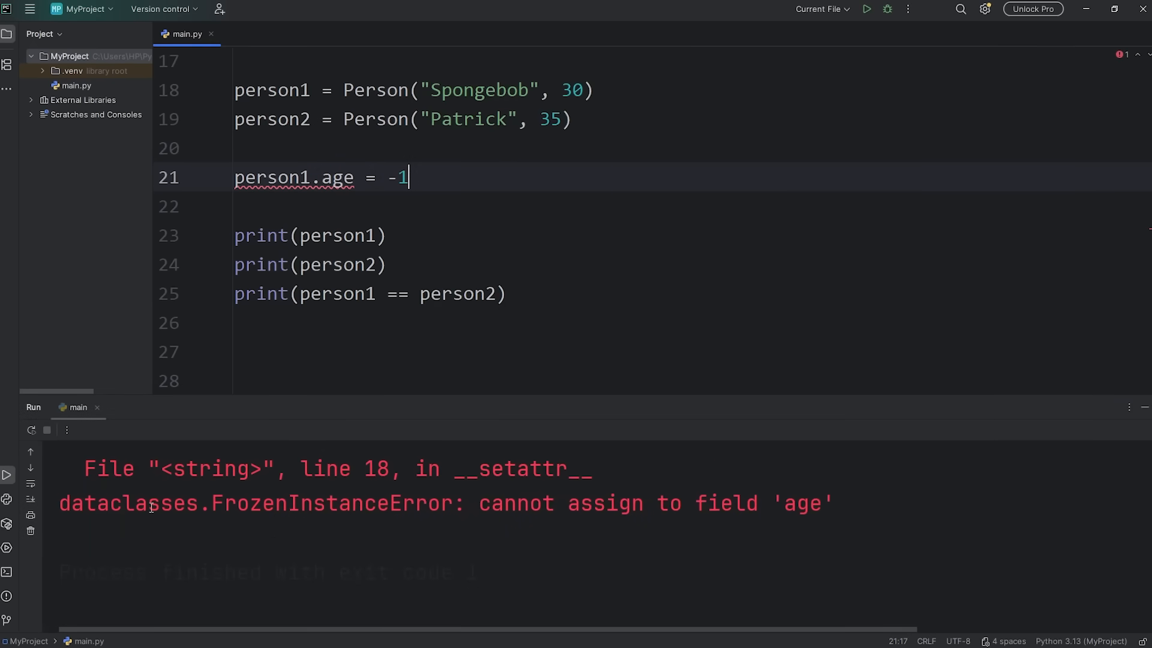
pyautogui.doubleClick(331, 503)
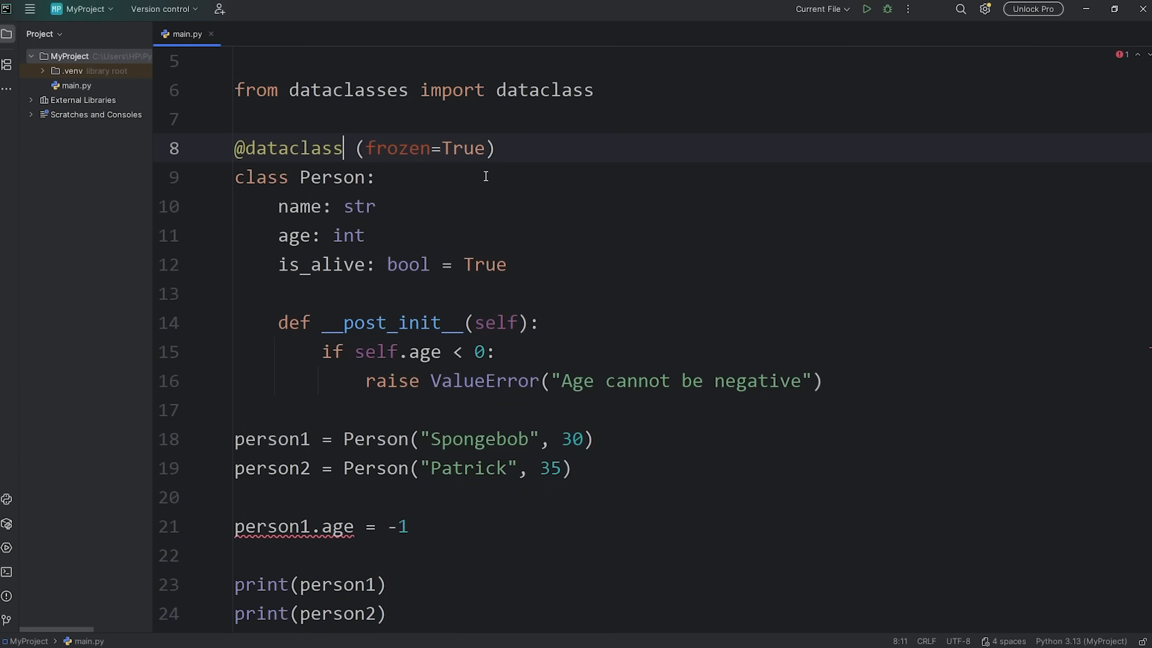
pyautogui.moveTo(353, 148); pyautogui.dragTo(499, 147)
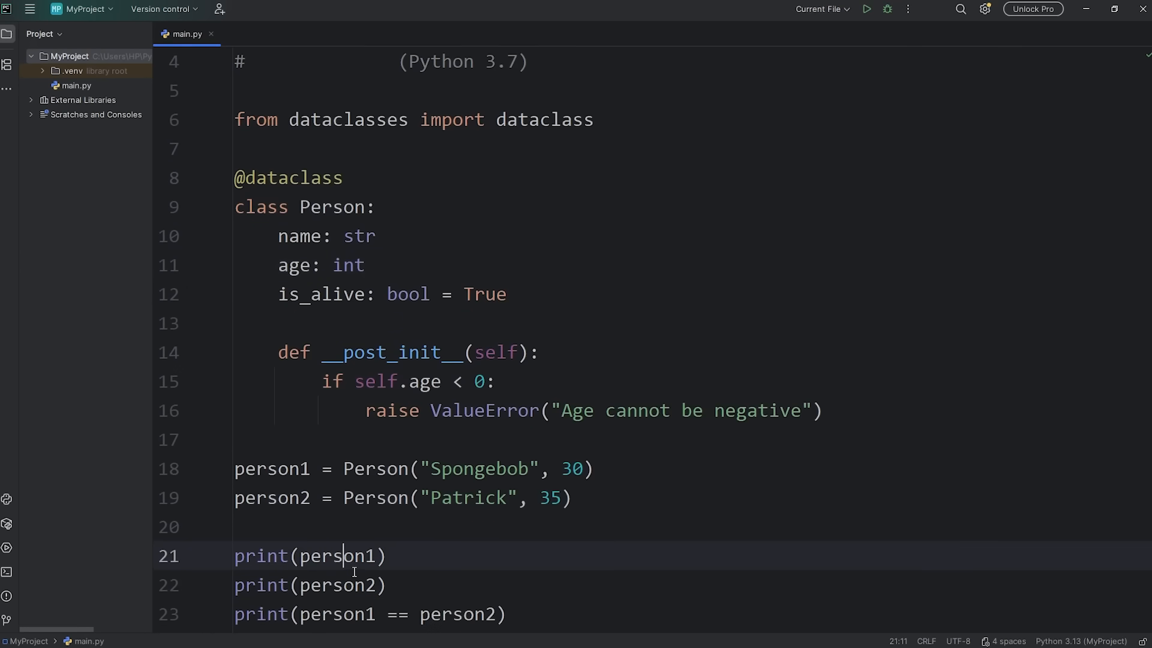
pyautogui.click(864, 8)
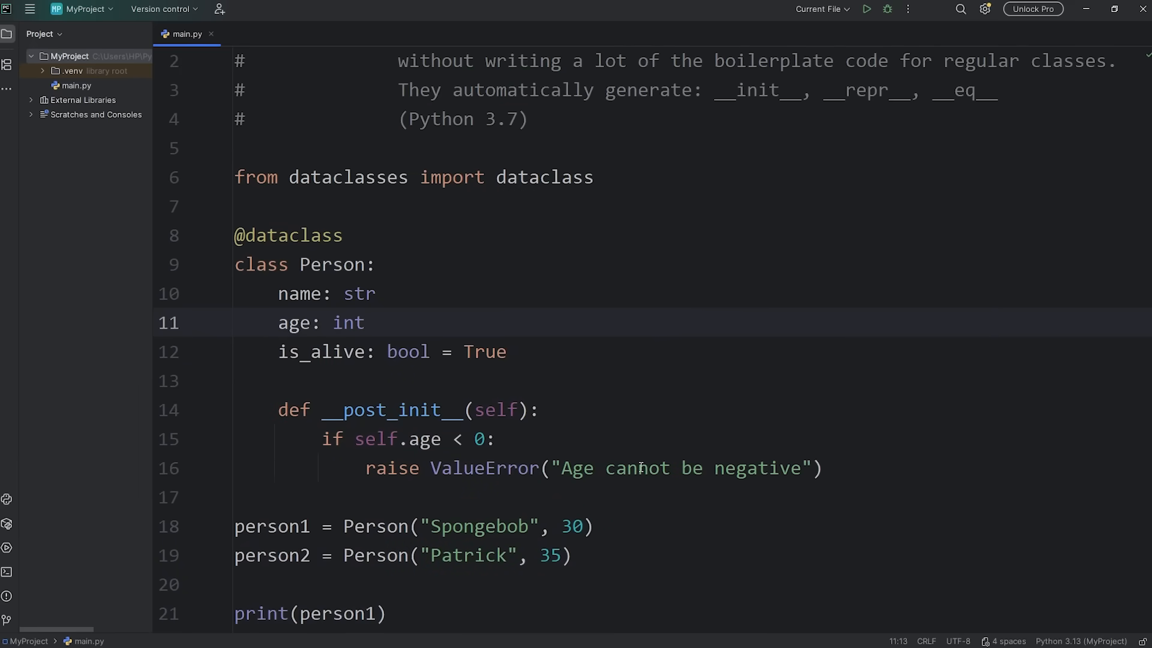
# Add password: str = field(repr=False) to Person below the age field
pyautogui.write('pass')
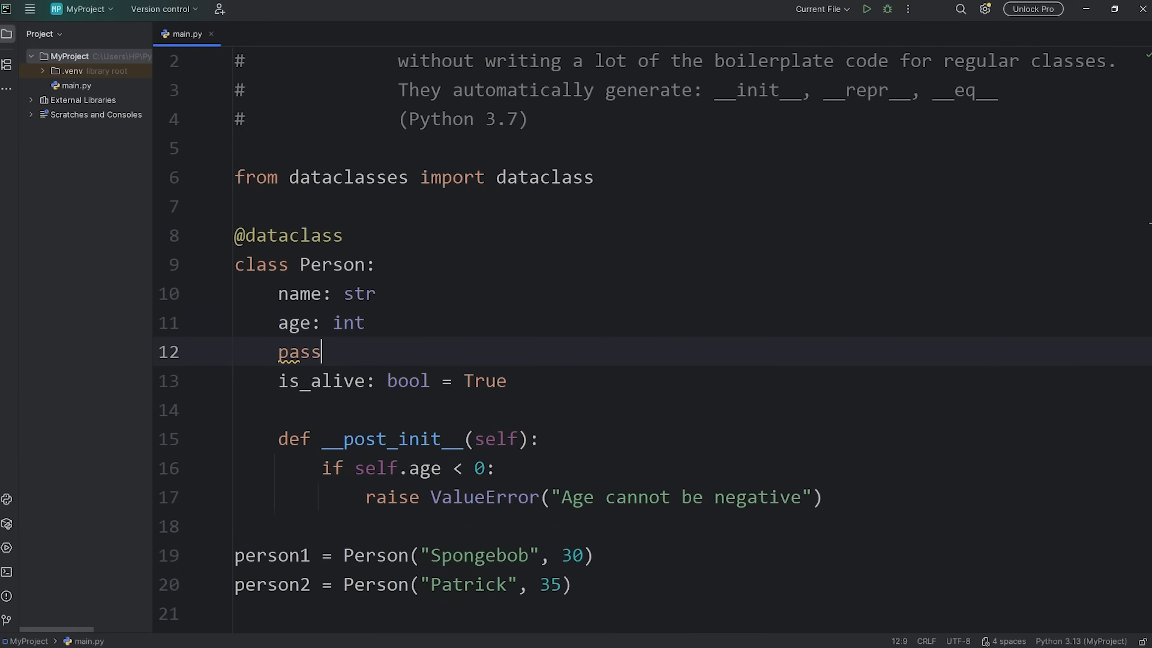
pyautogui.write('word:')
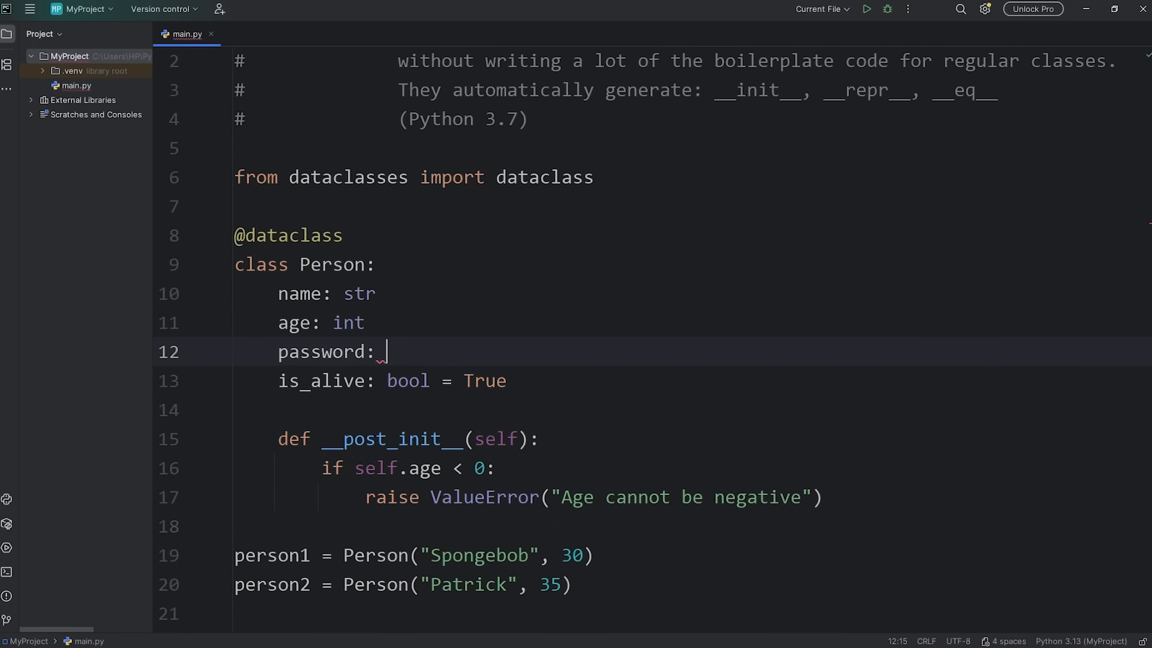
pyautogui.write('str')
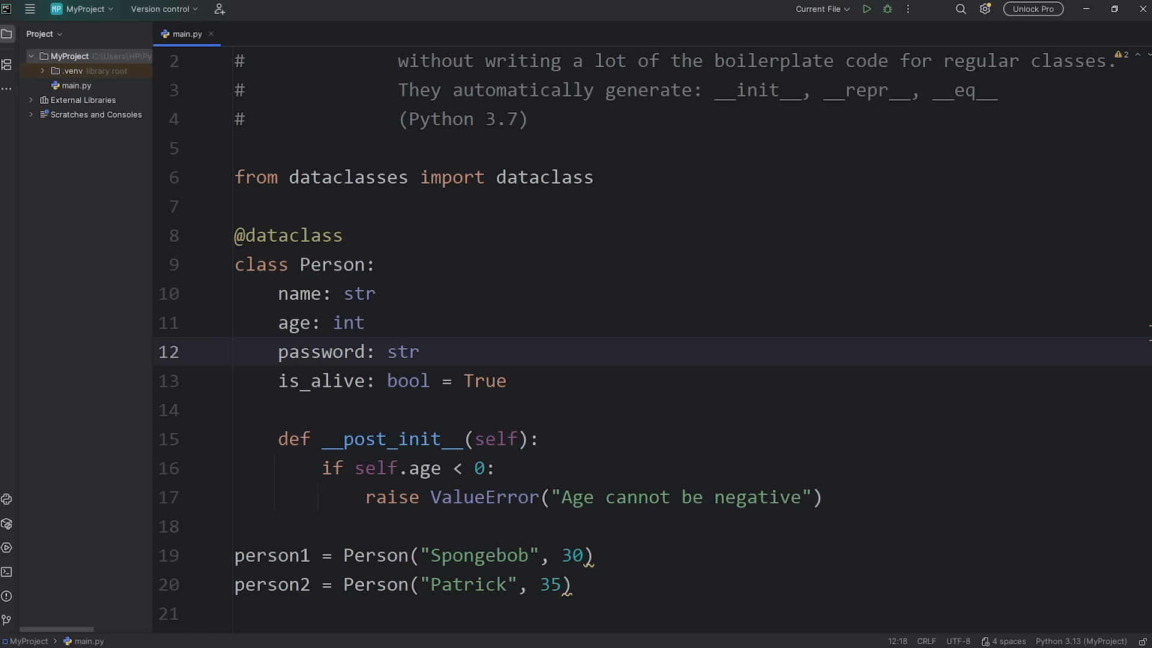
pyautogui.write('=')
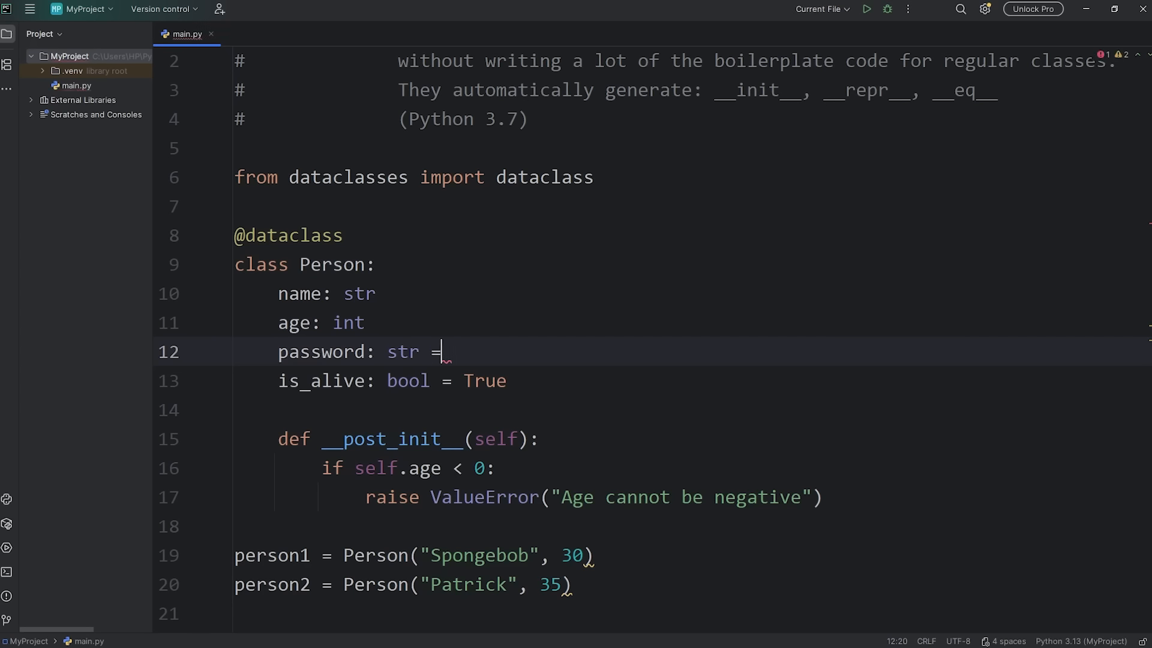
pyautogui.write('fiel')
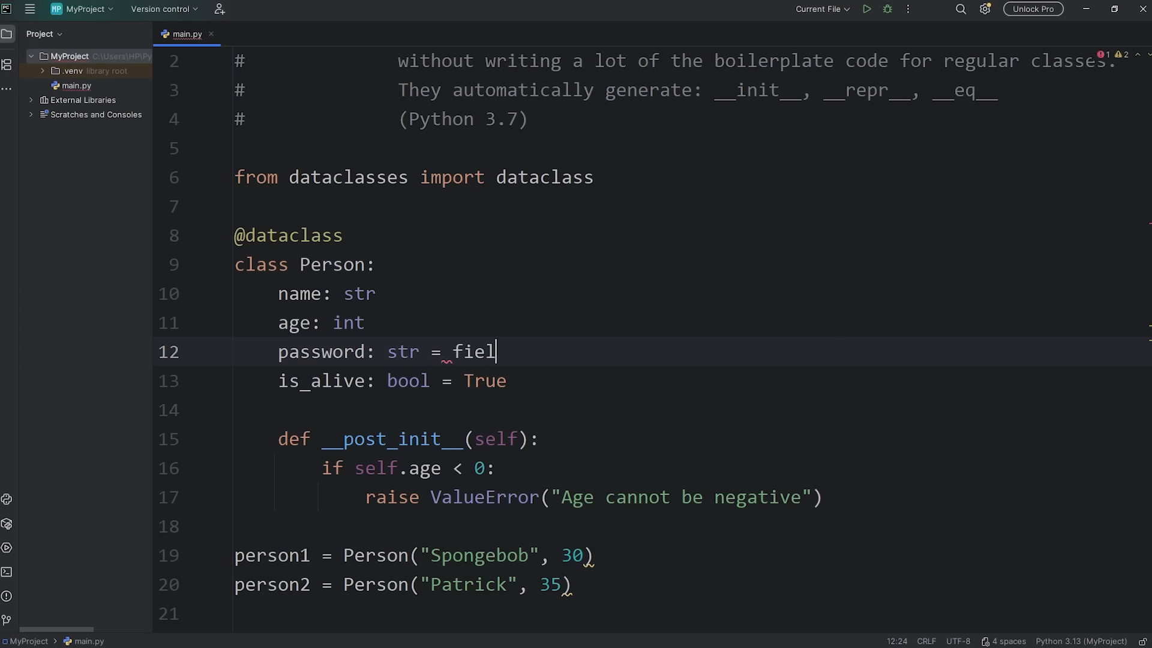
pyautogui.write('d()')
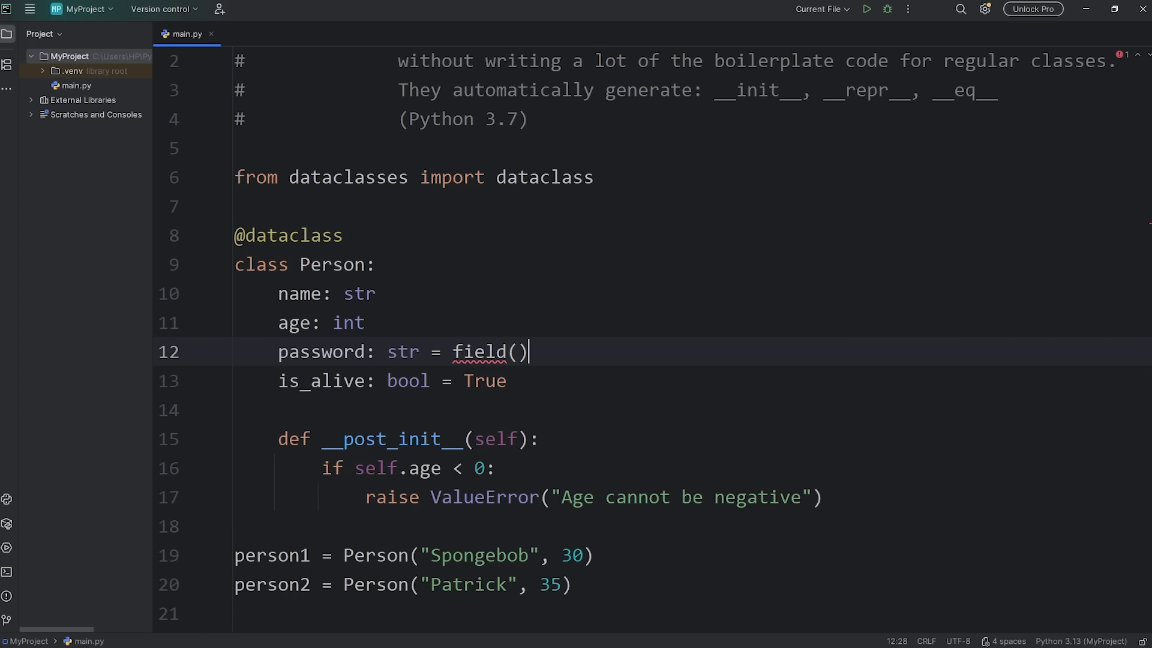
pyautogui.write('repr=Fa')
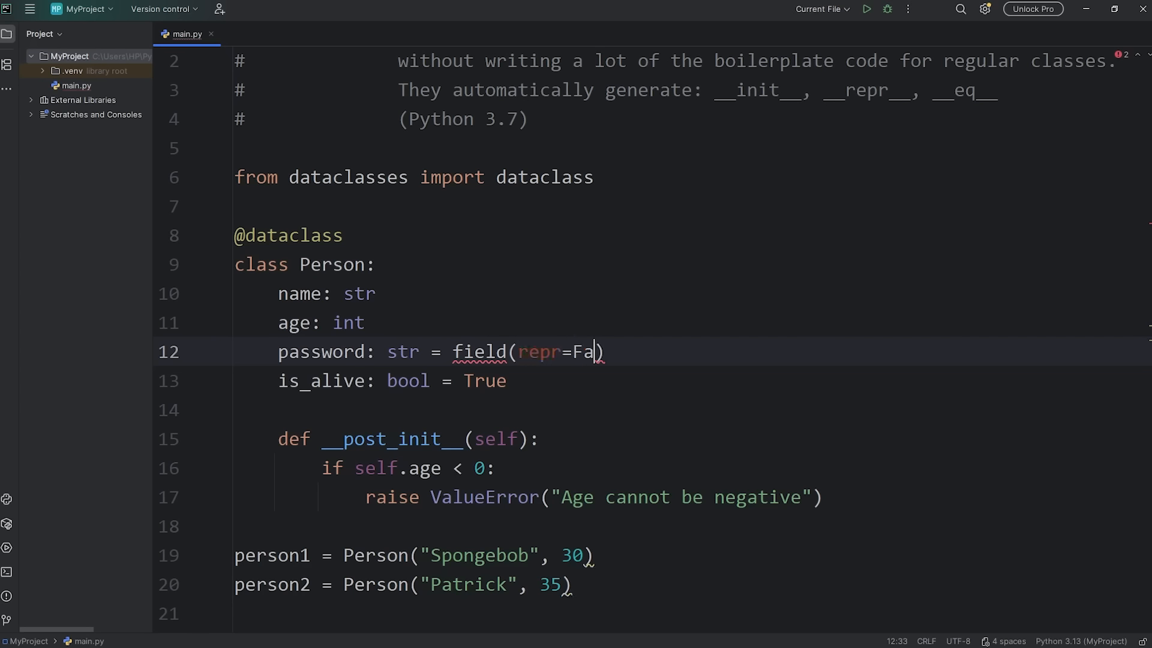
pyautogui.write('lse')
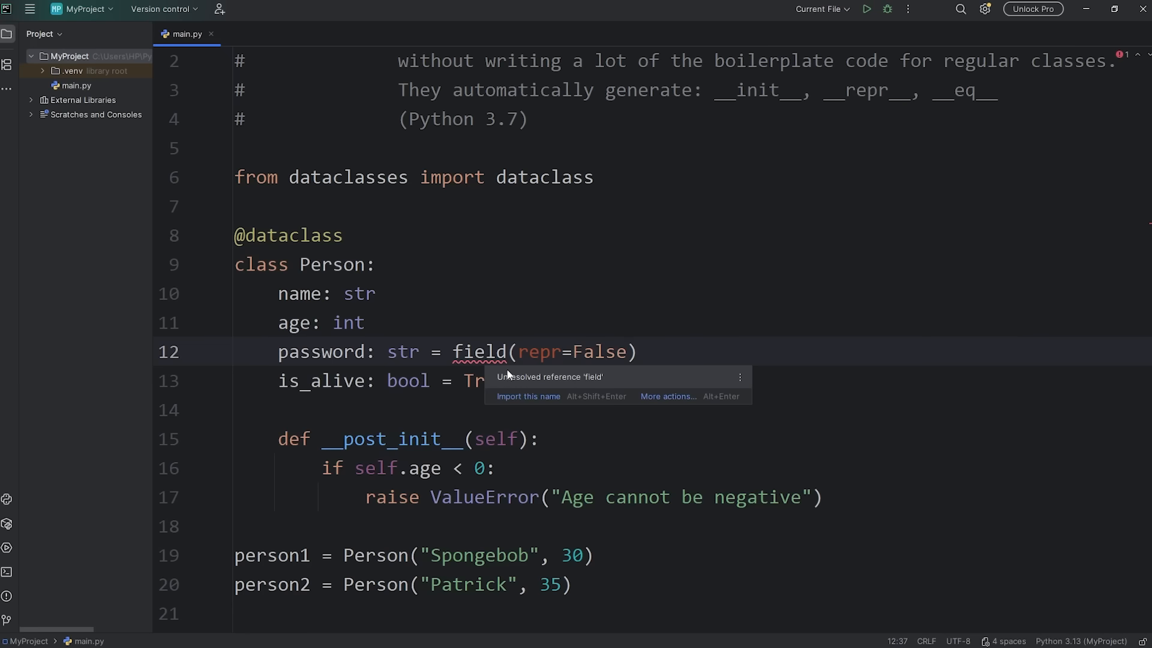
# Import field from dataclasses via the 'Import this name' quick-fix
pyautogui.click(528, 396)
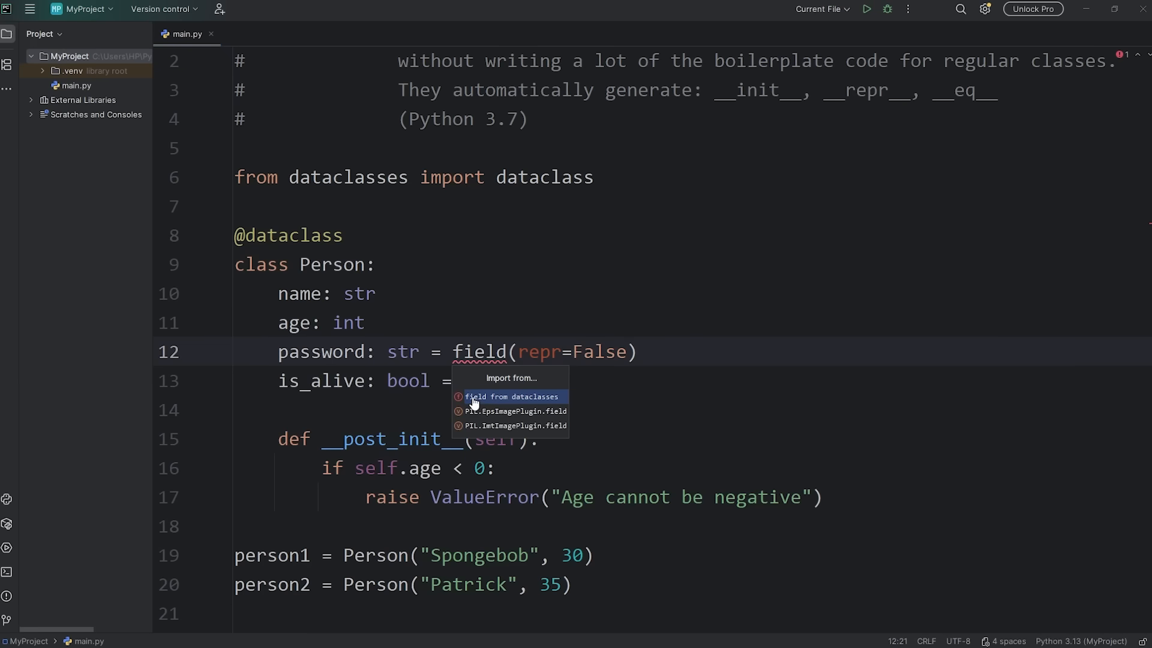
pyautogui.click(511, 396)
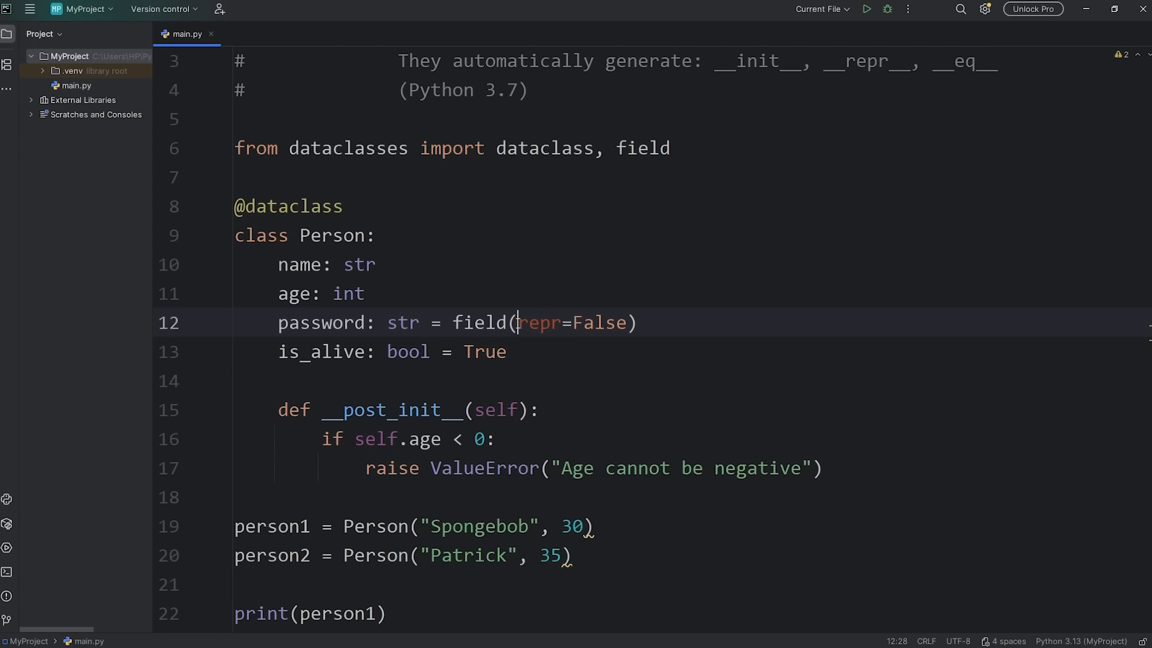
pyautogui.doubleClick(598, 322)
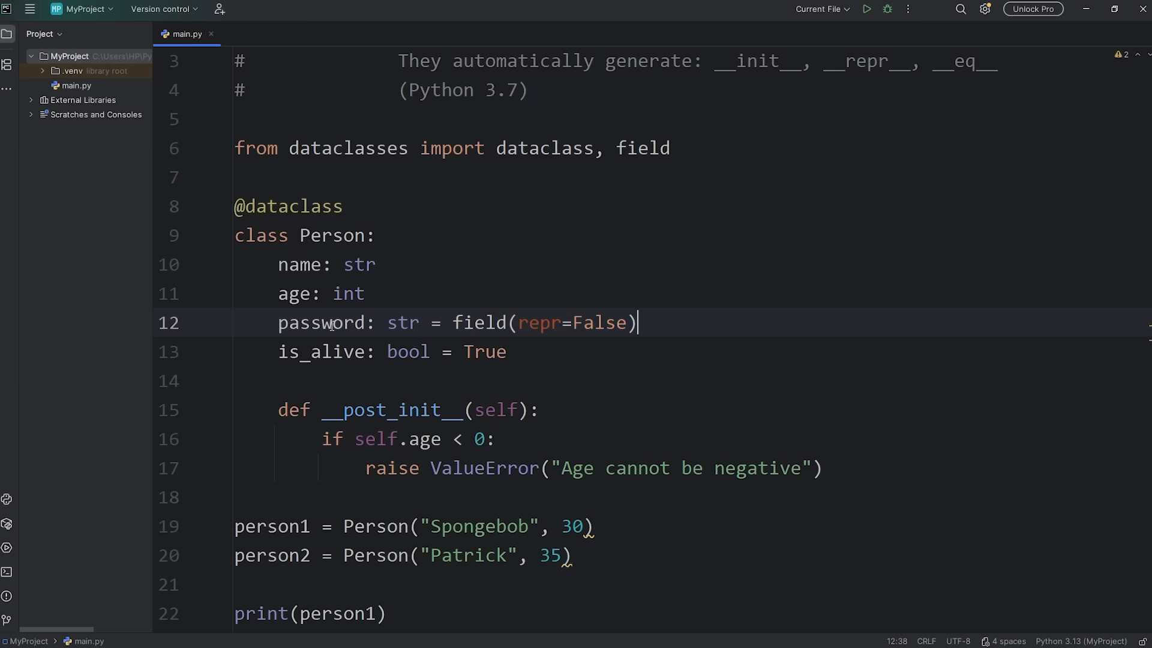
pyautogui.doubleClick(321, 323)
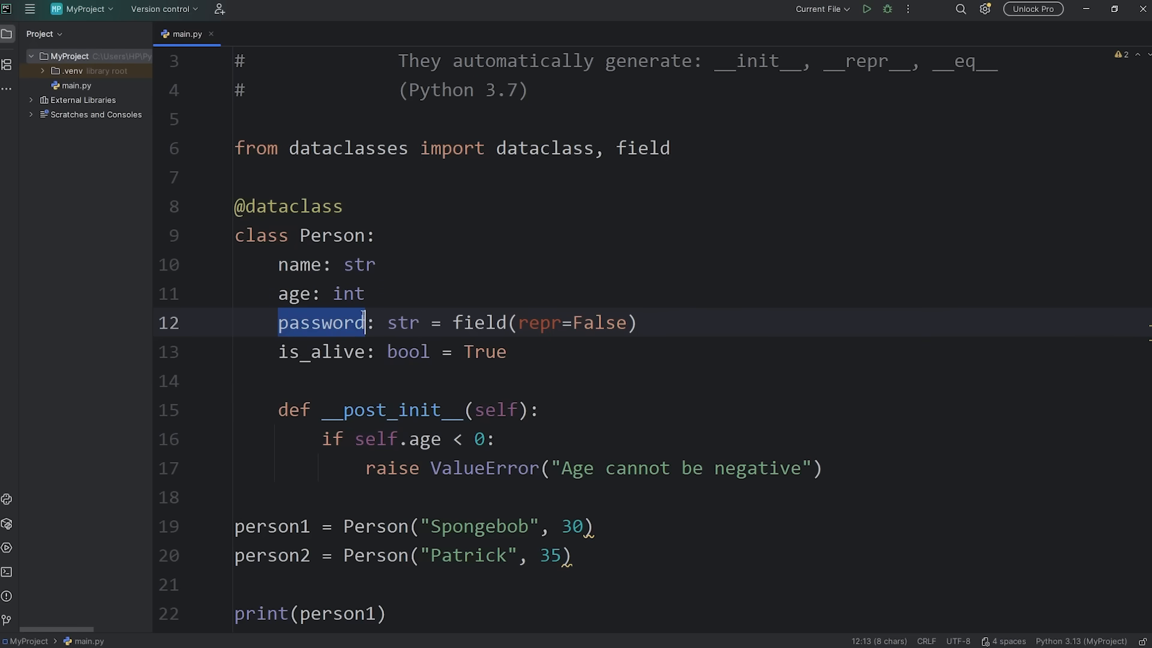
pyautogui.moveTo(427, 439)
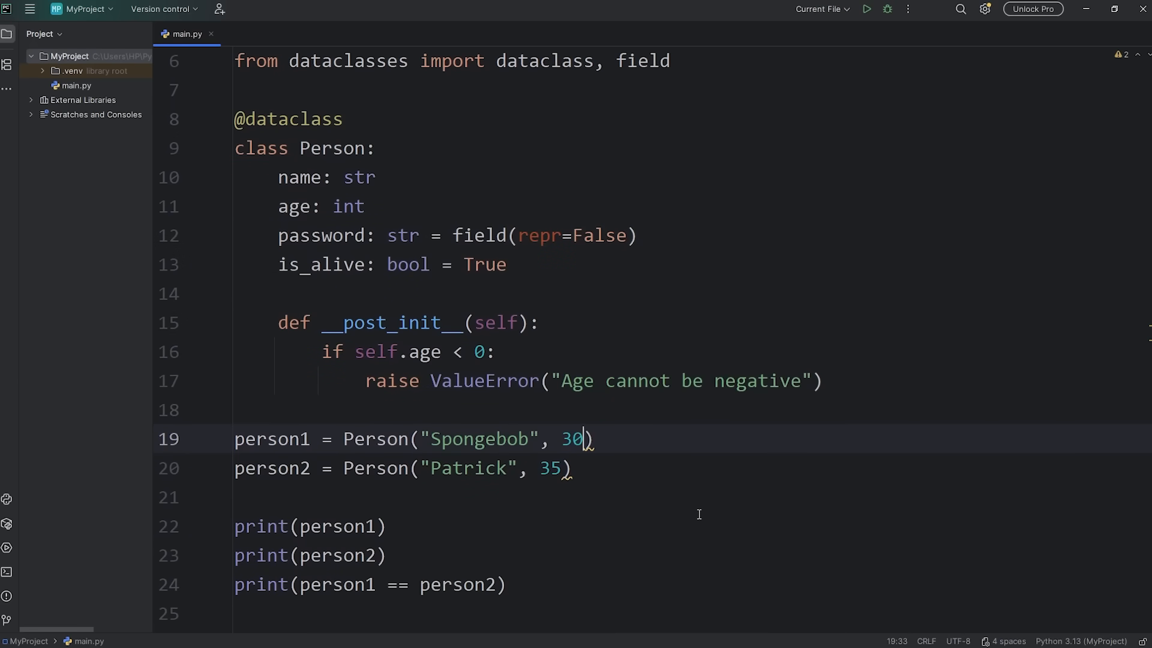
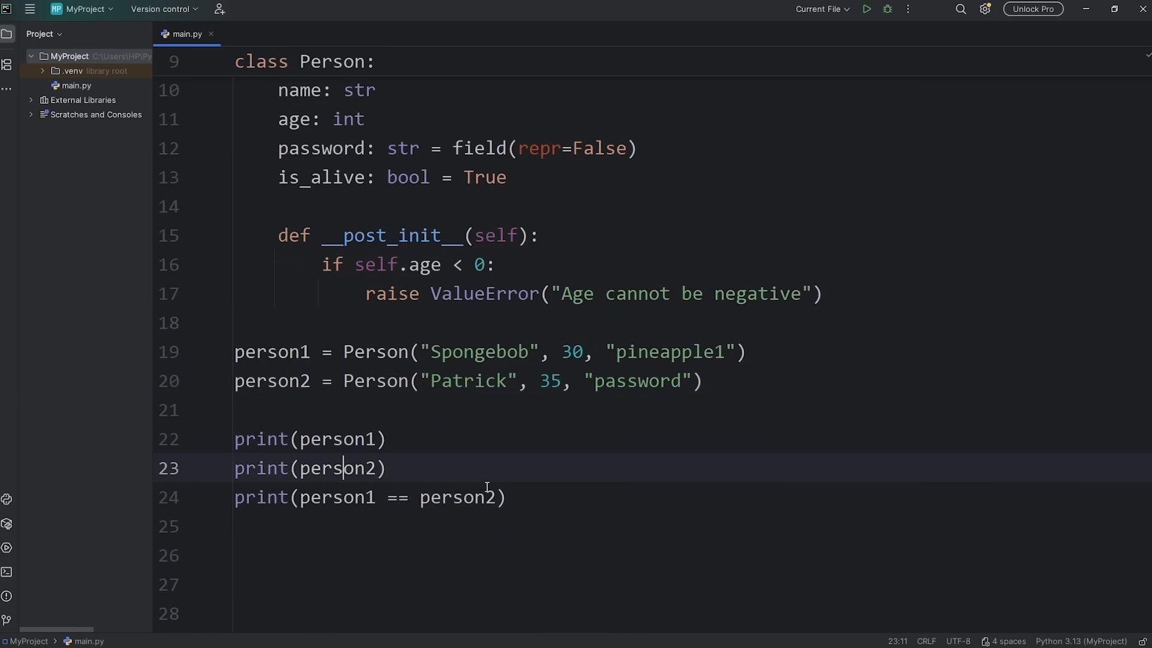
pyautogui.click(866, 9)
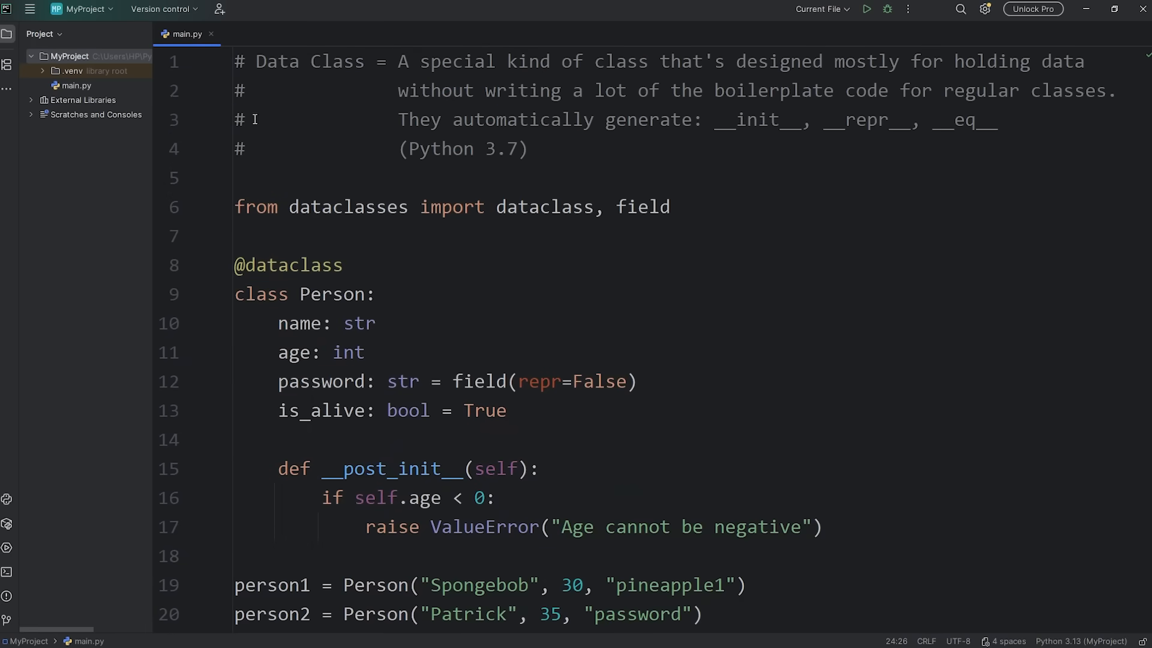
pyautogui.moveTo(430, 64)
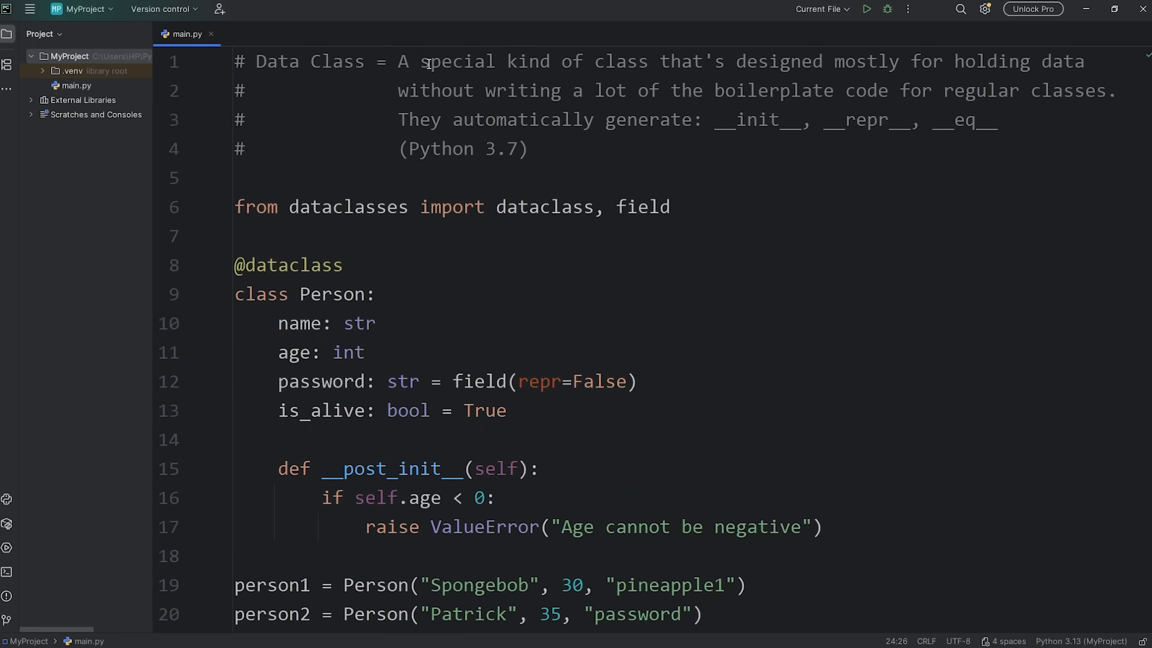
pyautogui.moveTo(825, 71)
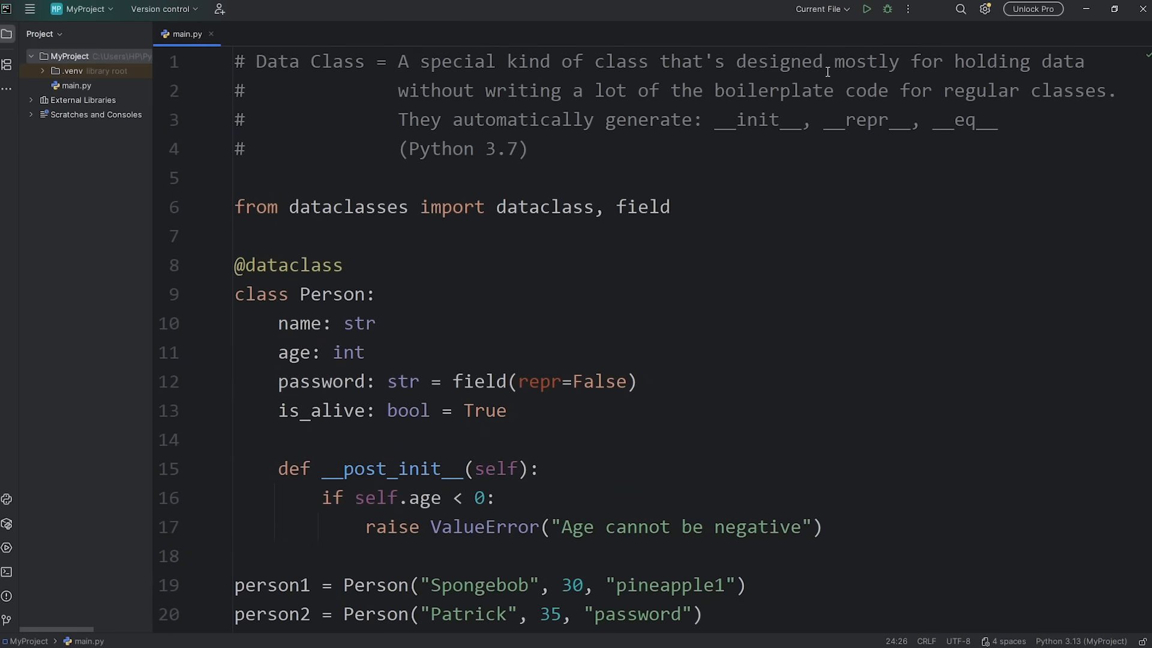
pyautogui.moveTo(834, 62); pyautogui.dragTo(1084, 61)
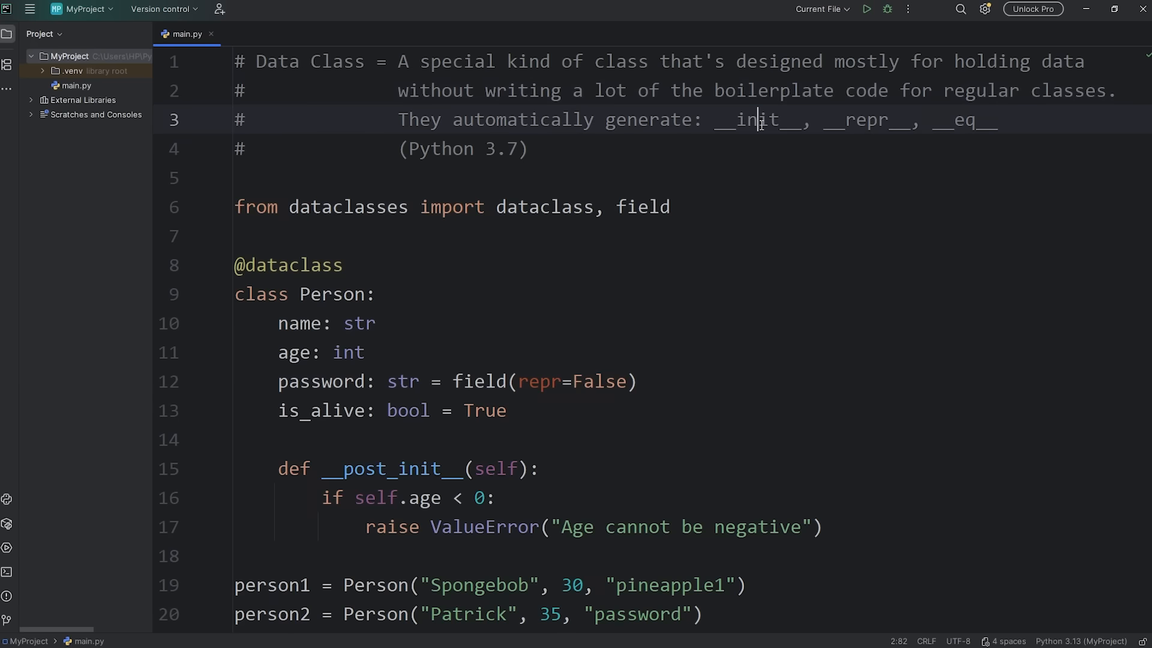
pyautogui.doubleClick(962, 120)
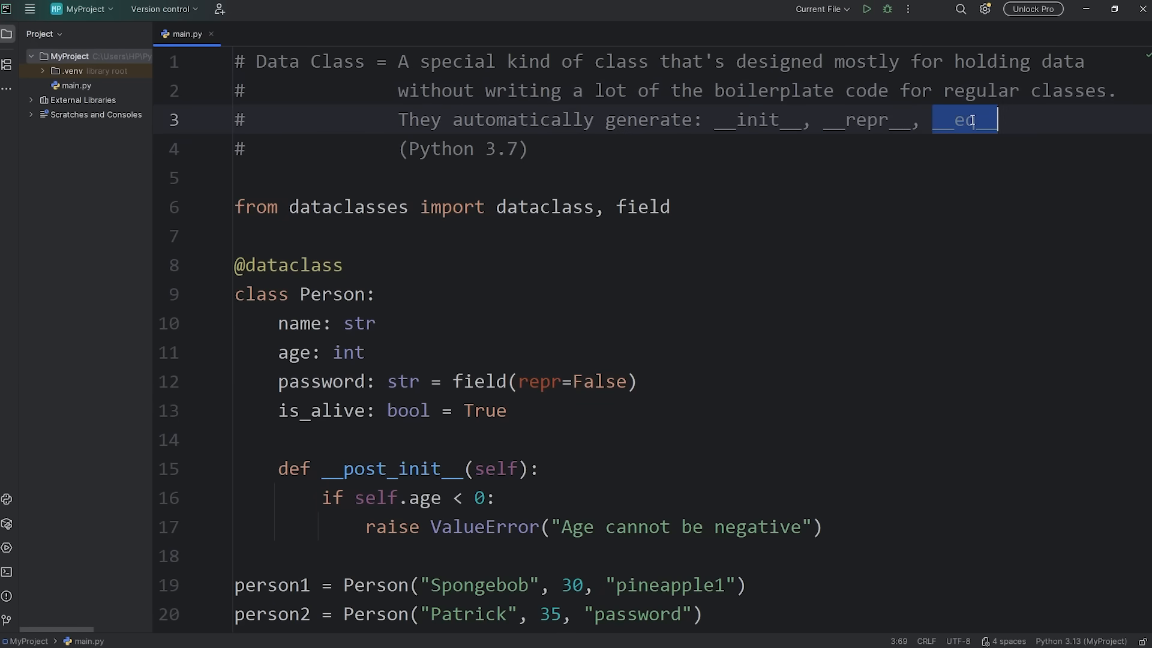